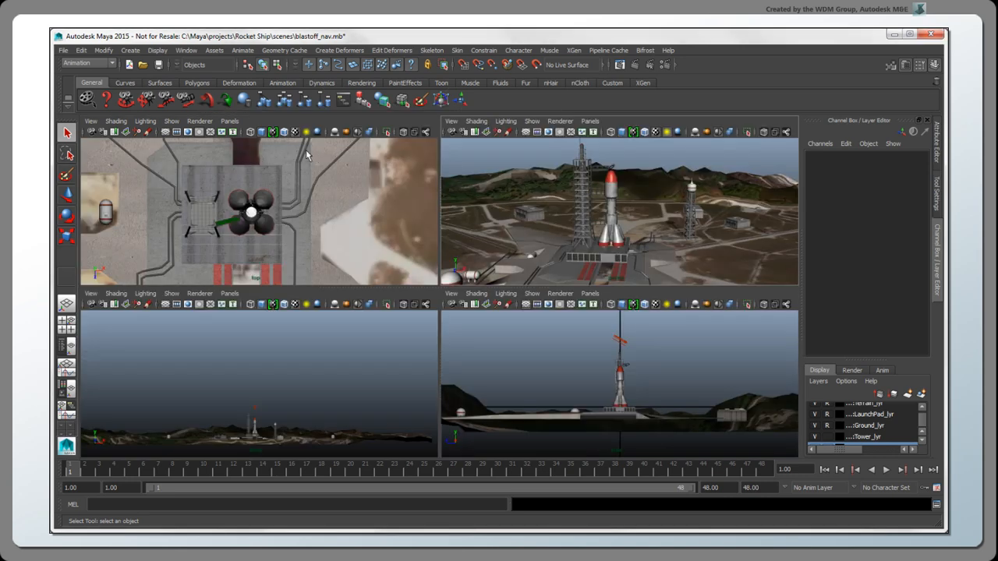
- Browse the camera choices for one of the rocket scene's viewports
click(229, 121)
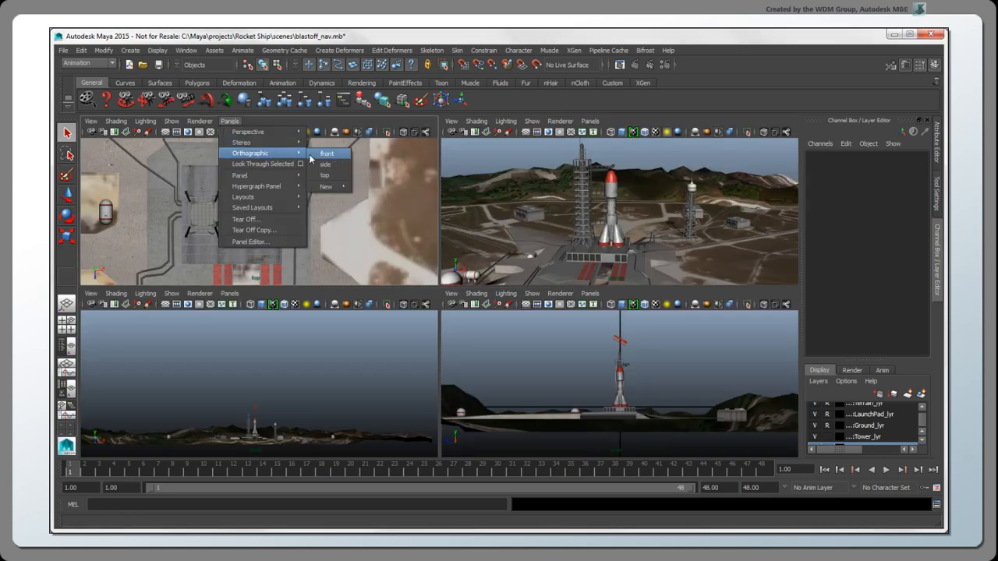
mouse_move(324, 175)
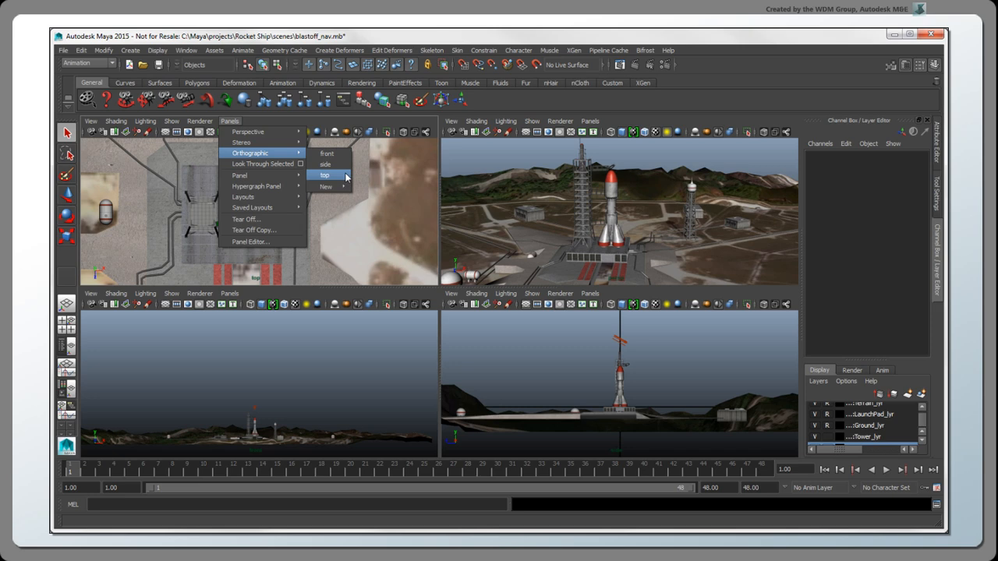
mouse_move(403, 347)
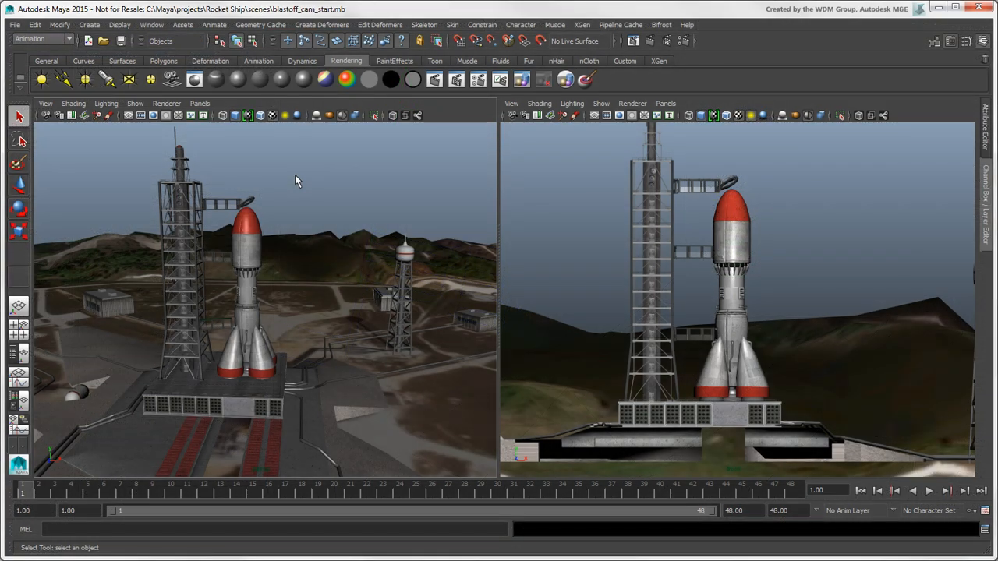
- Show the camera types available under Create > Cameras
click(89, 24)
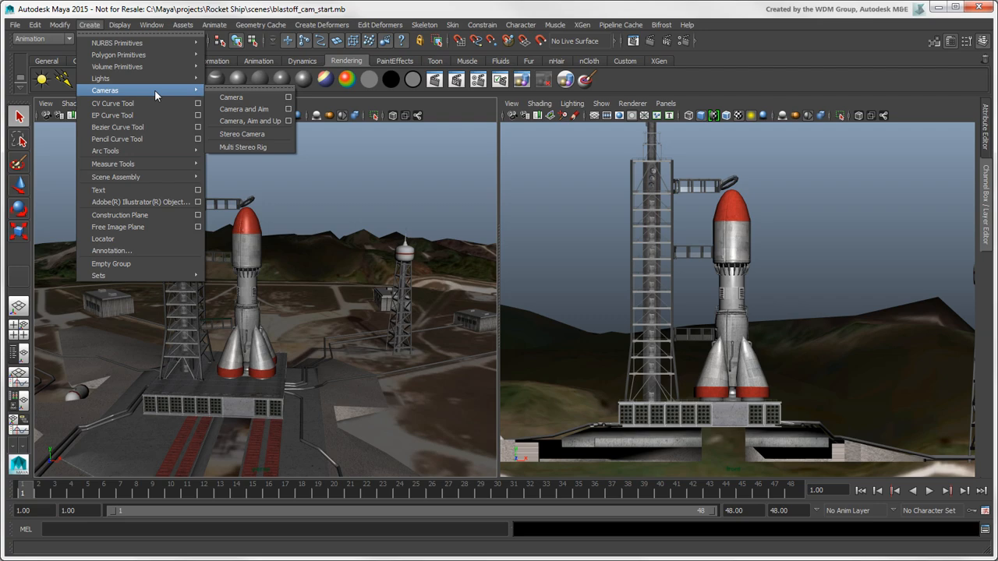
click(242, 133)
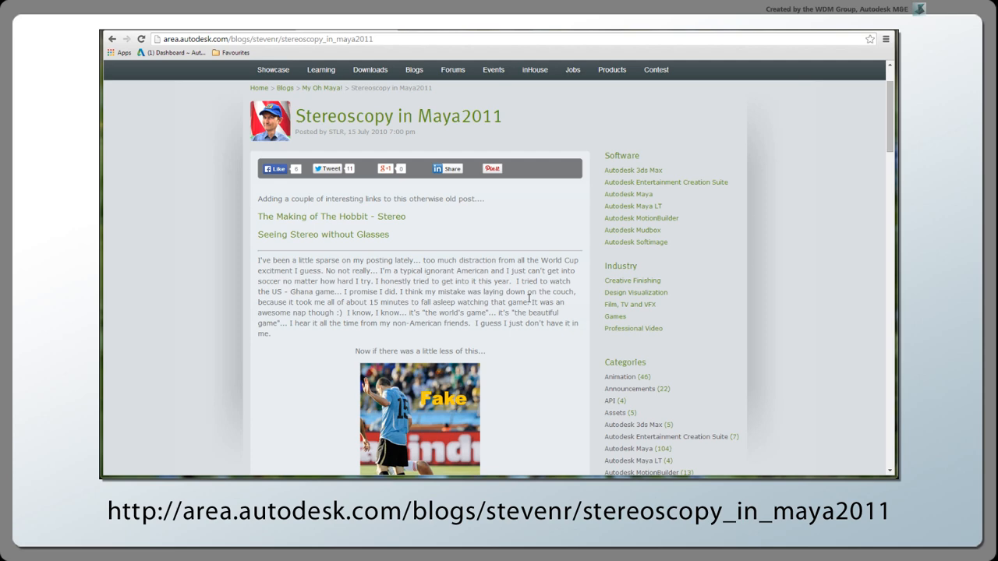
- Scroll the Stereoscopy in Maya2011 post down to its stereo camera rig video
scroll(down, 3)
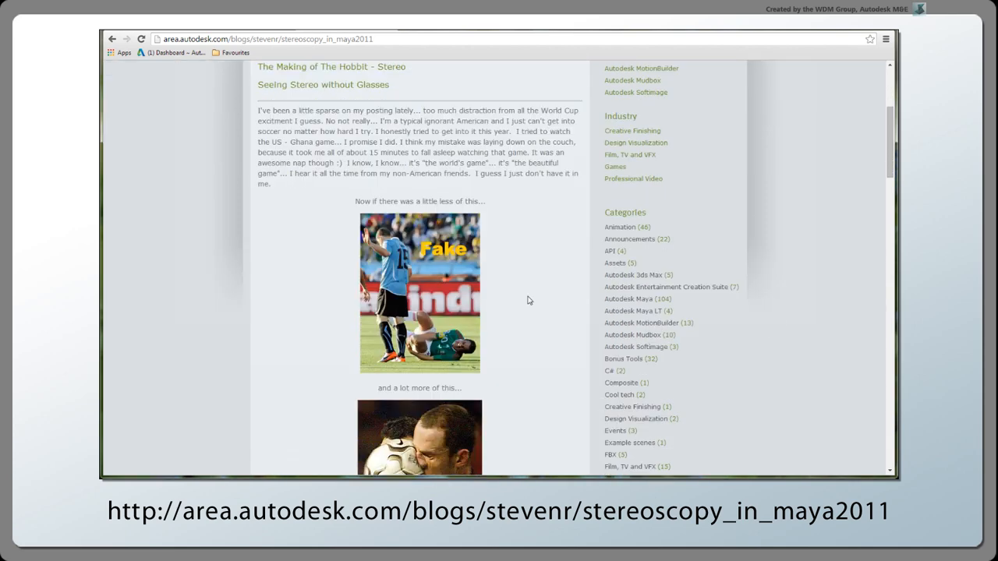
scroll(down, 3)
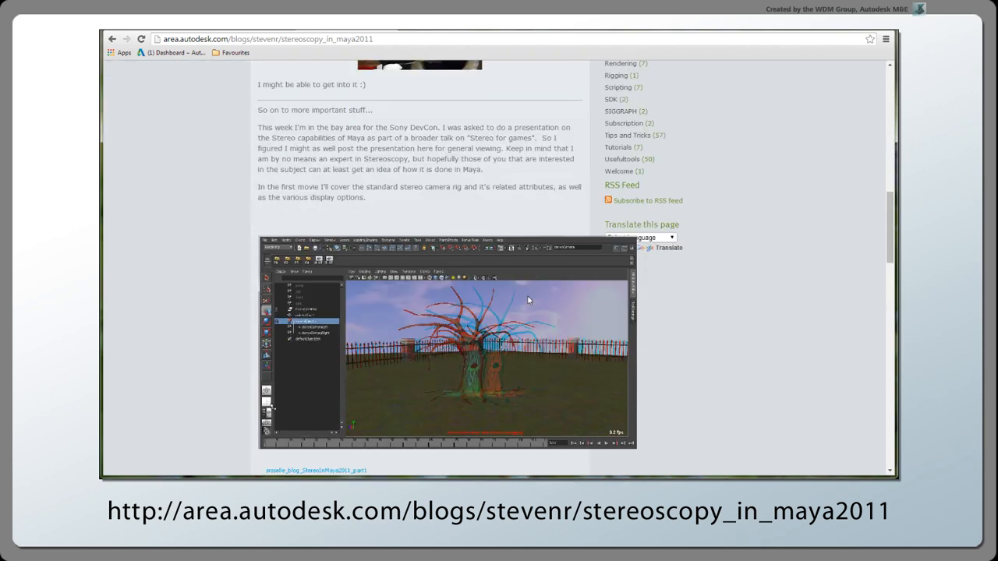
scroll(down, 3)
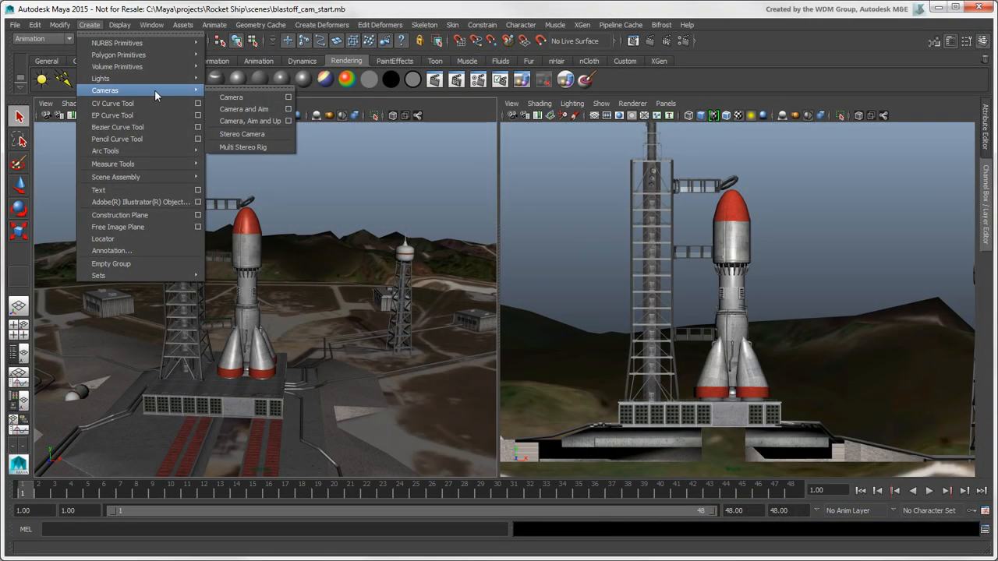
mouse_move(242, 97)
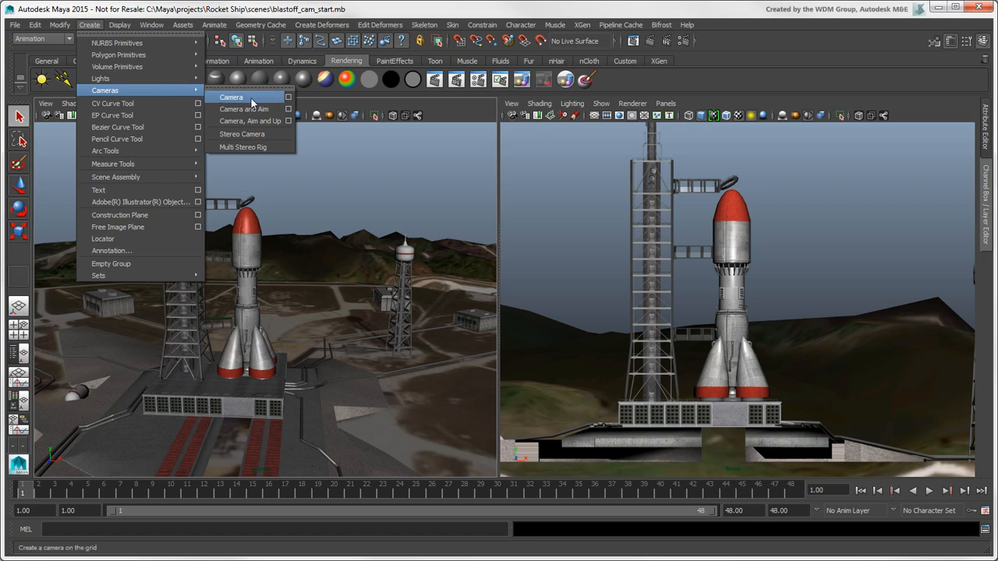
- Create camera1_group from the Camera, Aim and Up option box settings
click(231, 97)
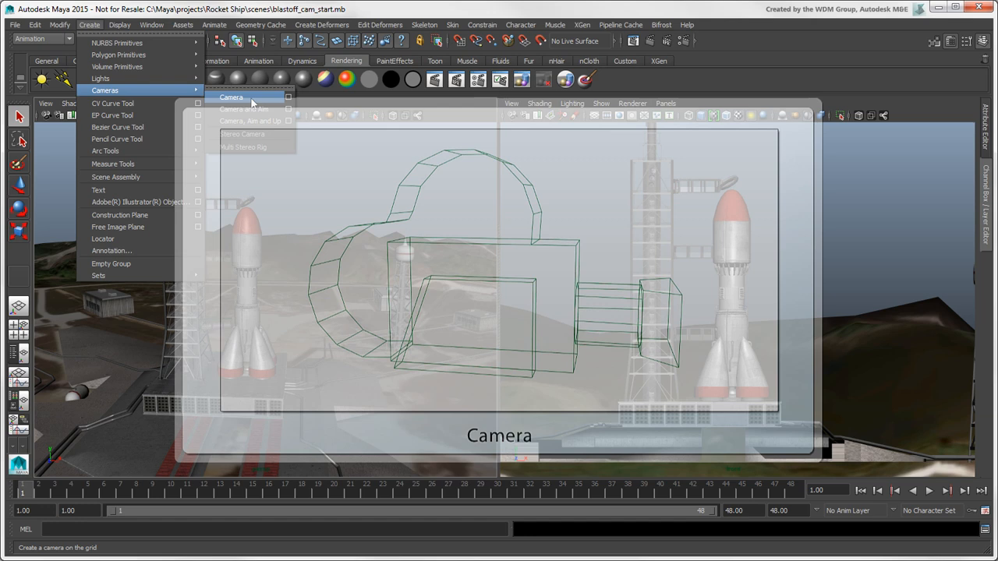
click(231, 96)
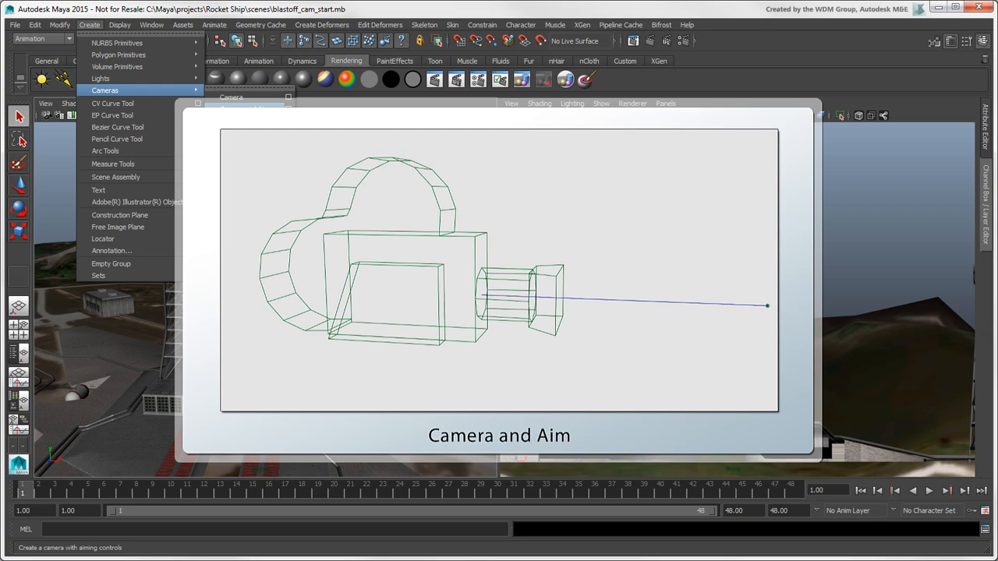
mouse_move(250, 121)
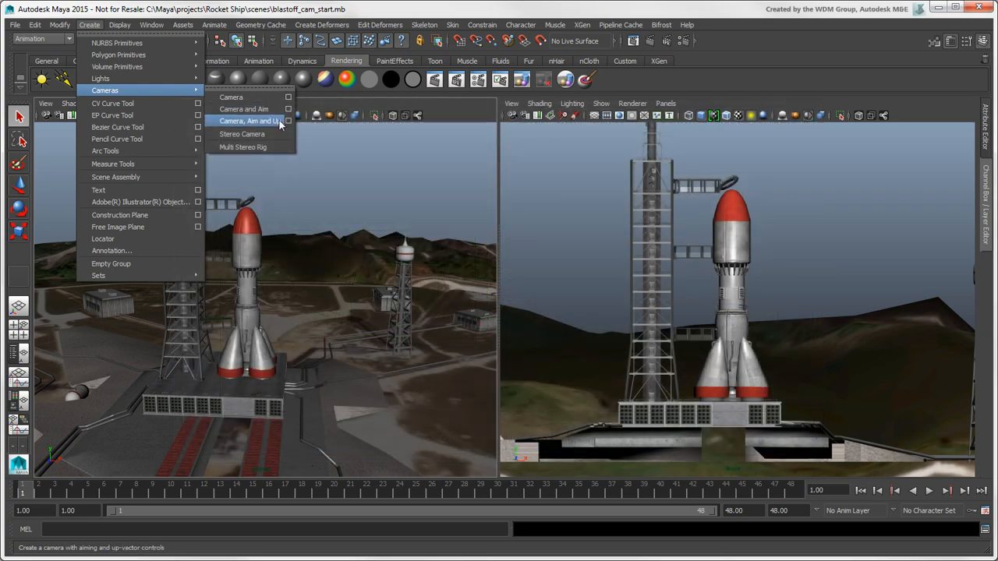
mouse_move(250, 121)
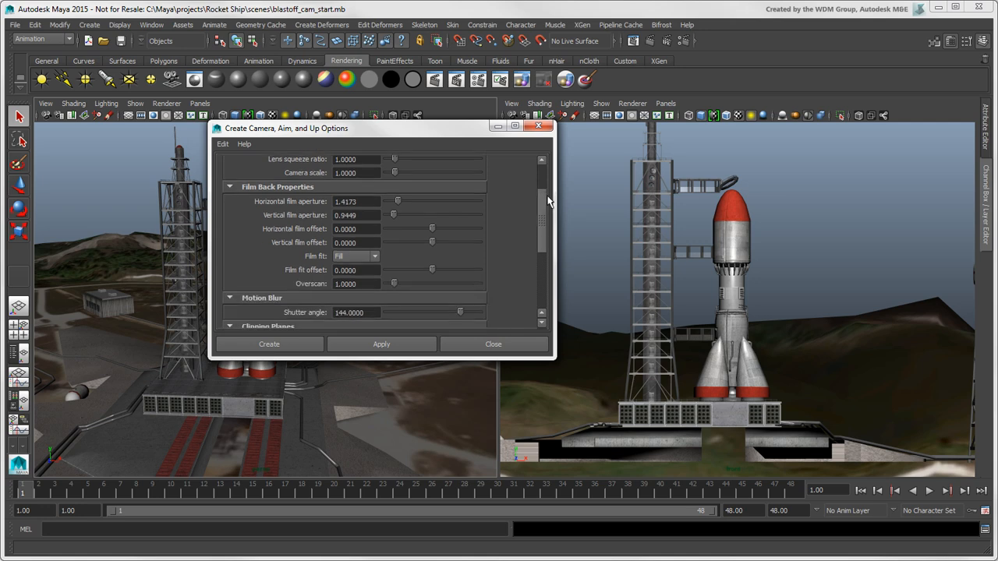
scroll(down, 3)
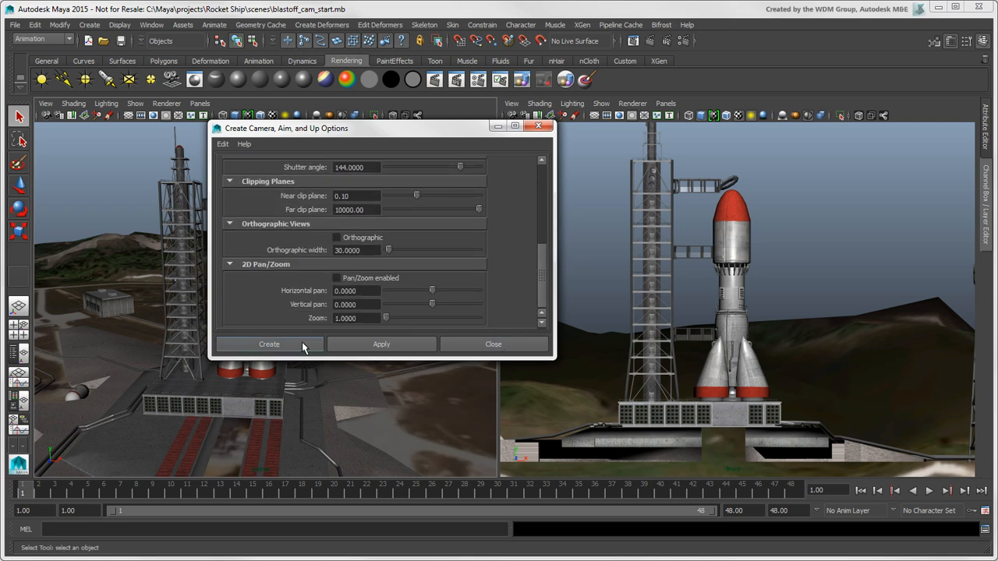
click(269, 343)
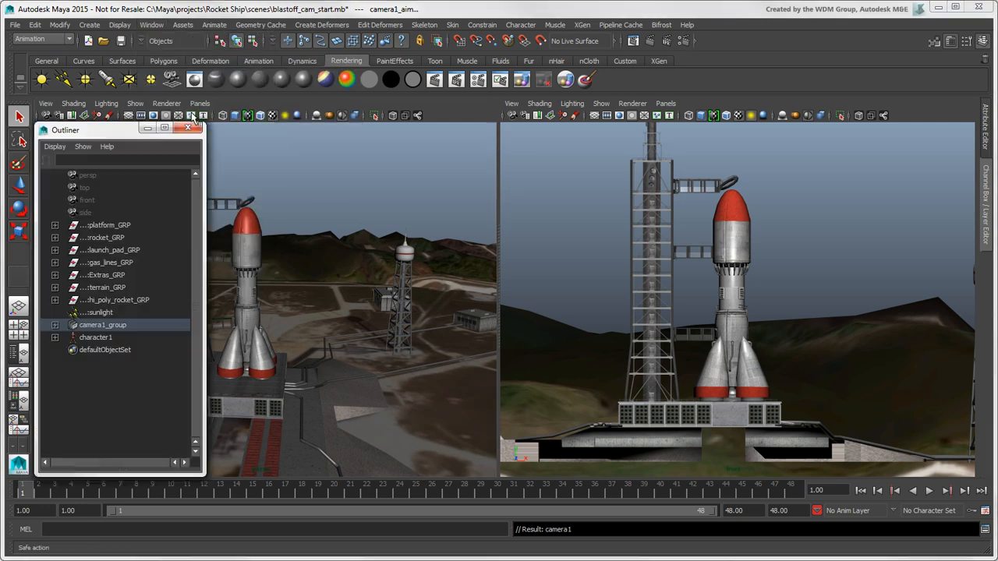
- Expand camera1_group and select camera1, camera1_aim and camera1_up in turn
click(55, 147)
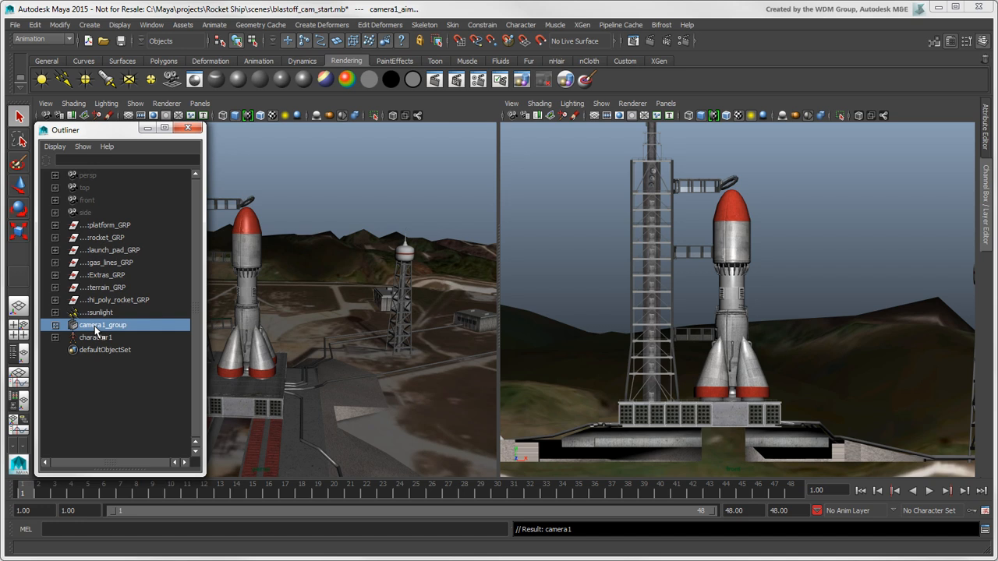
click(56, 325)
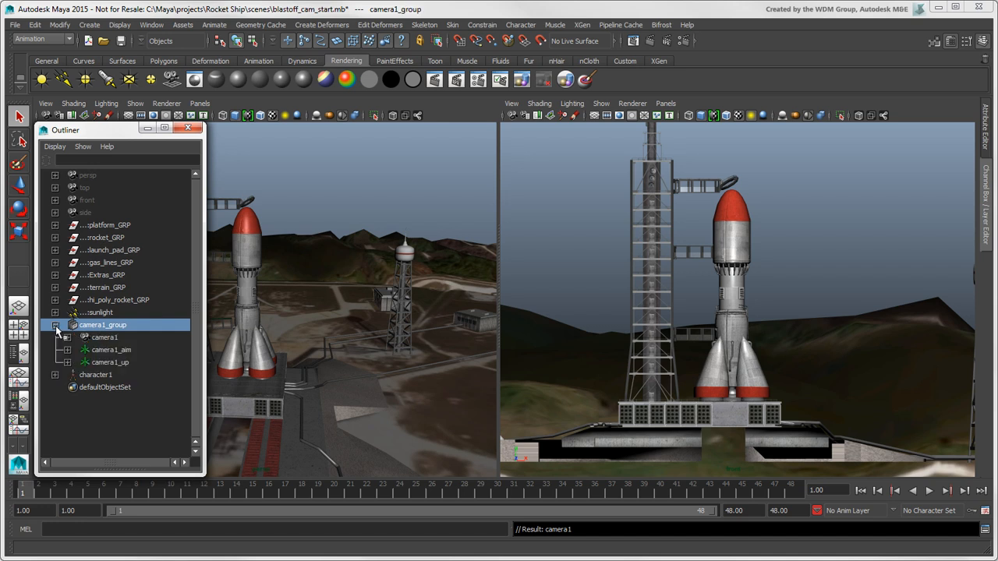
mouse_move(109, 341)
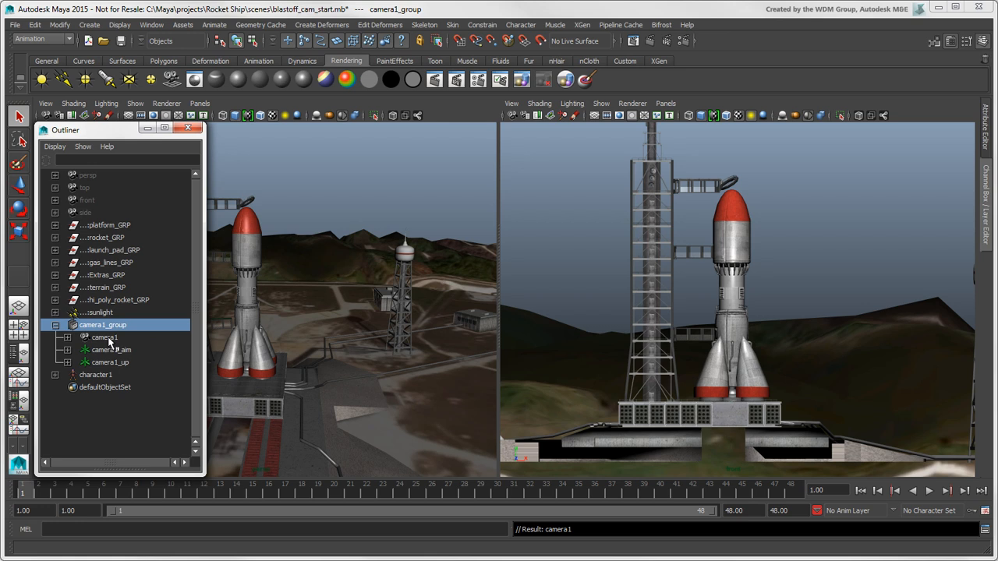
click(104, 337)
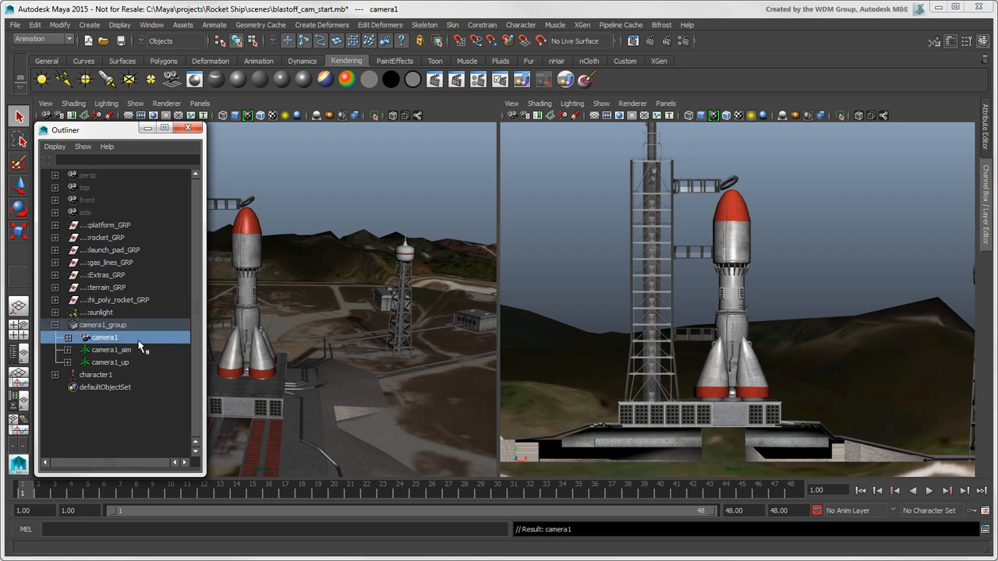
click(111, 349)
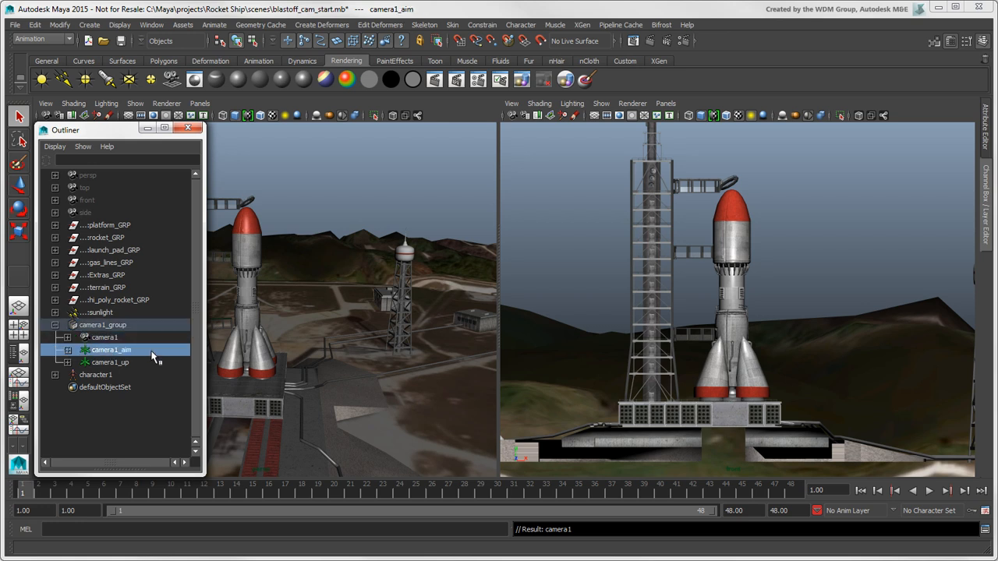
click(110, 361)
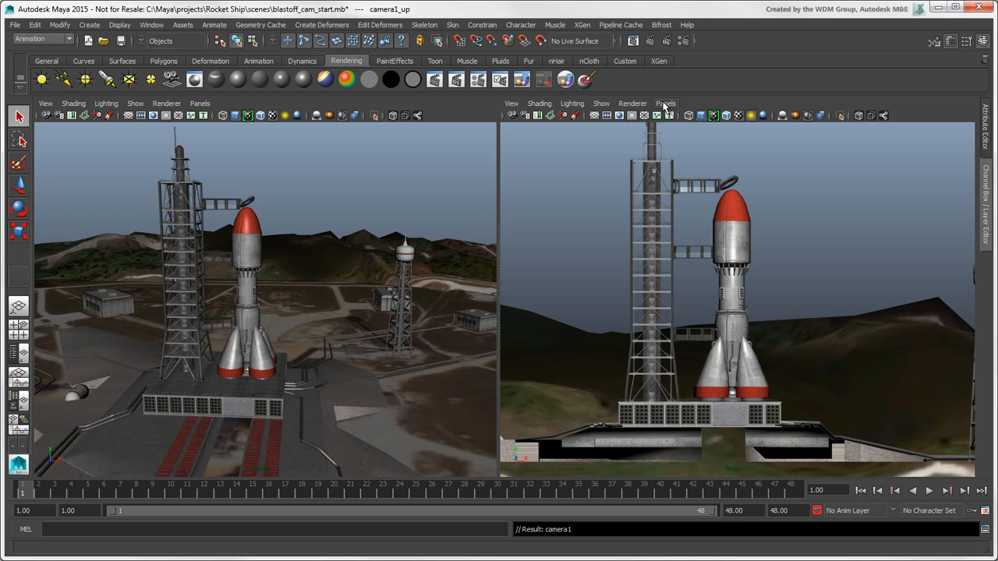
- Look through camera1 in the right view, dolly back to frame the rocket, and select it
click(665, 103)
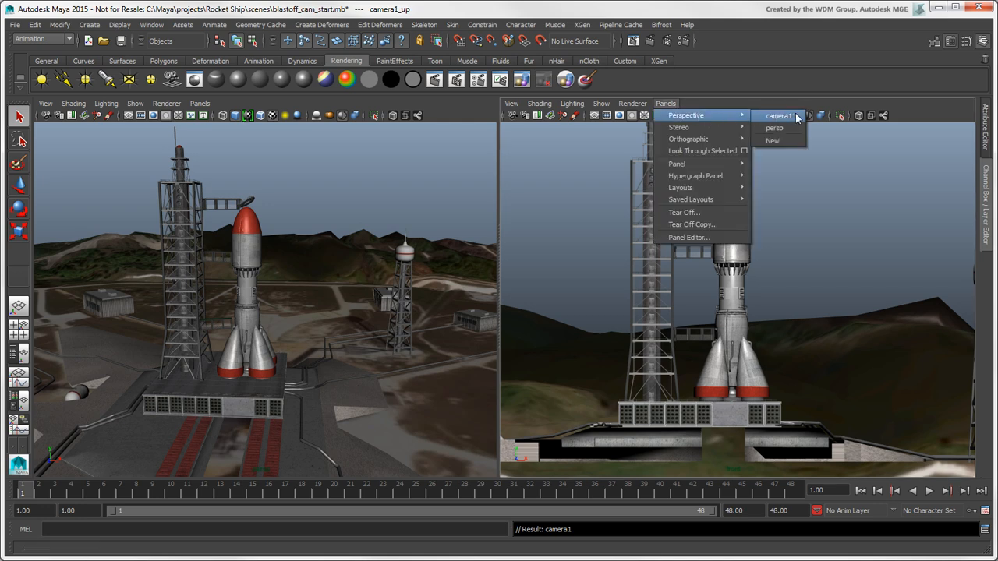
click(778, 116)
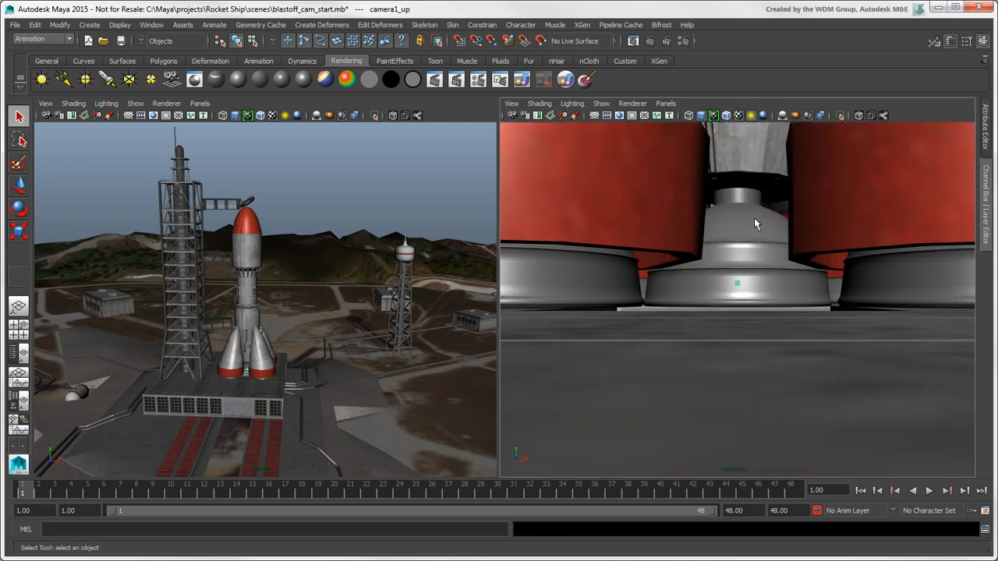
drag(756, 226, 783, 284)
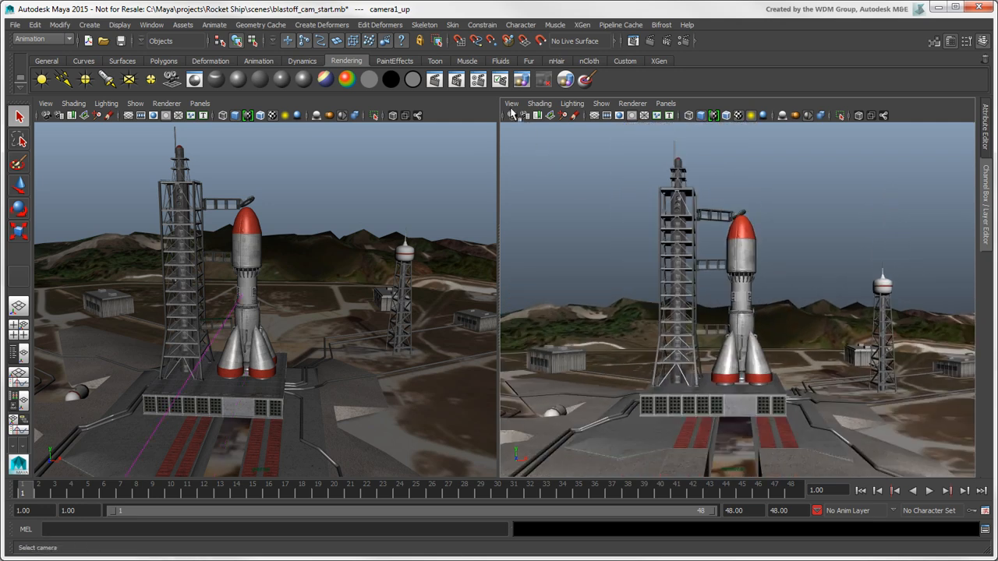
click(511, 103)
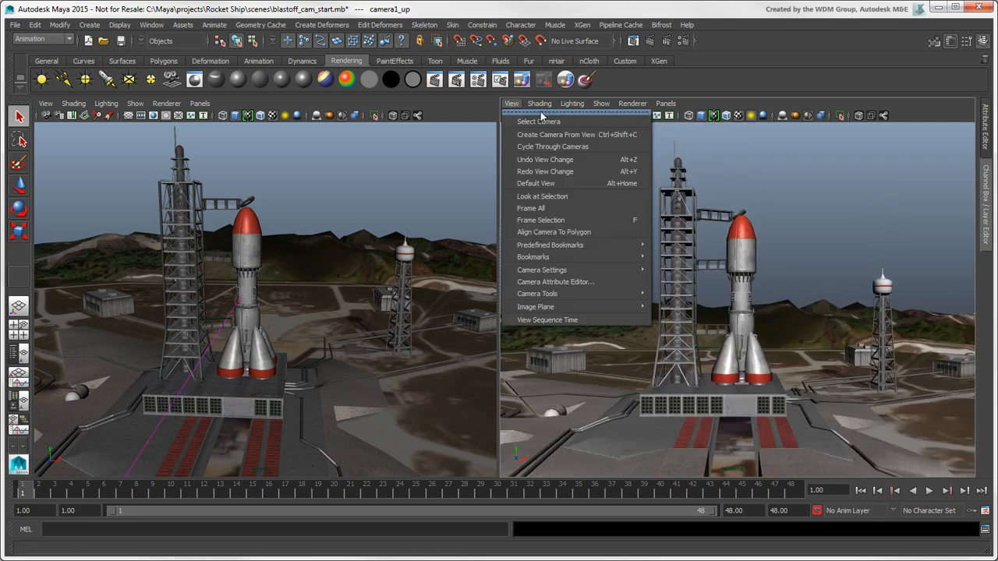
mouse_move(567, 124)
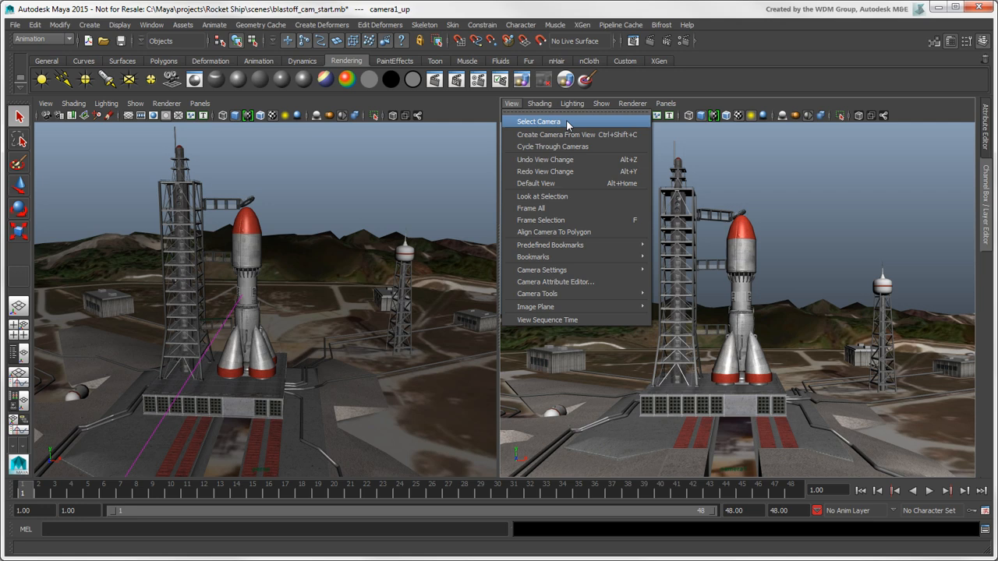
click(538, 121)
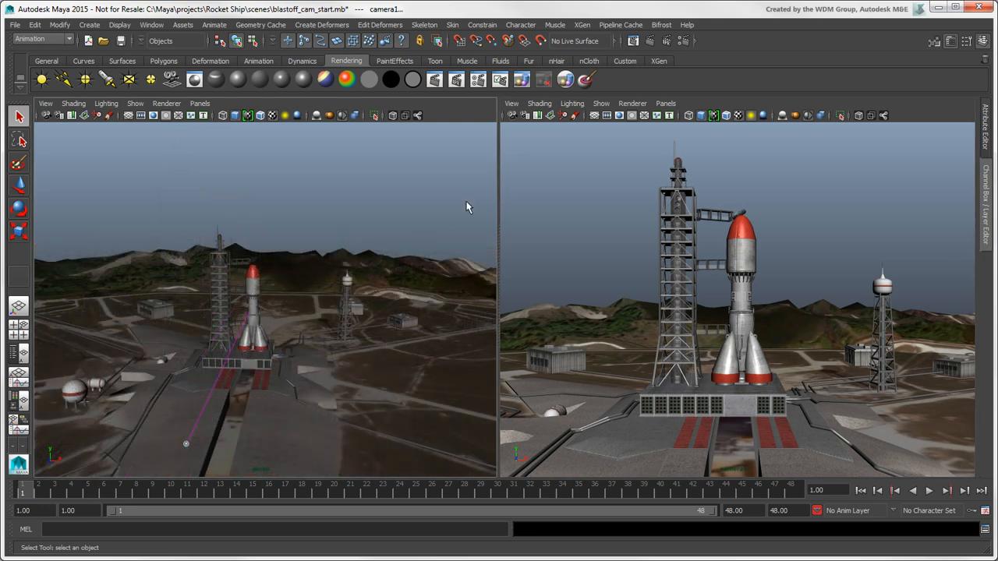
mouse_move(513, 121)
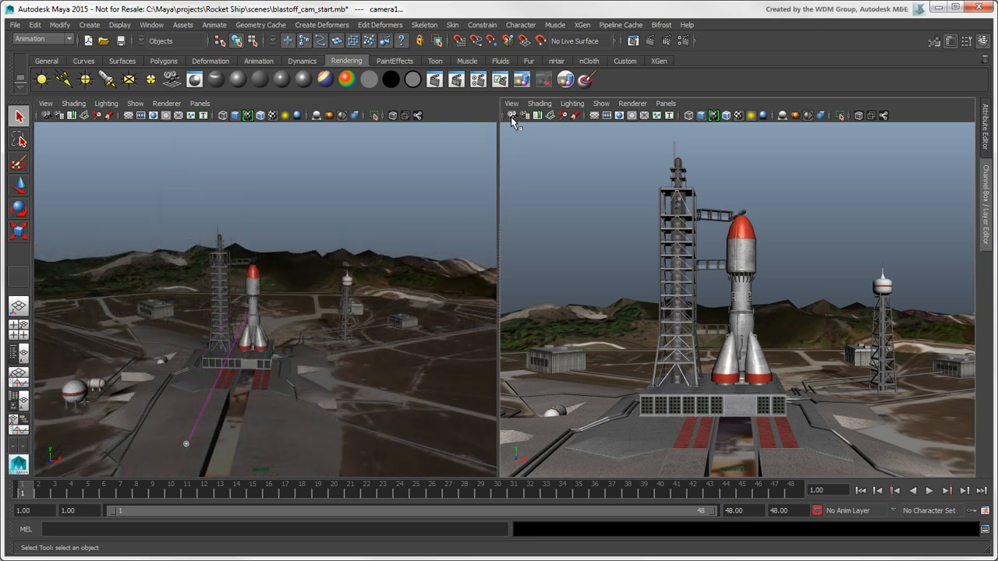
mouse_move(523, 115)
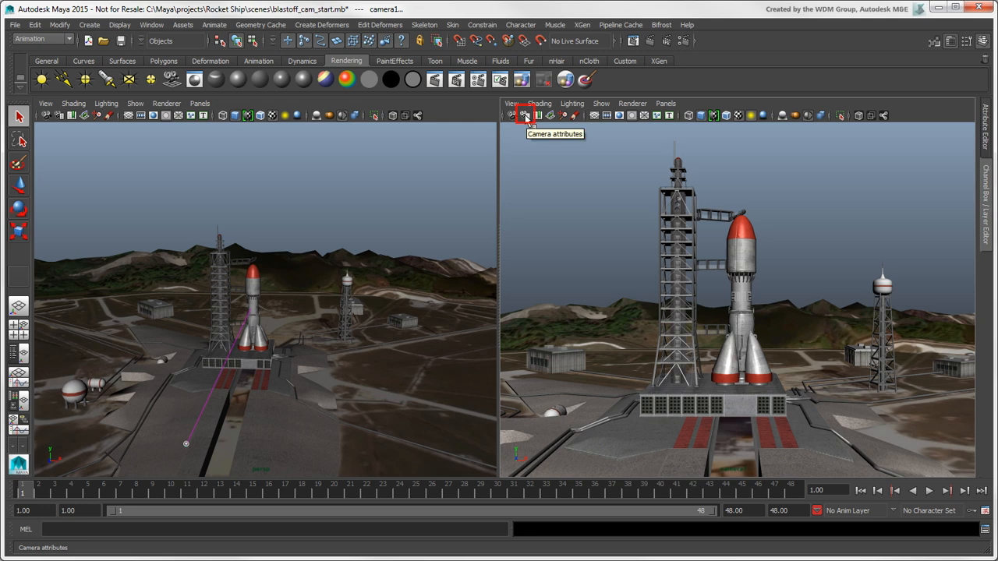
- Review MyCamShape's focal length, film back and display options in the Attribute Editor
click(525, 116)
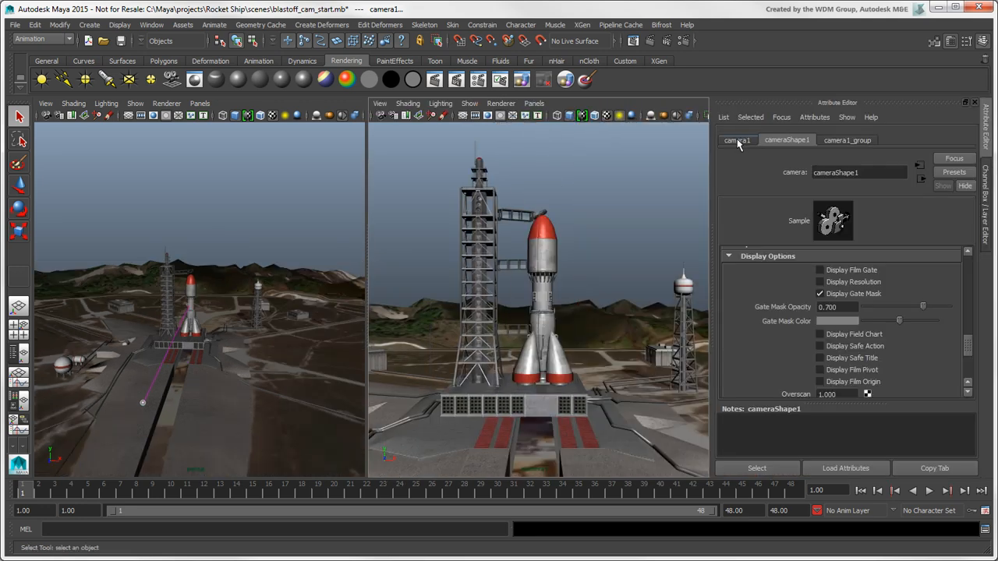
click(736, 140)
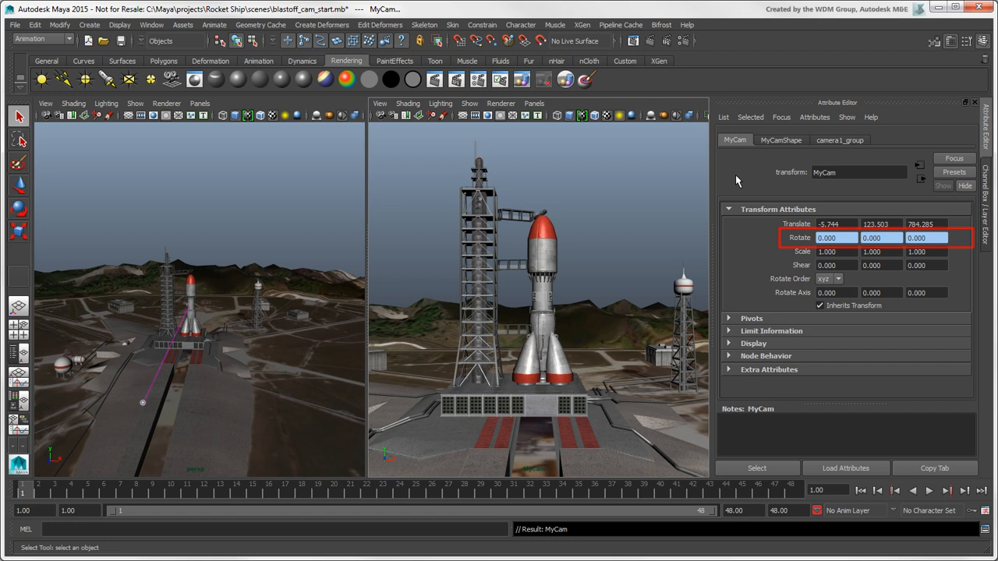
mouse_move(677, 181)
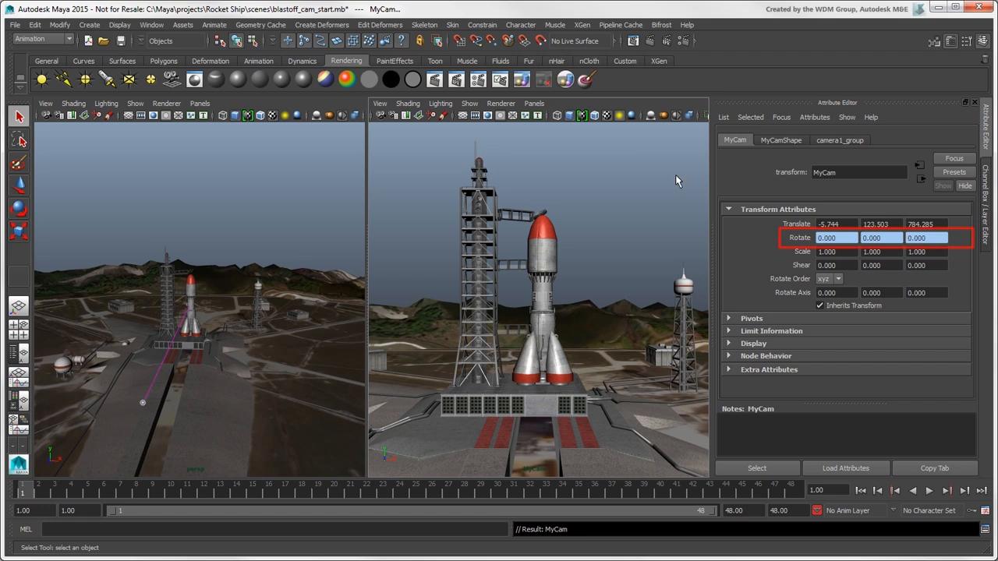
mouse_move(746, 251)
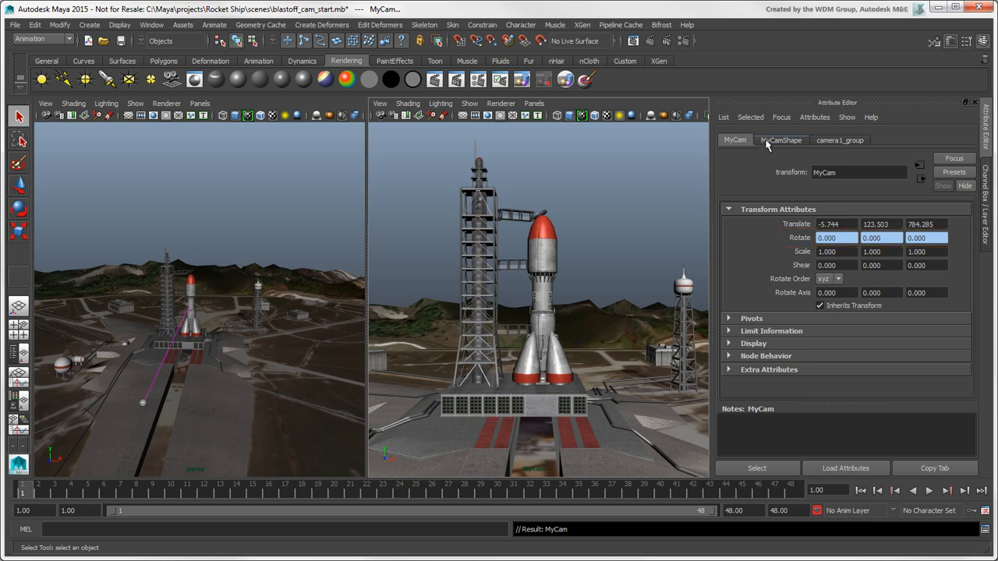
click(780, 140)
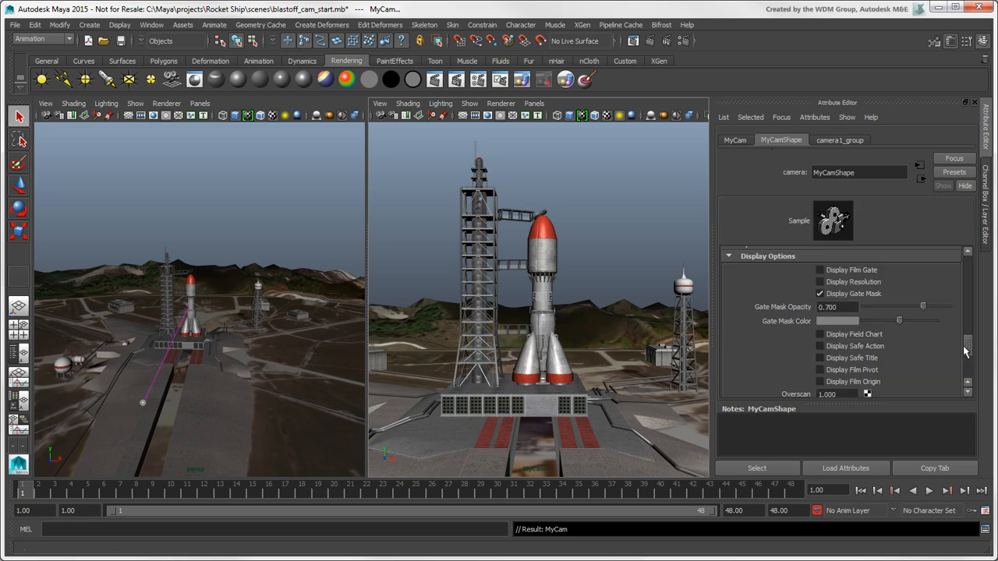
scroll(up, 3)
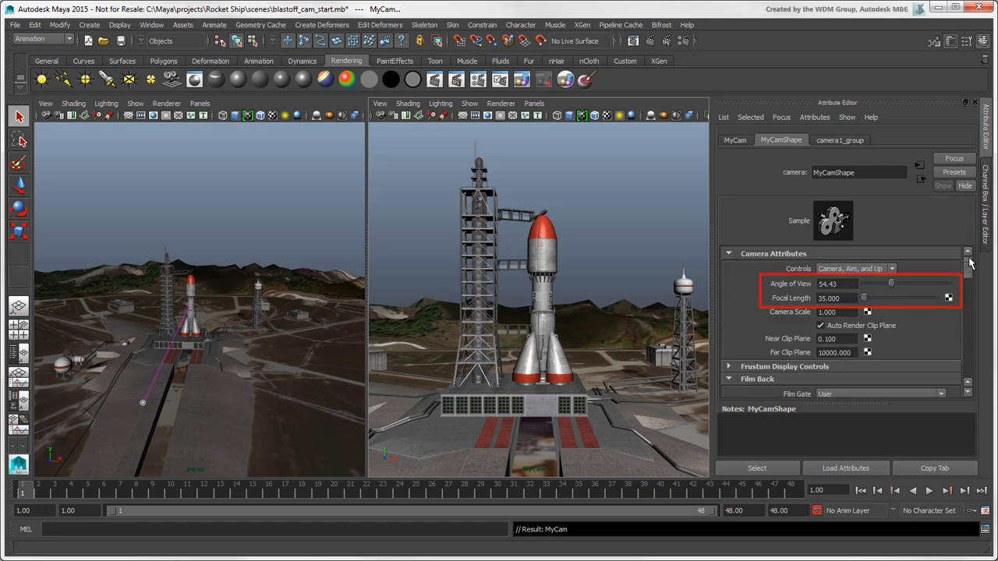
scroll(down, 3)
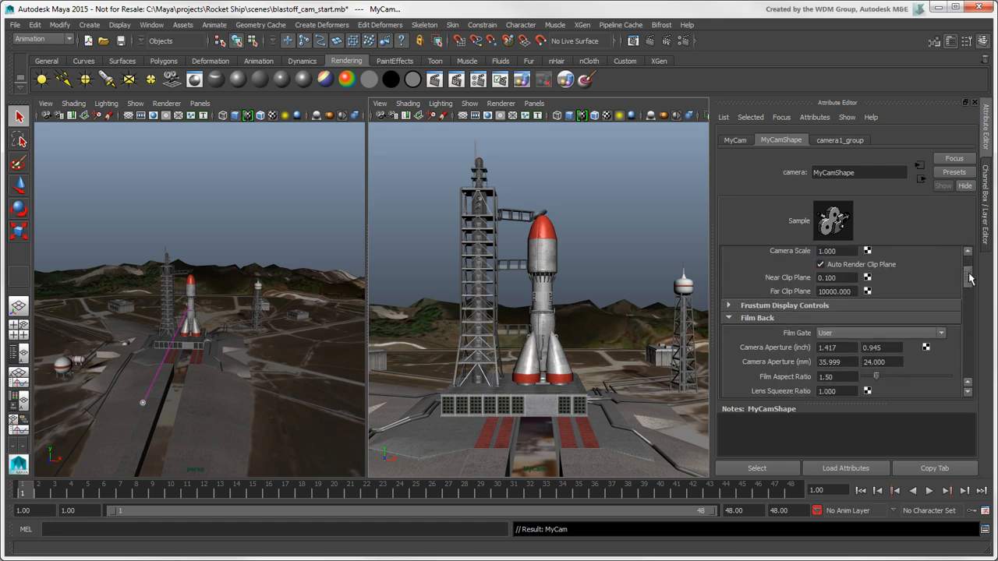
scroll(down, 3)
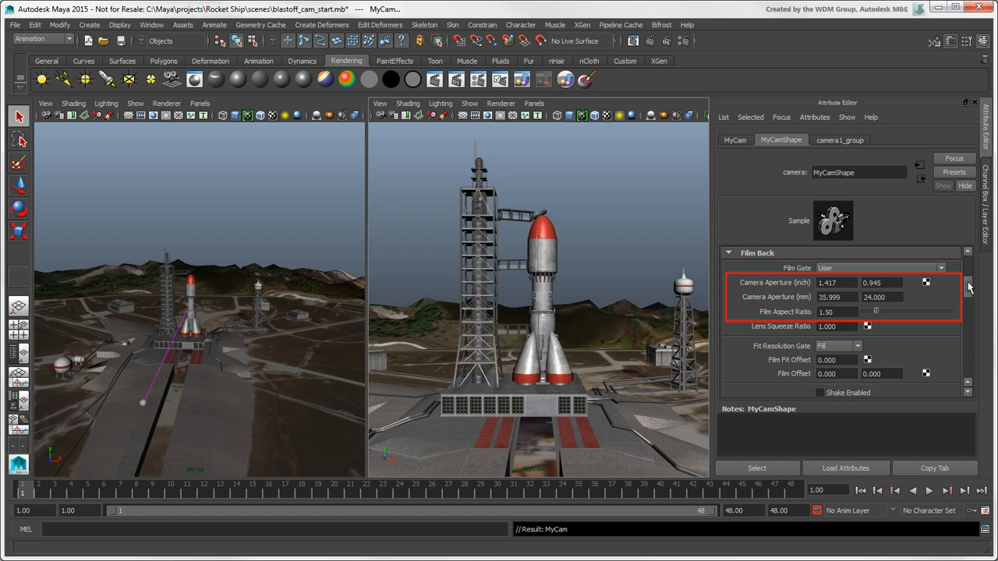
scroll(down, 3)
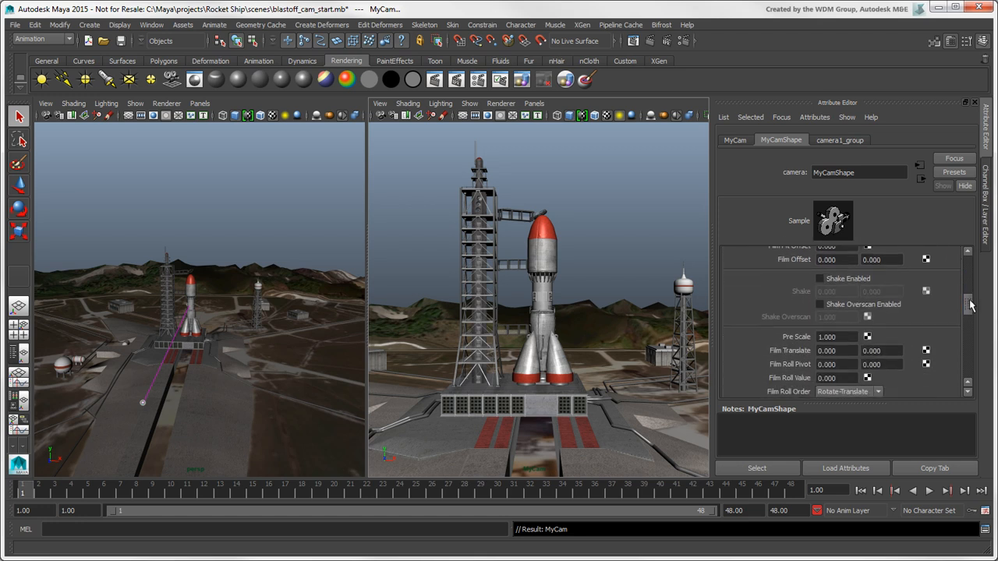
scroll(down, 3)
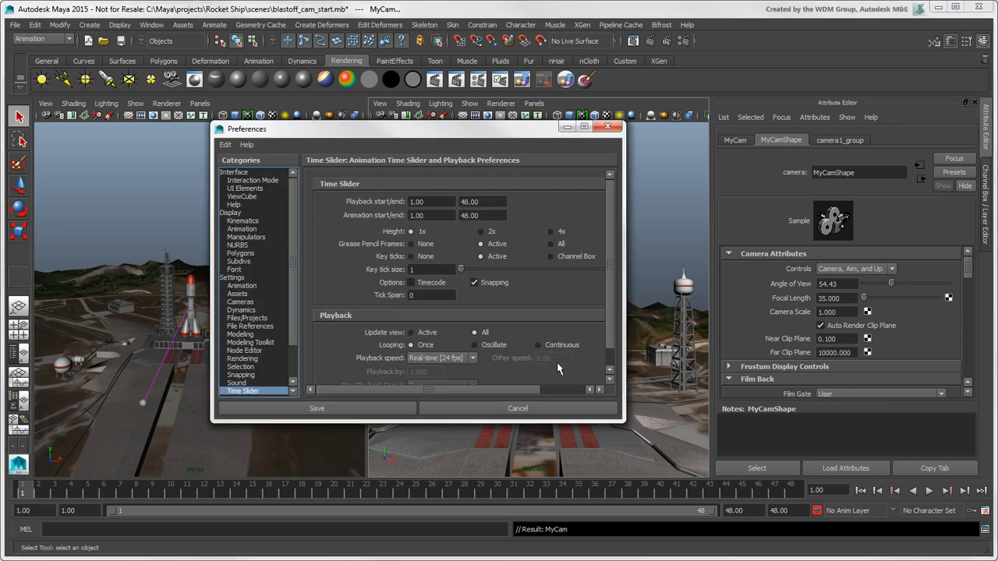
click(240, 302)
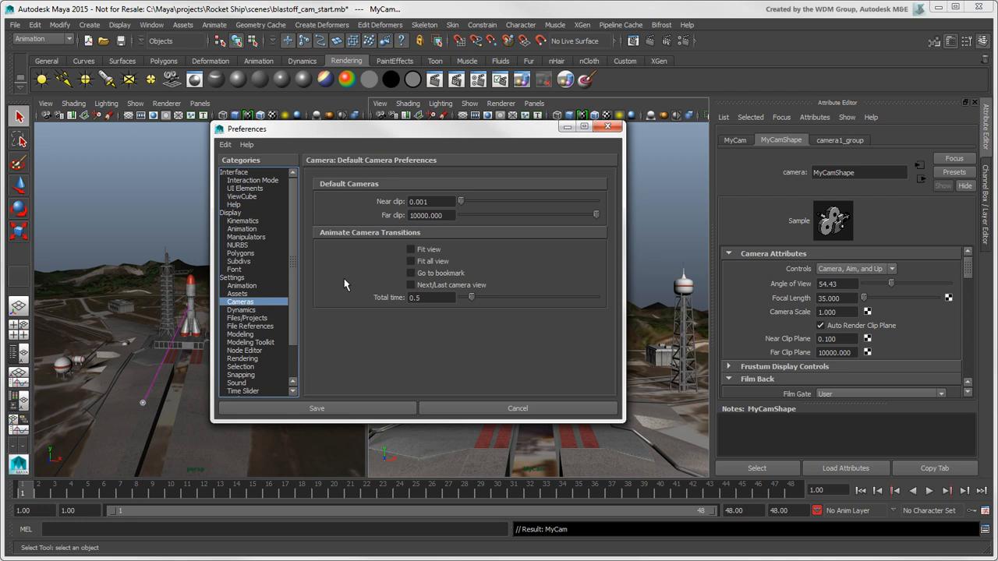
mouse_move(517, 408)
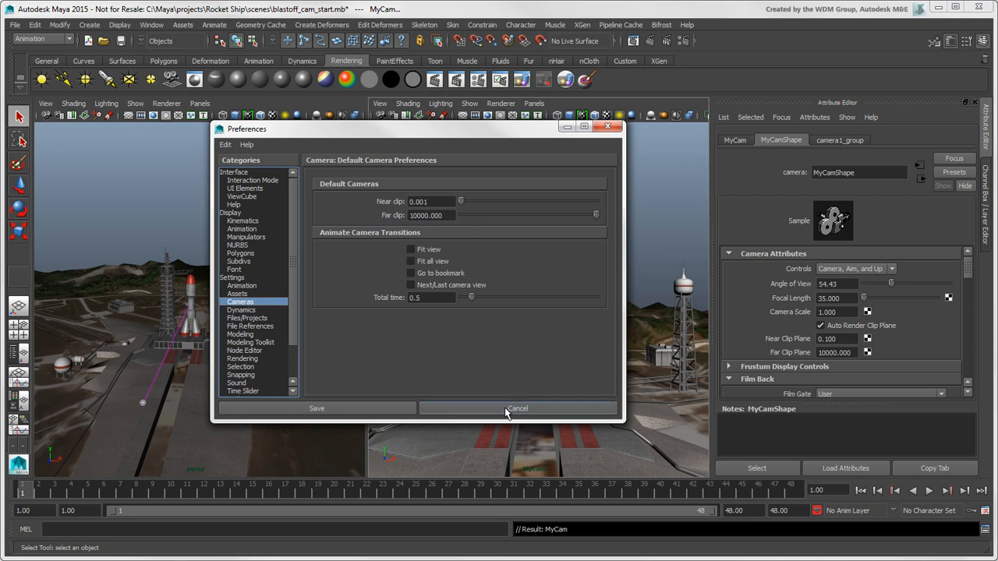
click(516, 408)
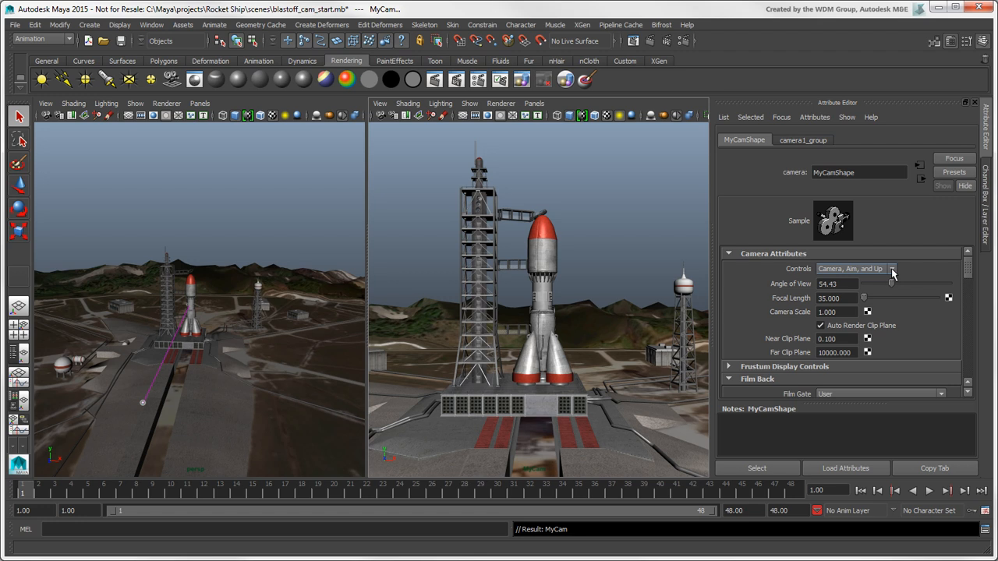
click(891, 269)
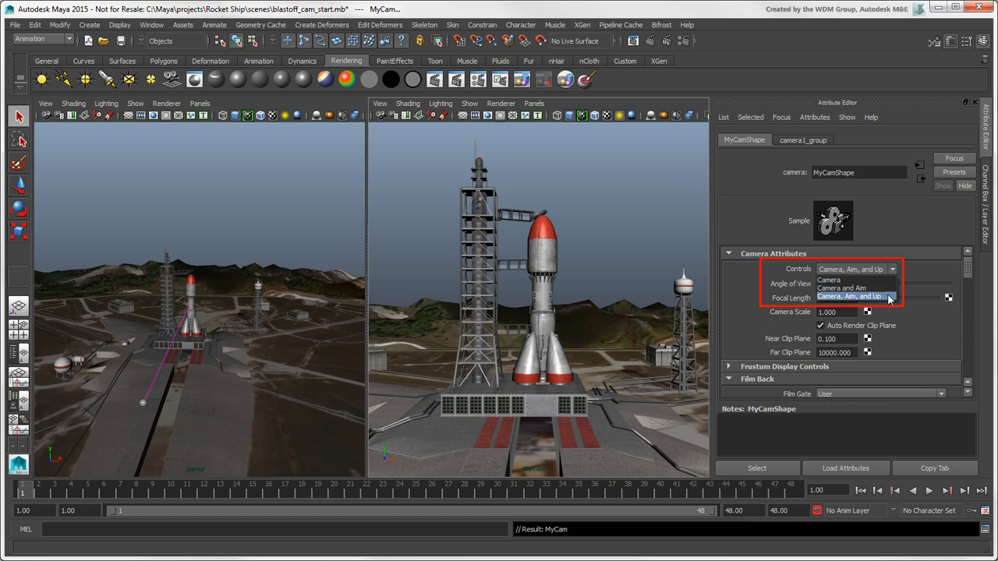
- Switch MyCam's controls to Camera and Aim, dropping camera1_up, then close the Outliner
click(849, 296)
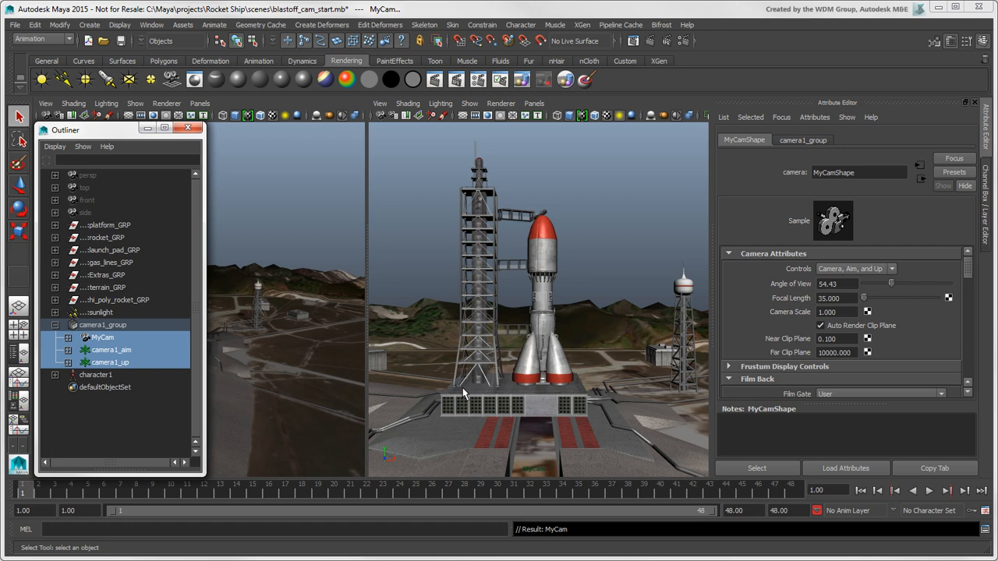
click(891, 268)
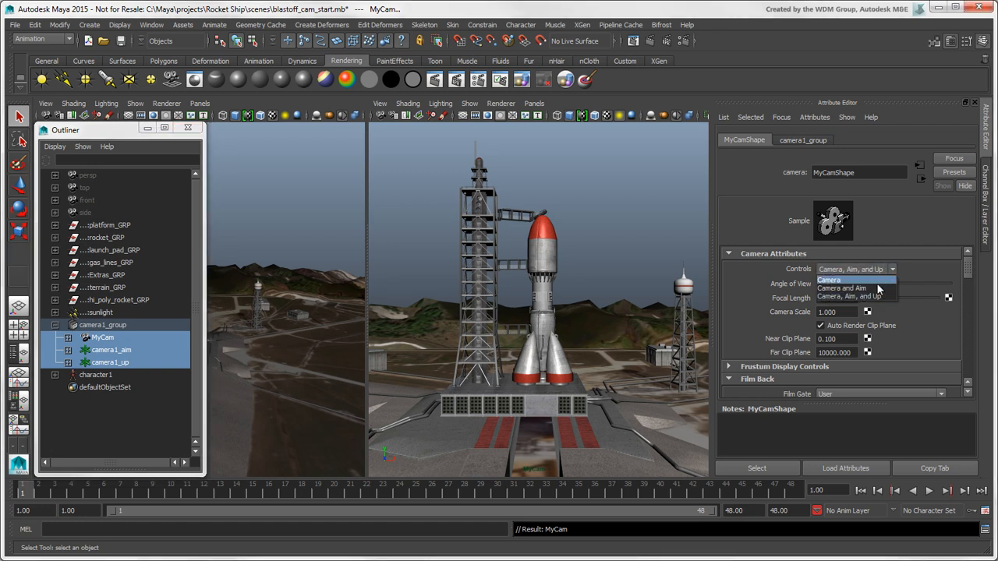
mouse_move(842, 288)
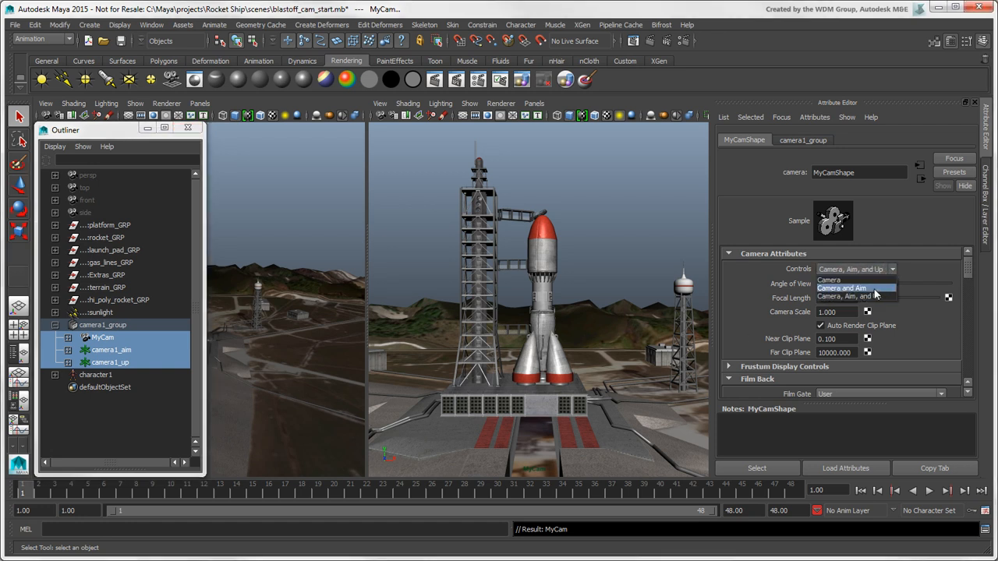
click(841, 287)
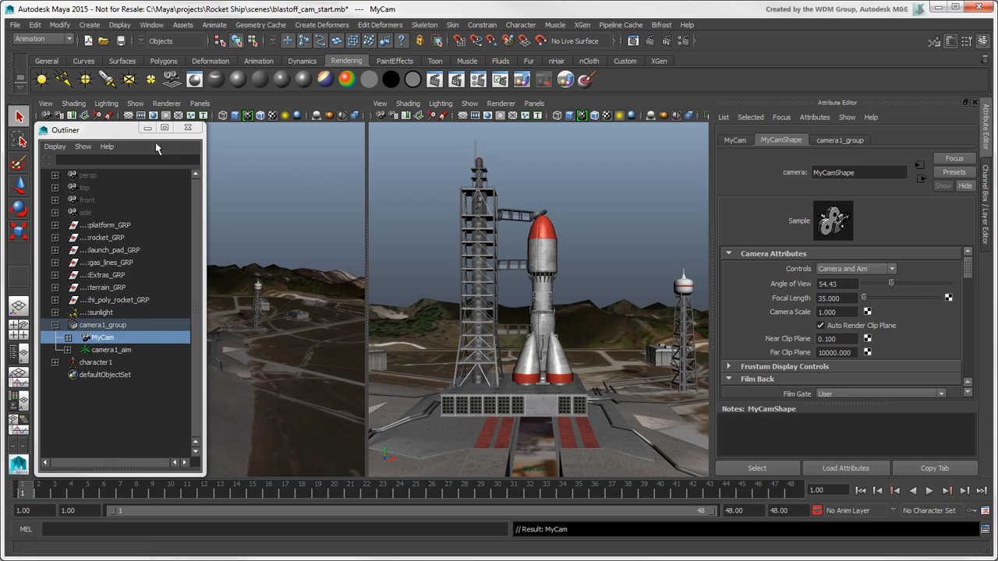
click(188, 127)
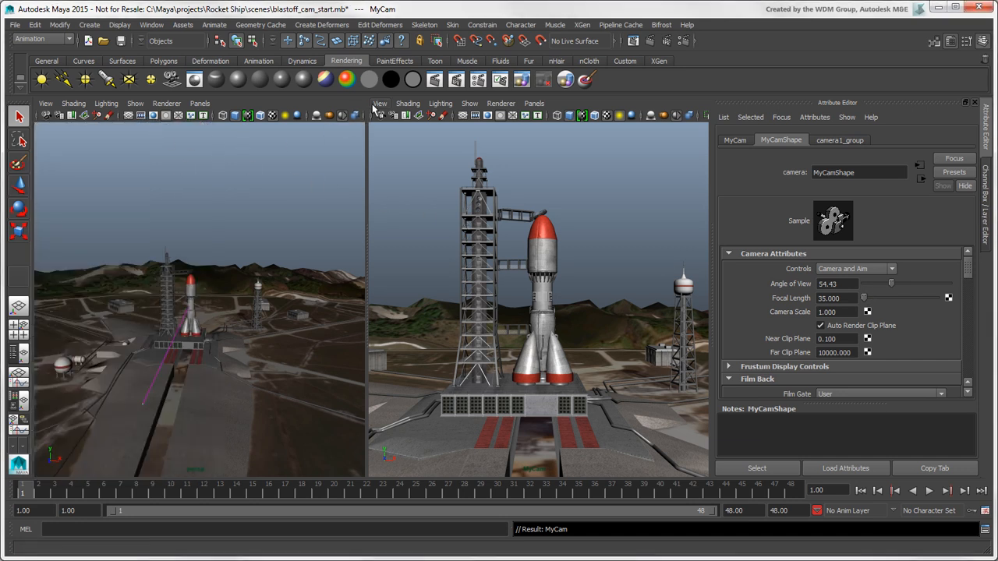
- Deselect everything and make the left view look through MyCam
click(379, 103)
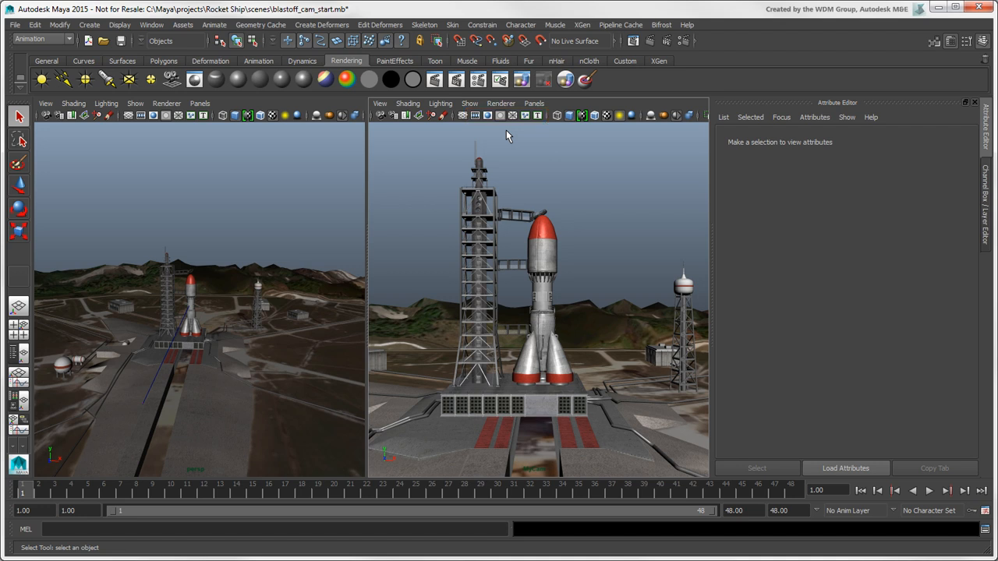
mouse_move(200, 103)
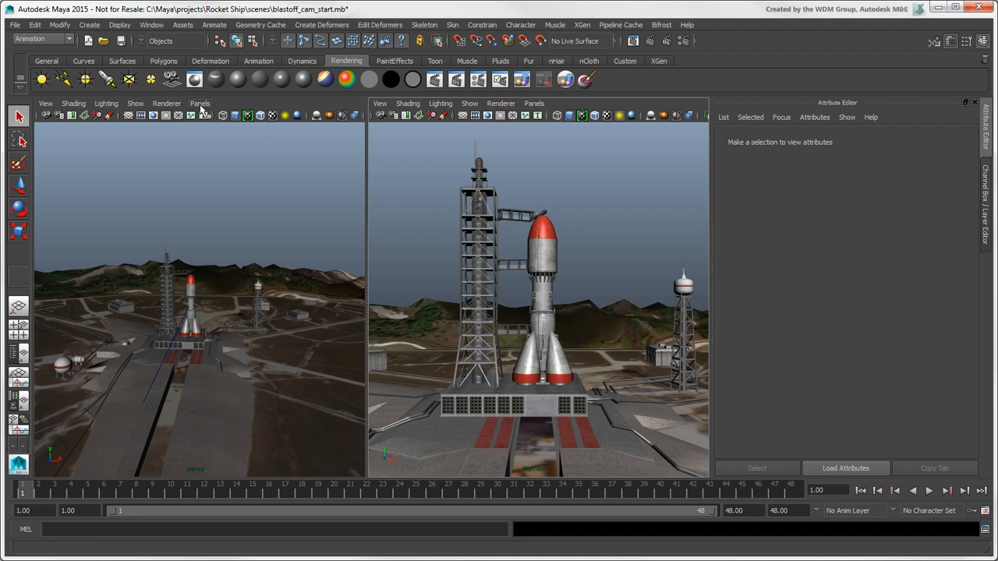
click(200, 103)
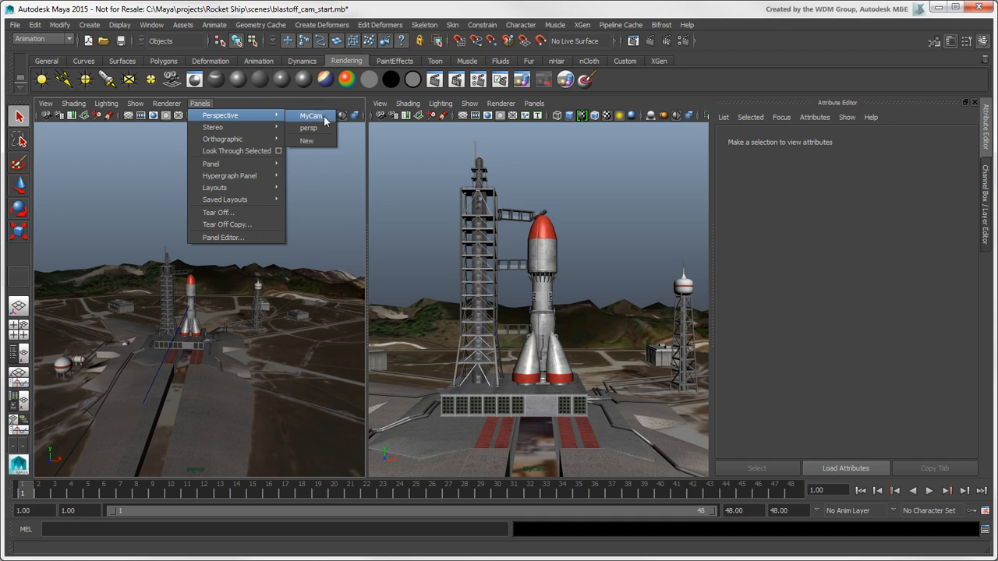
click(311, 116)
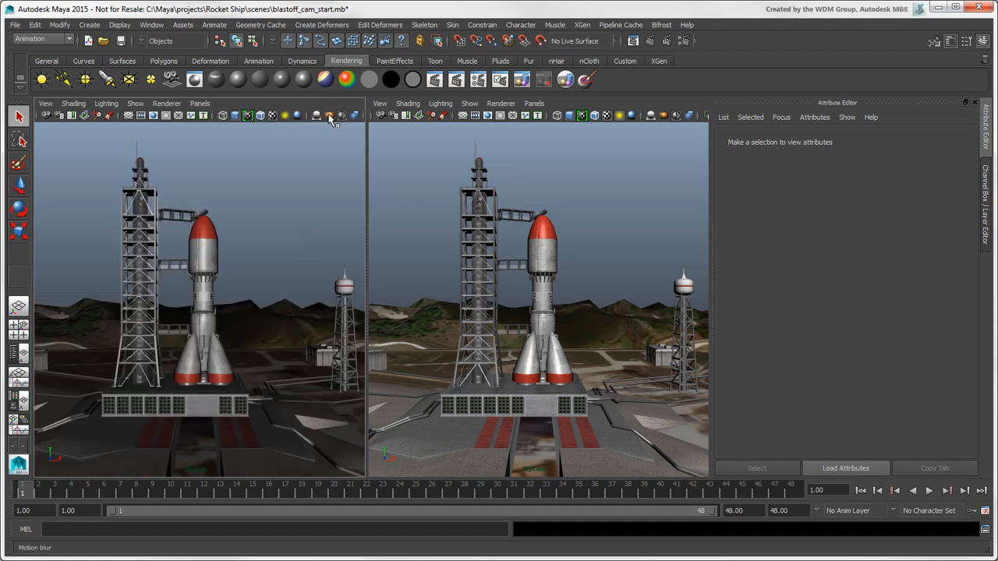
mouse_move(390, 136)
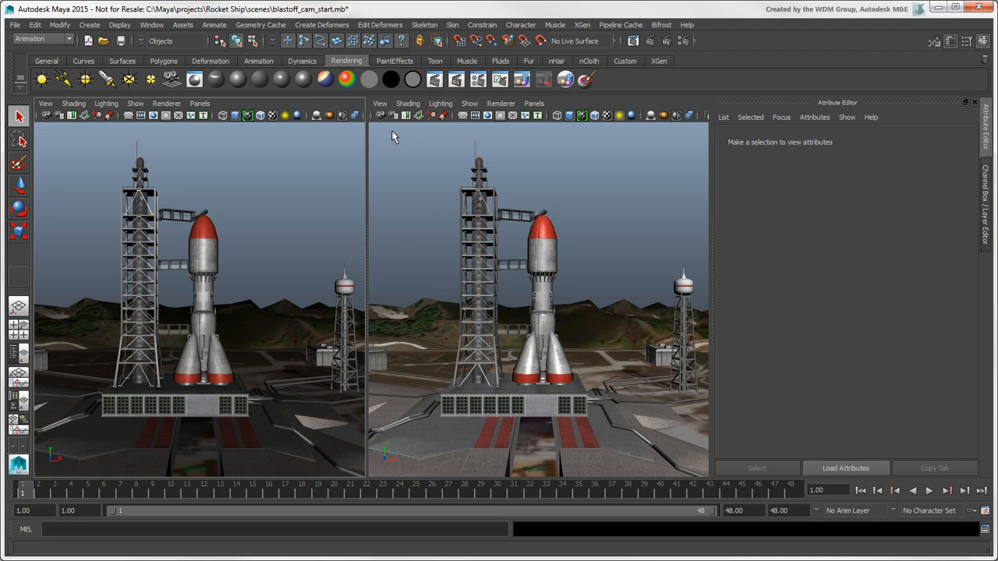
- Turn on the resolution gate in both MyCam views, plus safe action and safe title frames
click(476, 115)
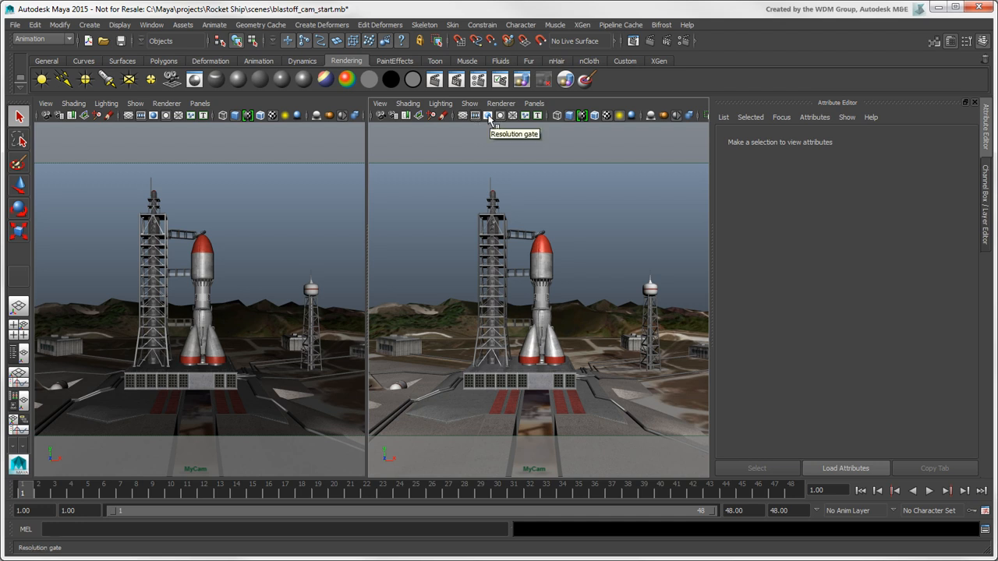
click(487, 115)
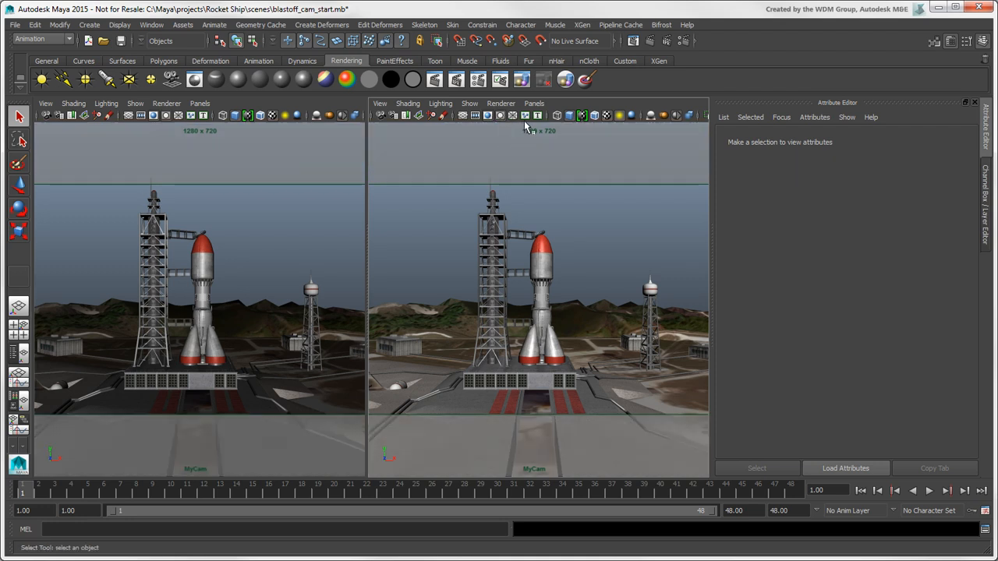
click(538, 115)
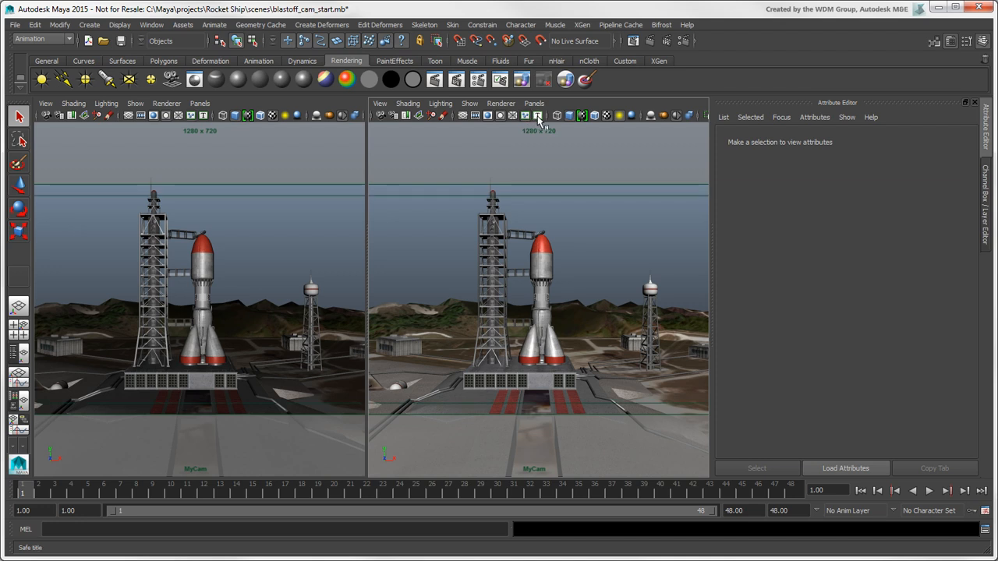
click(538, 116)
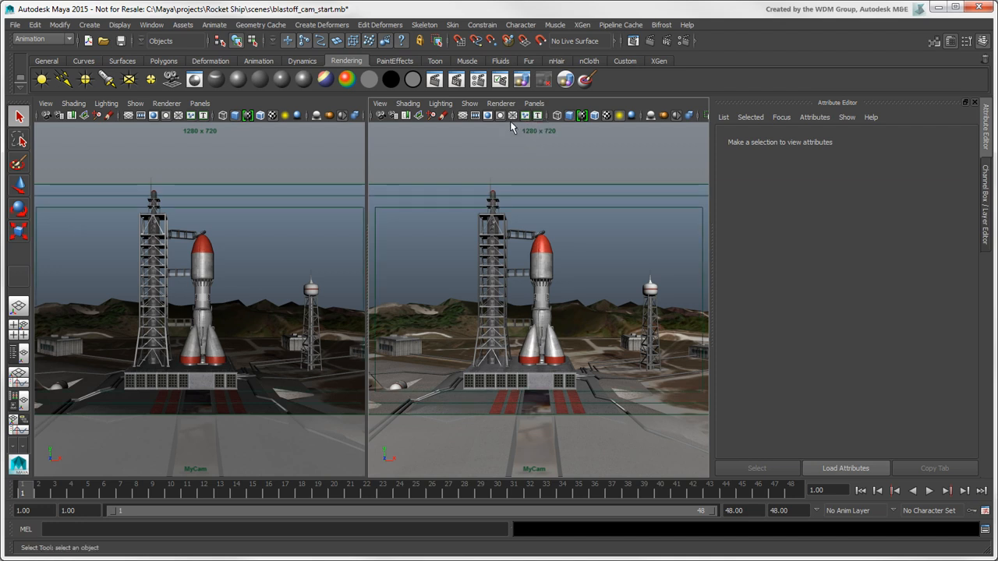
click(524, 115)
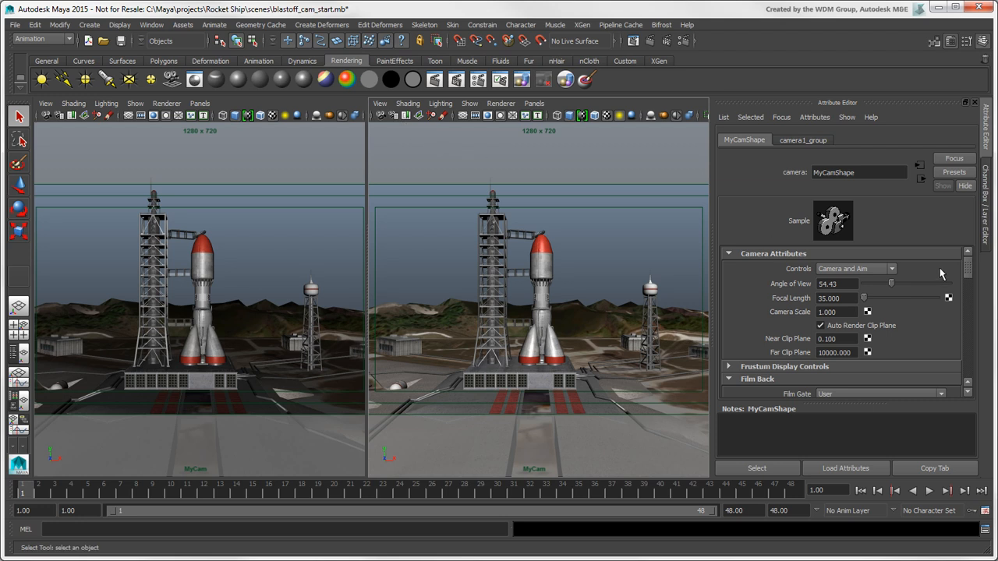
- Give MyCam's gate mask a new colour and lower its opacity to about 0.35
scroll(down, 3)
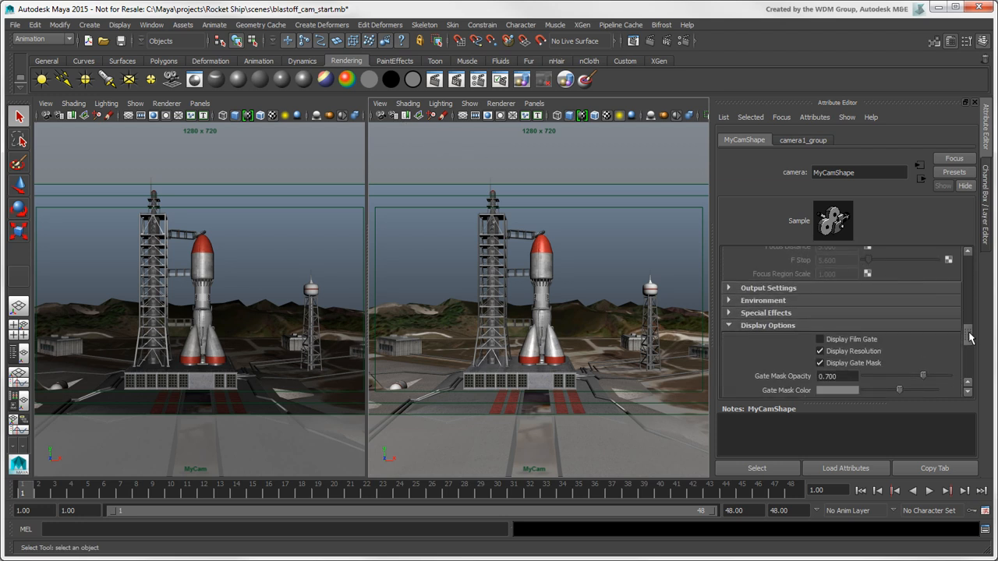
click(838, 390)
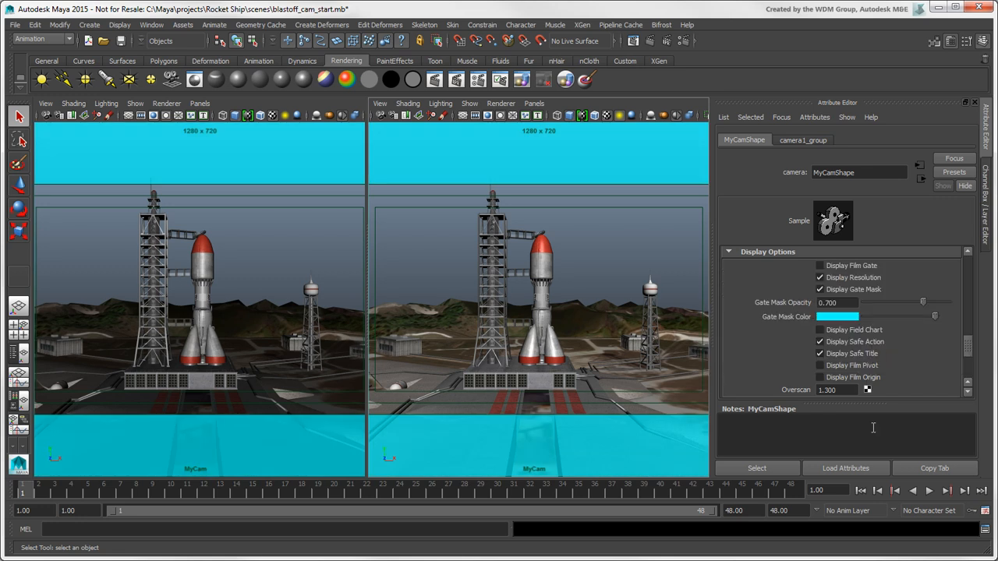
drag(924, 303, 893, 302)
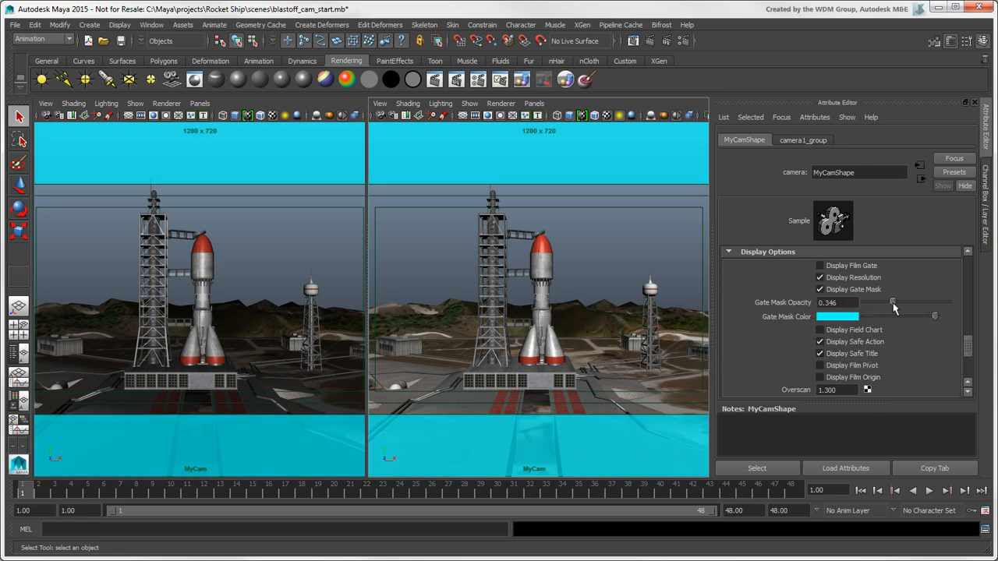
- Set MyCam's Film Gate to 35mm TV Projection (0.816 × 0.612 in, 1.33 aspect)
scroll(down, 3)
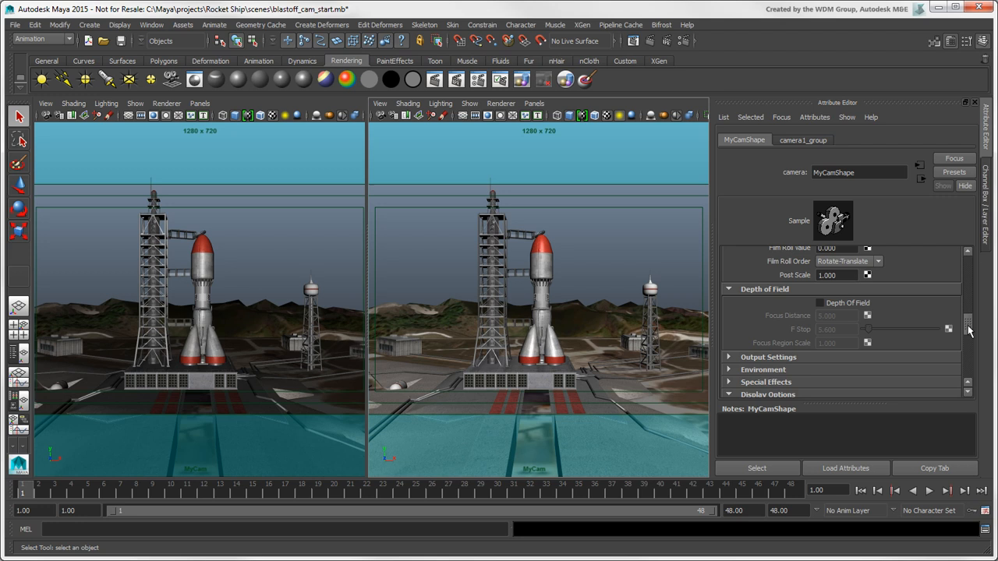
scroll(up, 3)
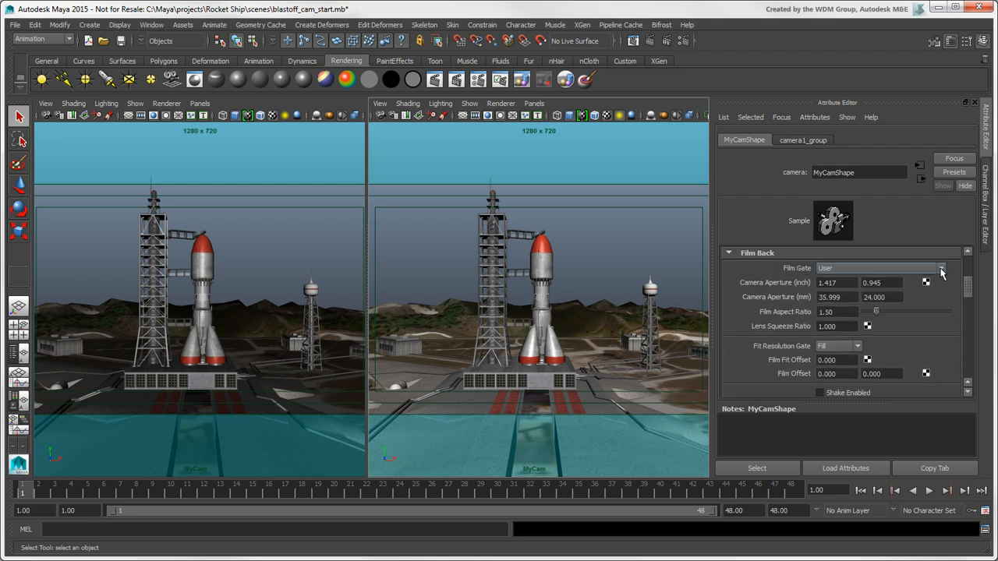
click(941, 267)
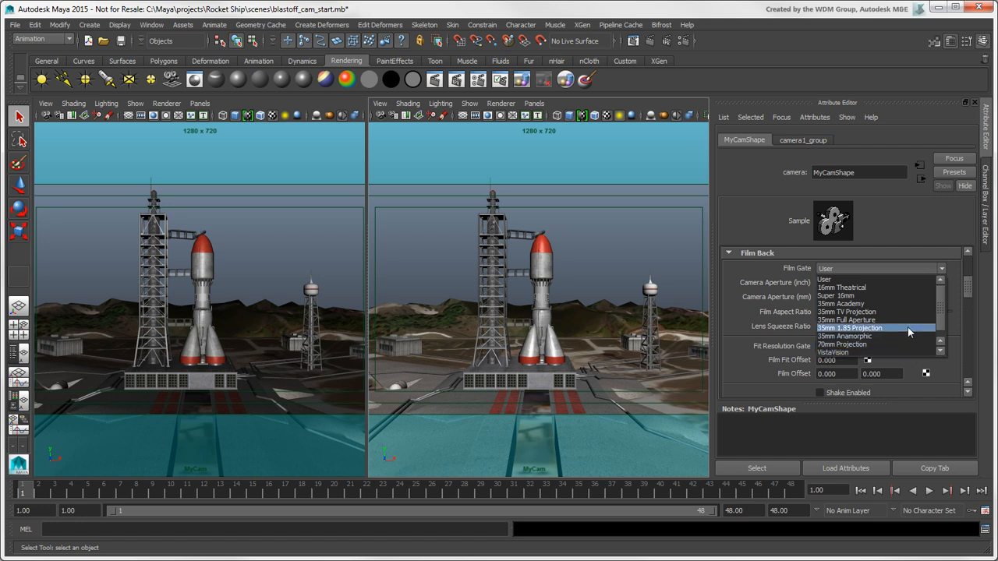
mouse_move(904, 312)
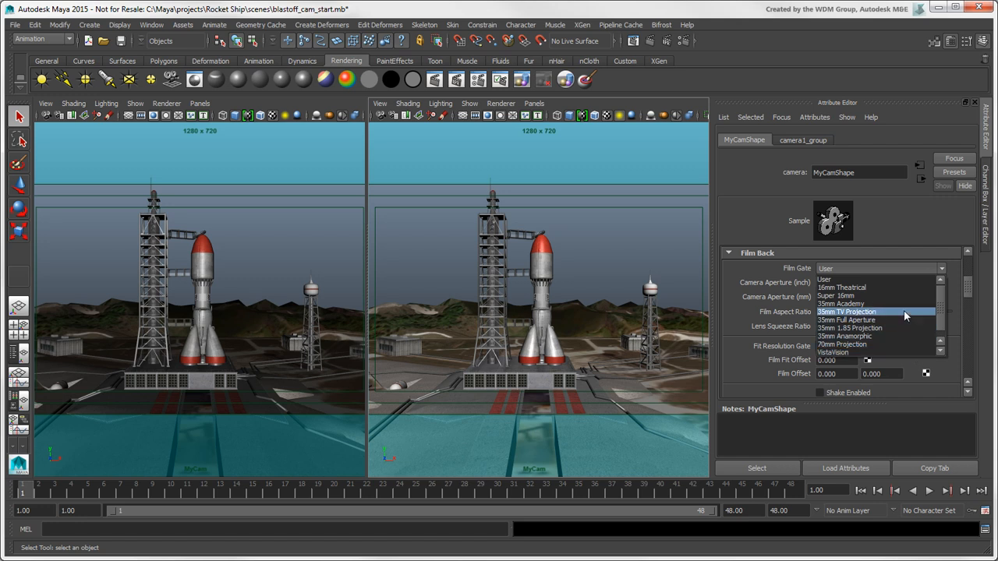
click(847, 311)
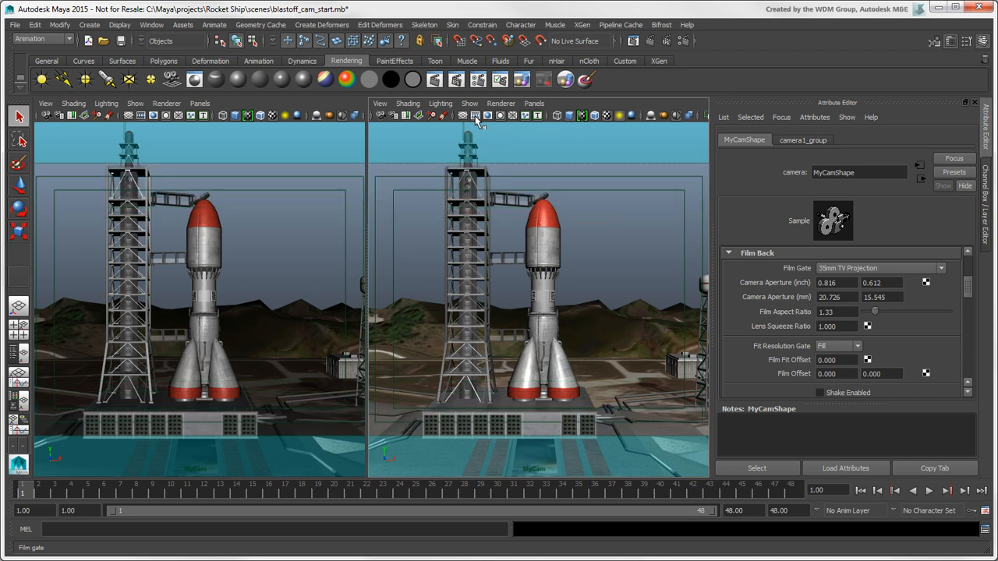
click(836, 311)
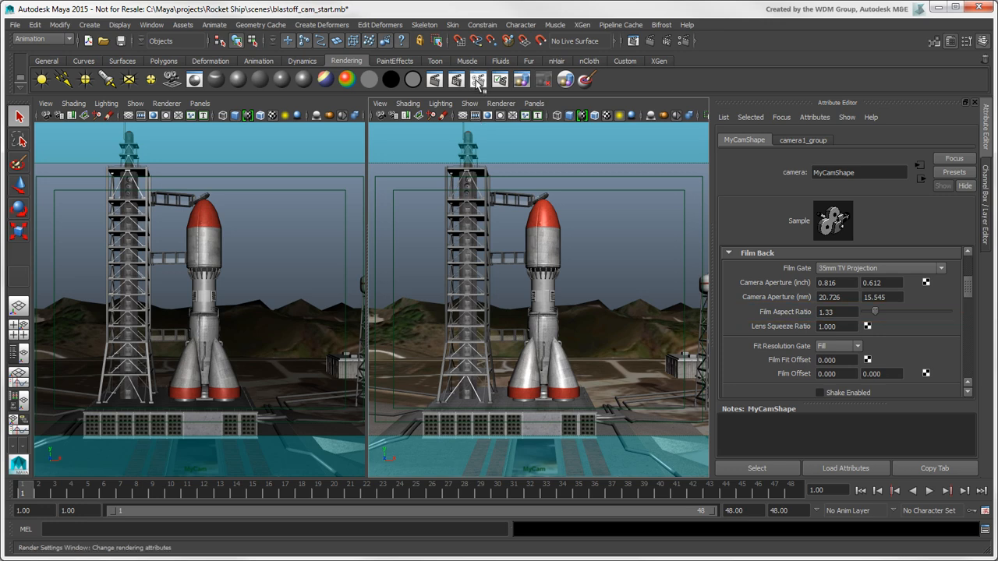
- Set the render Image Size preset to Full 1280/Screen (1280 × 1024)
click(478, 79)
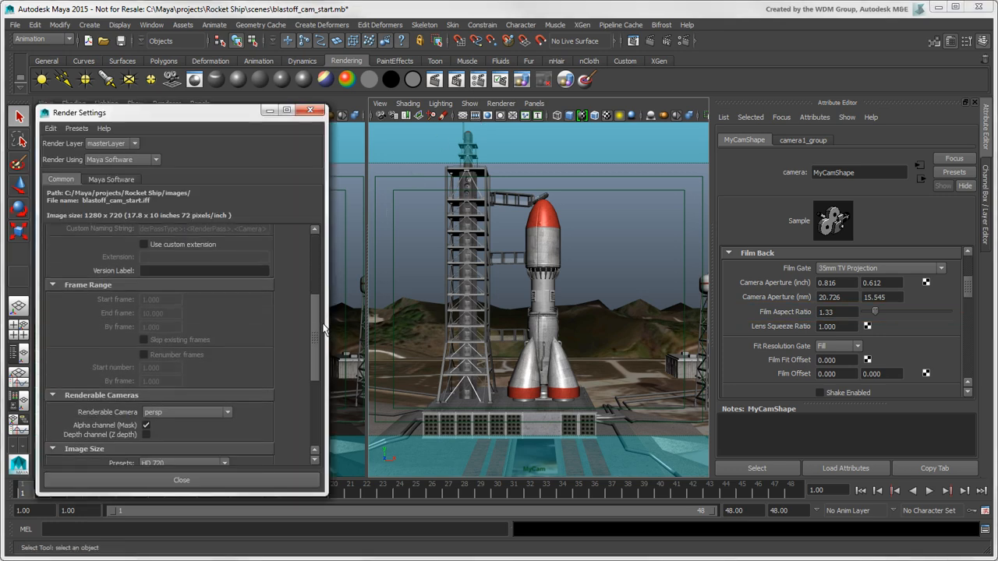
scroll(down, 3)
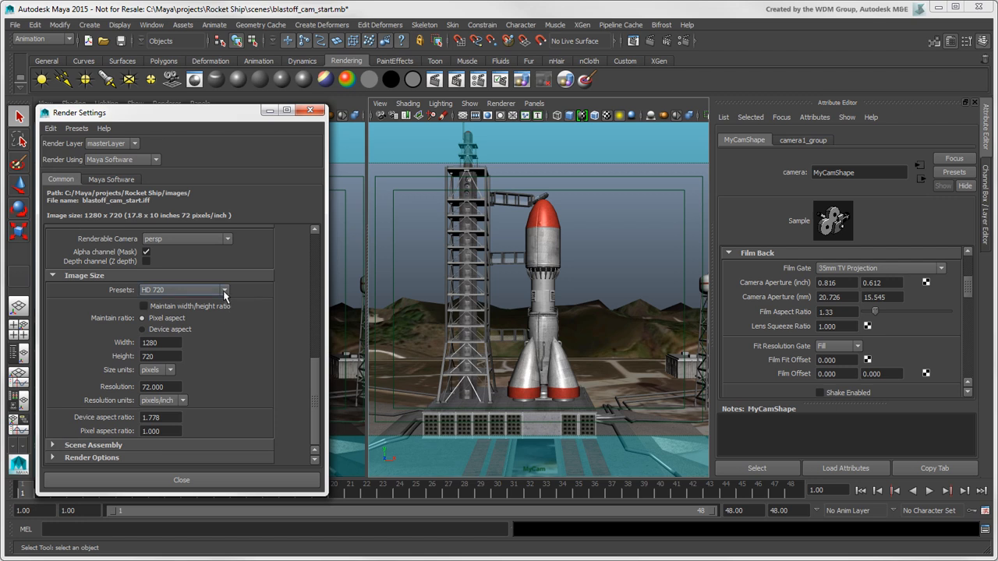
click(224, 290)
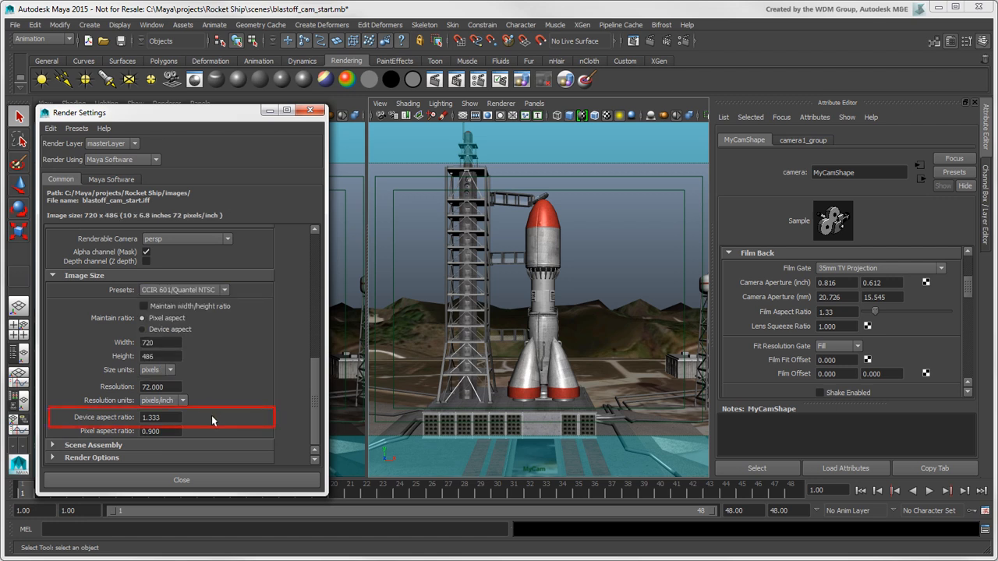
click(487, 115)
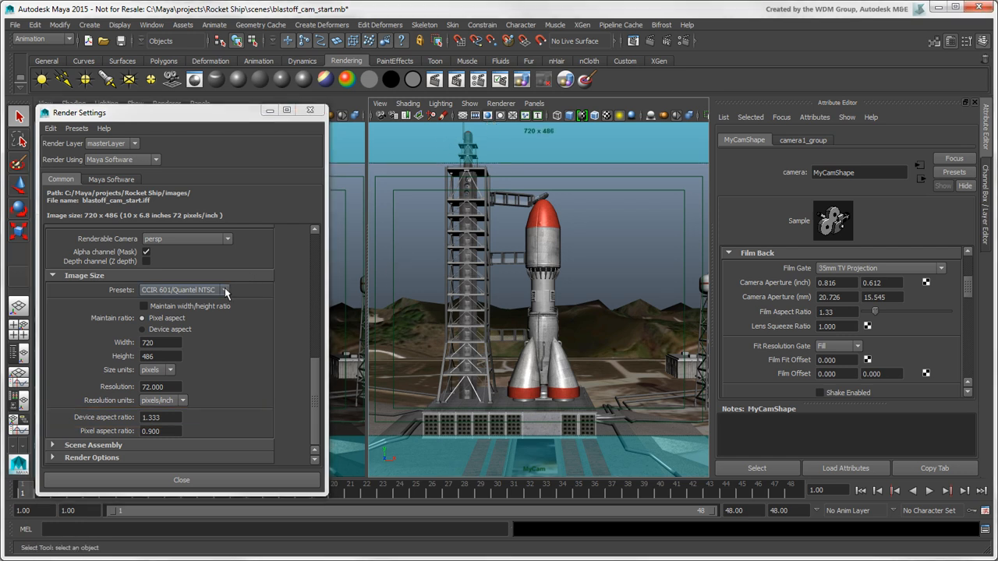
click(224, 290)
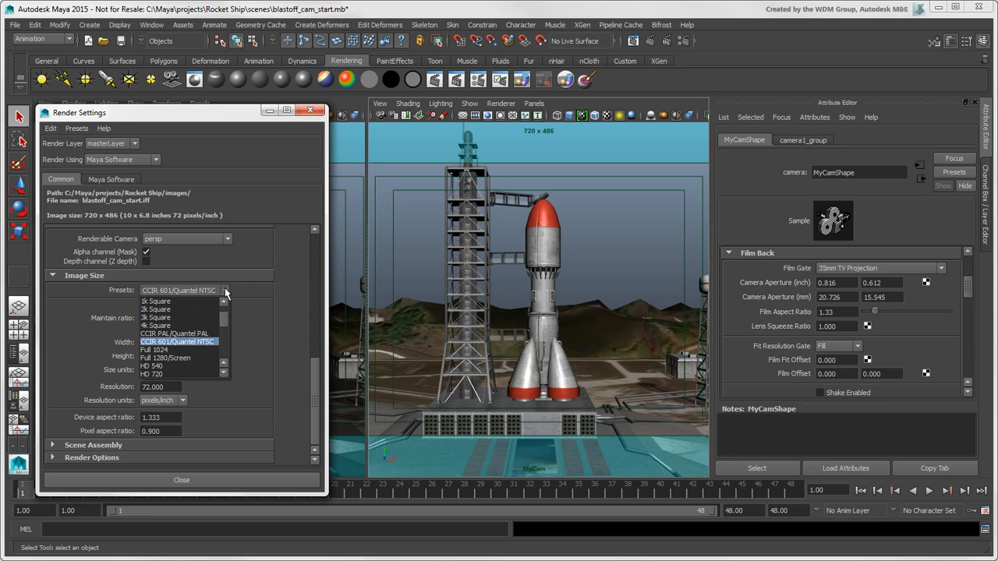
mouse_move(172, 349)
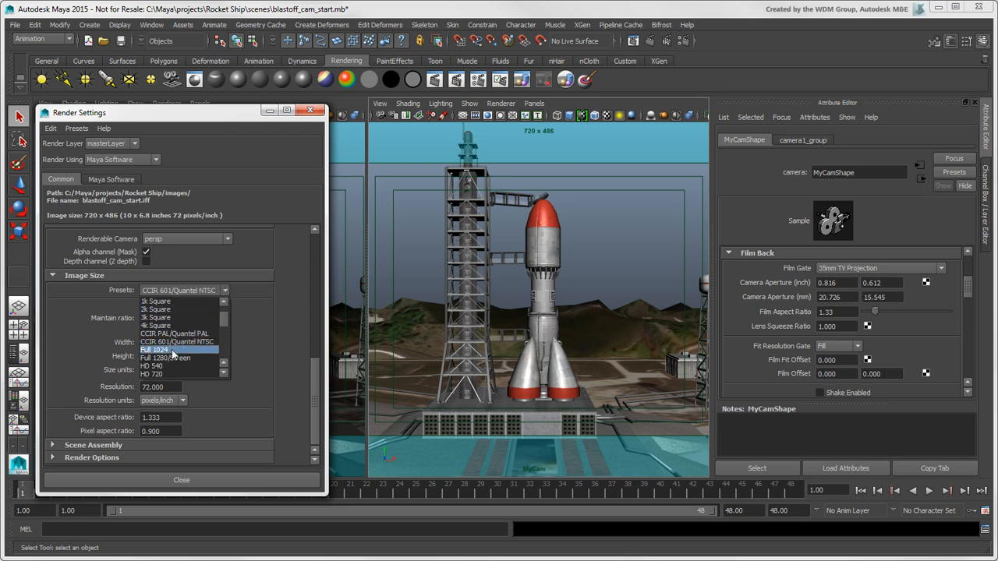
click(166, 357)
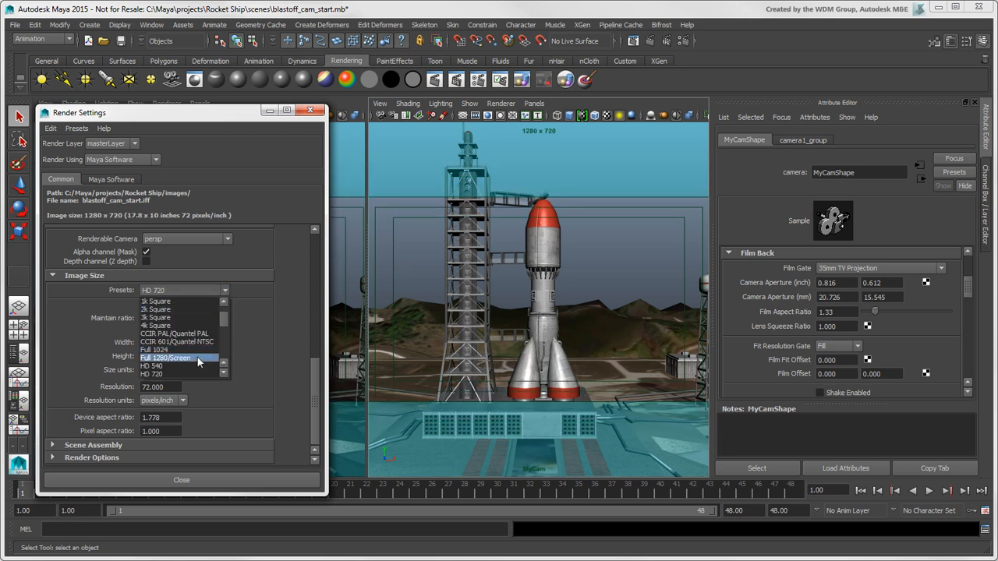
click(166, 358)
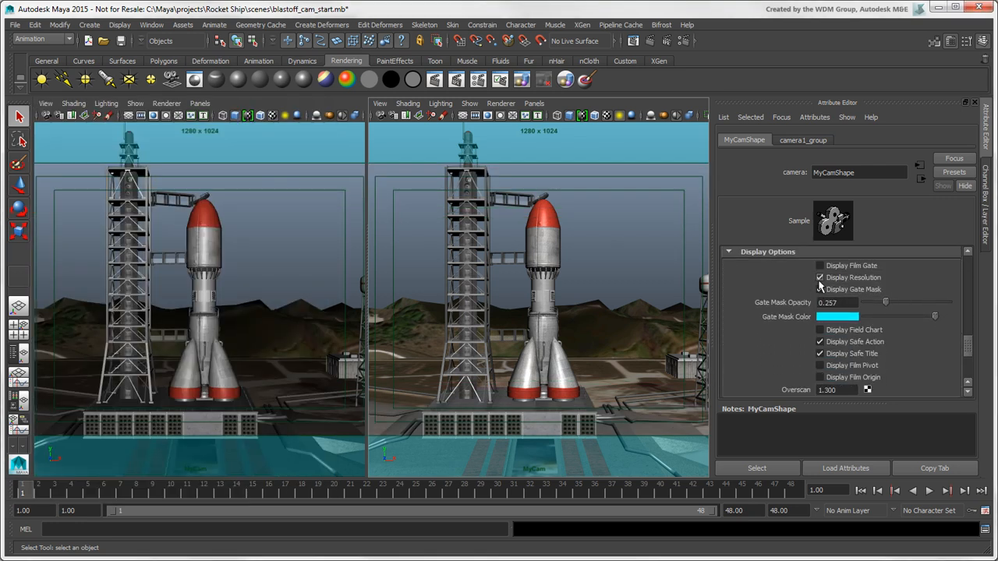
- Turn off the shaded gate mask and select MyCam in the Outliner
click(819, 277)
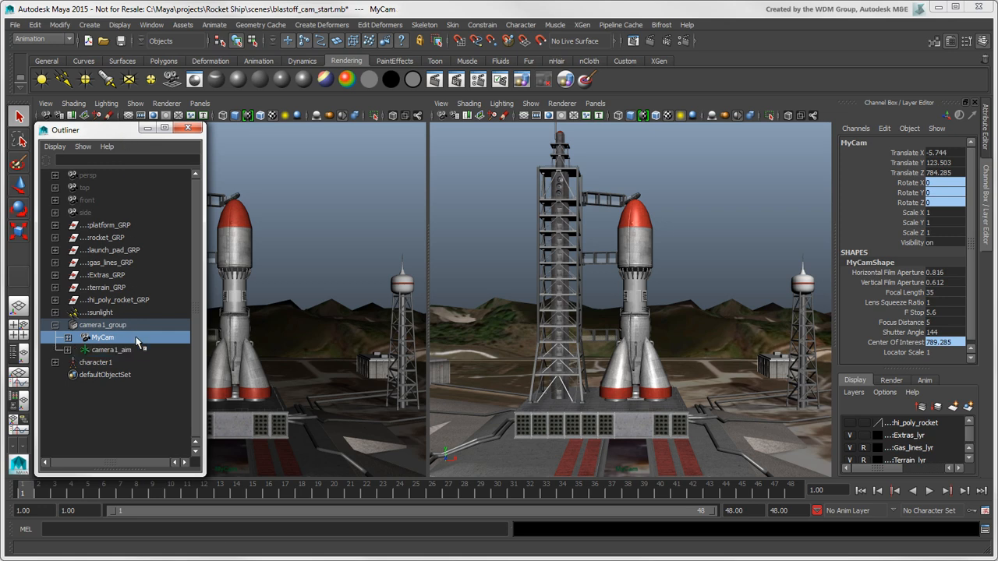
click(188, 127)
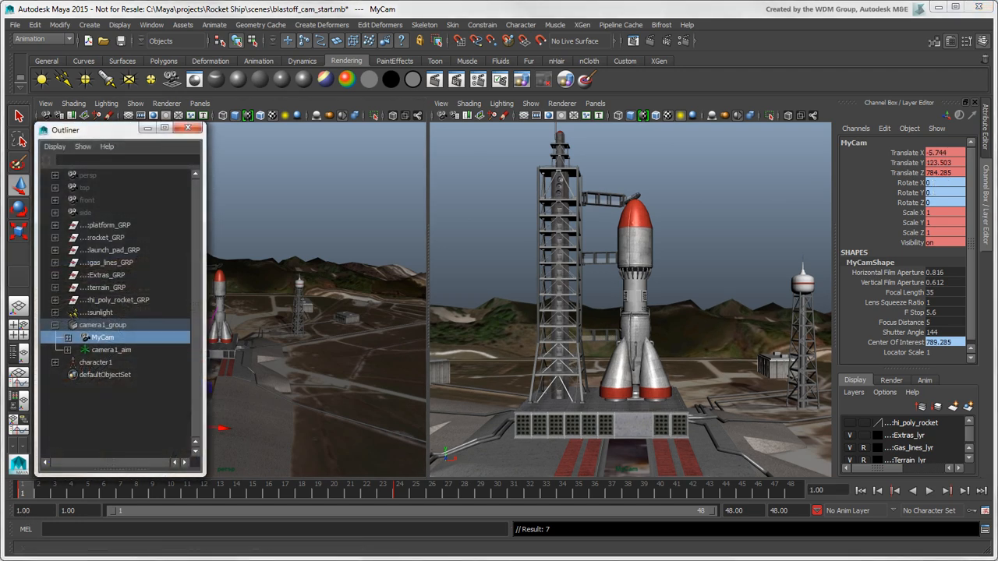
mouse_move(125, 352)
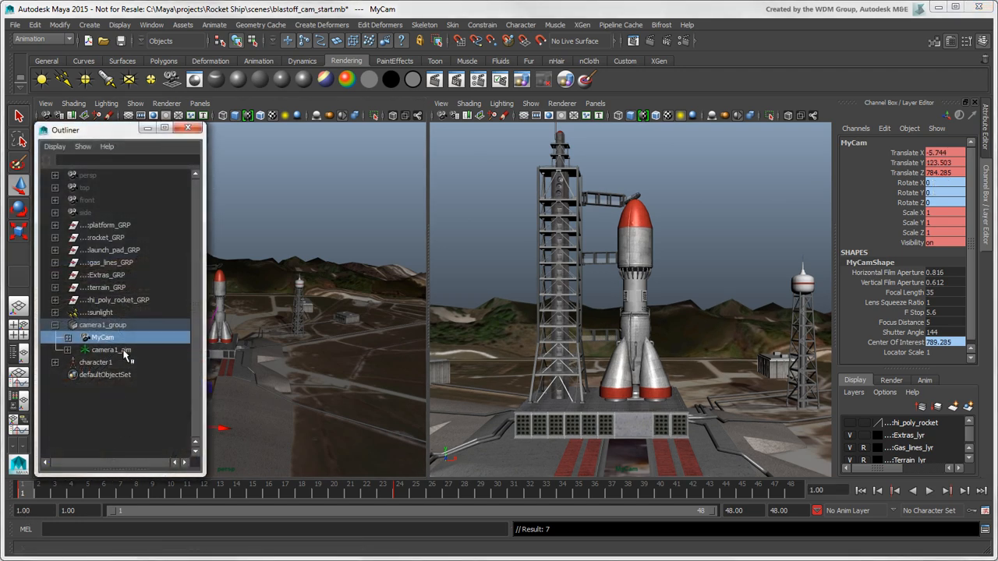
- Select camera1_aim, then MyCam, and move the time slider to frame 48
click(109, 349)
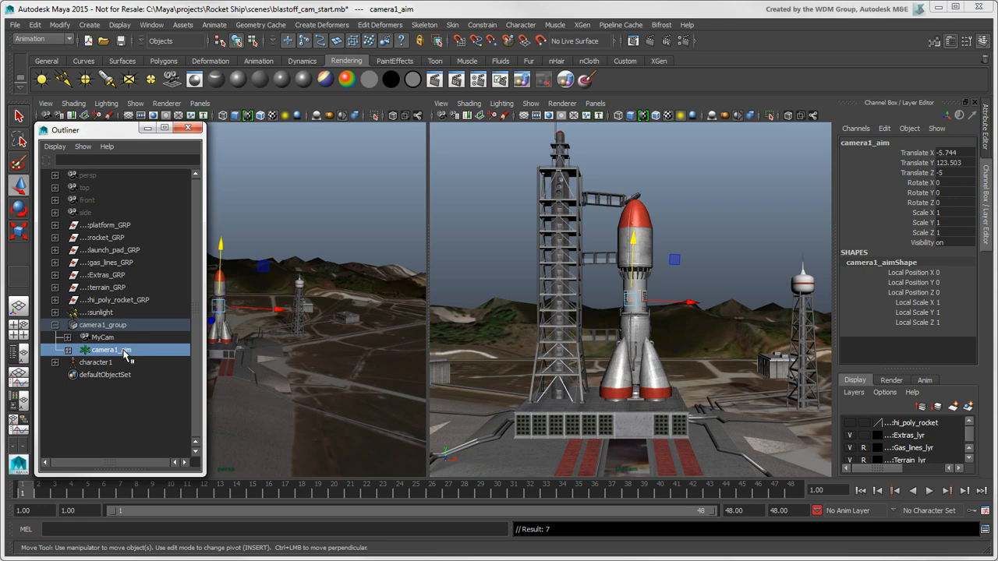
click(189, 127)
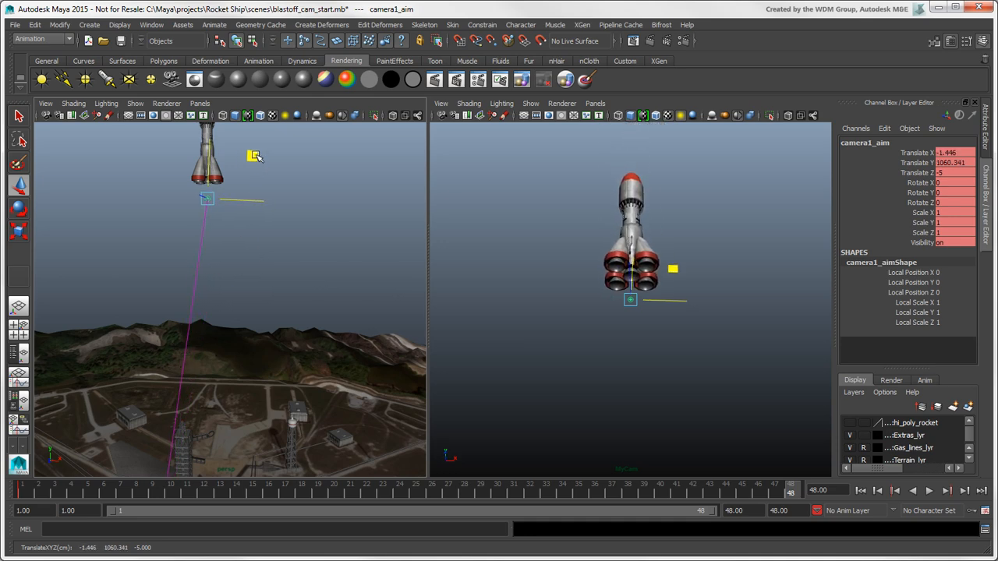
click(400, 490)
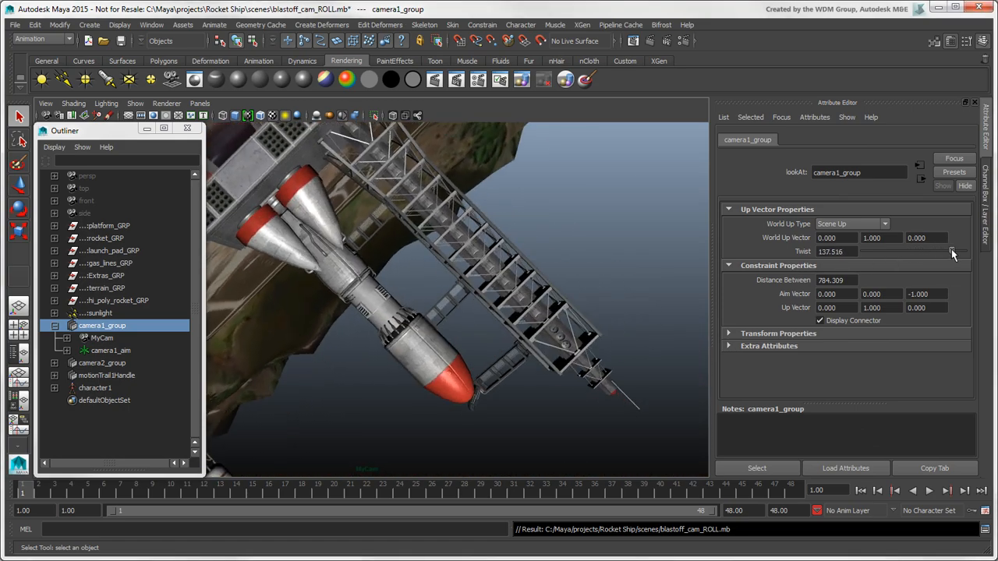
- Roll camera1_group via Twist, replay the animation, and keep World Up as Scene Up
drag(951, 251, 904, 251)
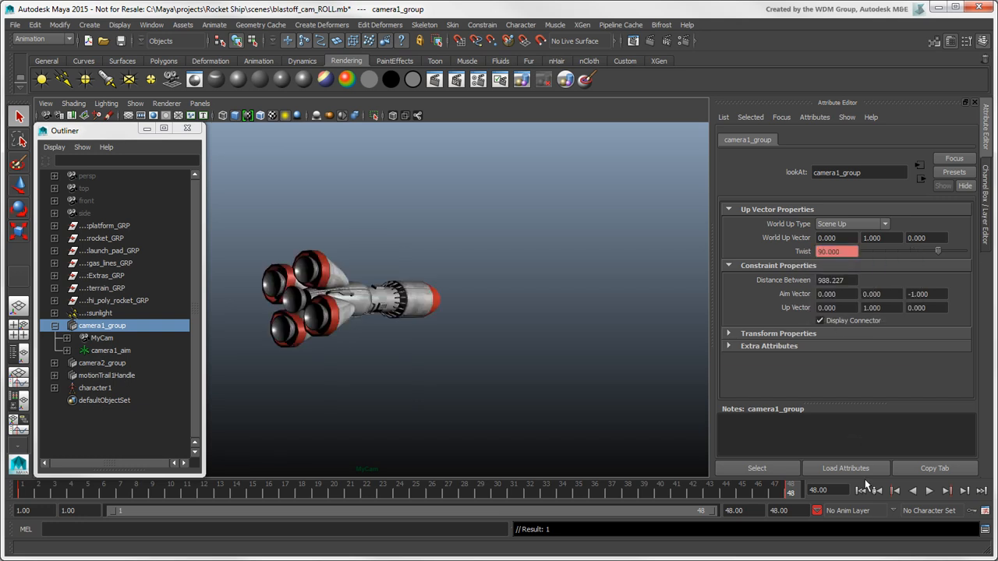
click(928, 491)
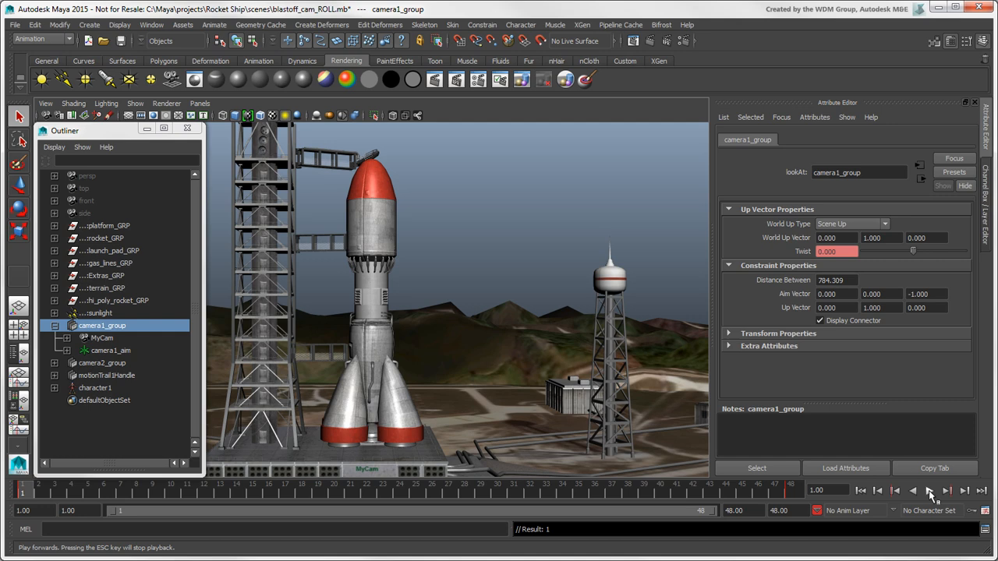
click(929, 491)
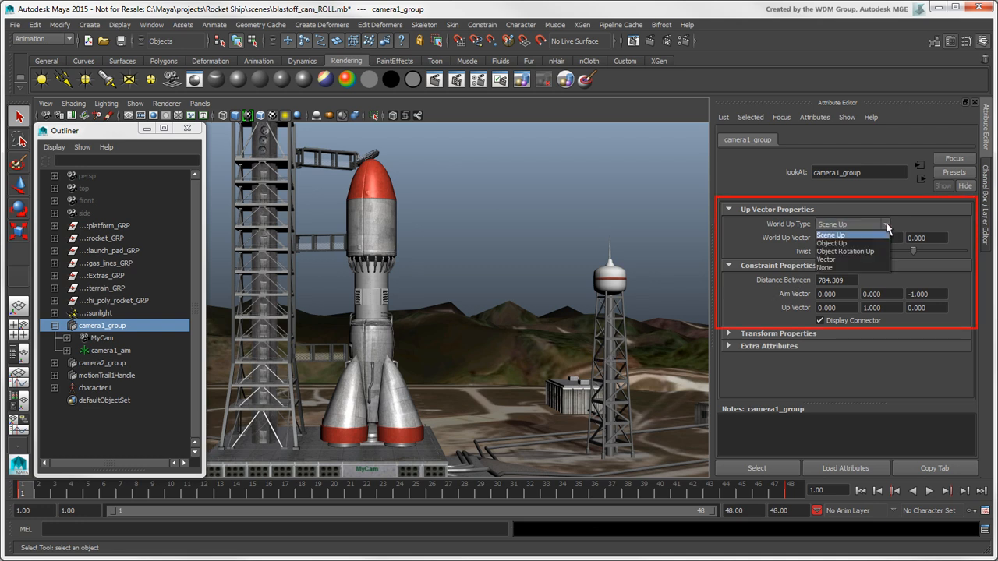
click(832, 235)
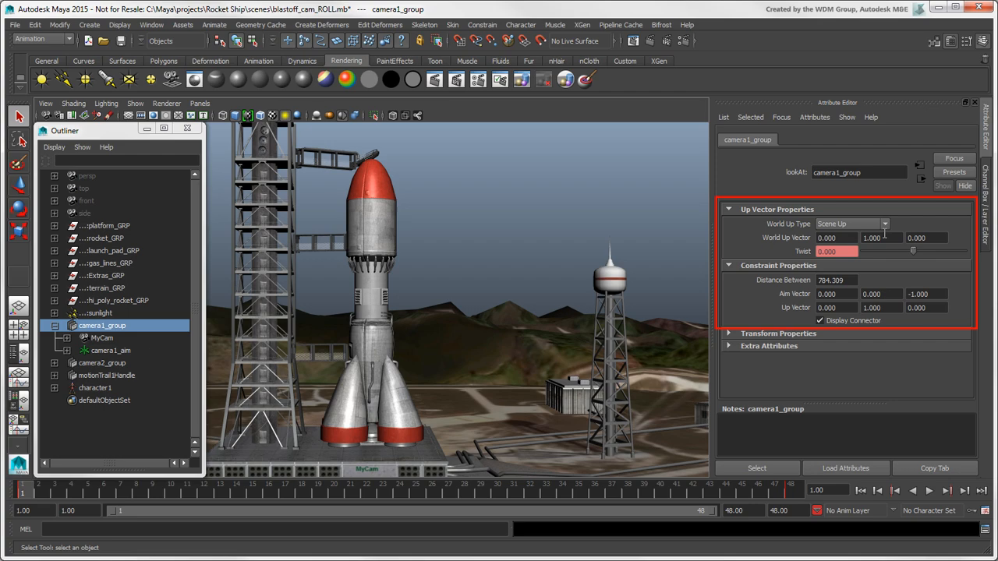
mouse_move(904, 233)
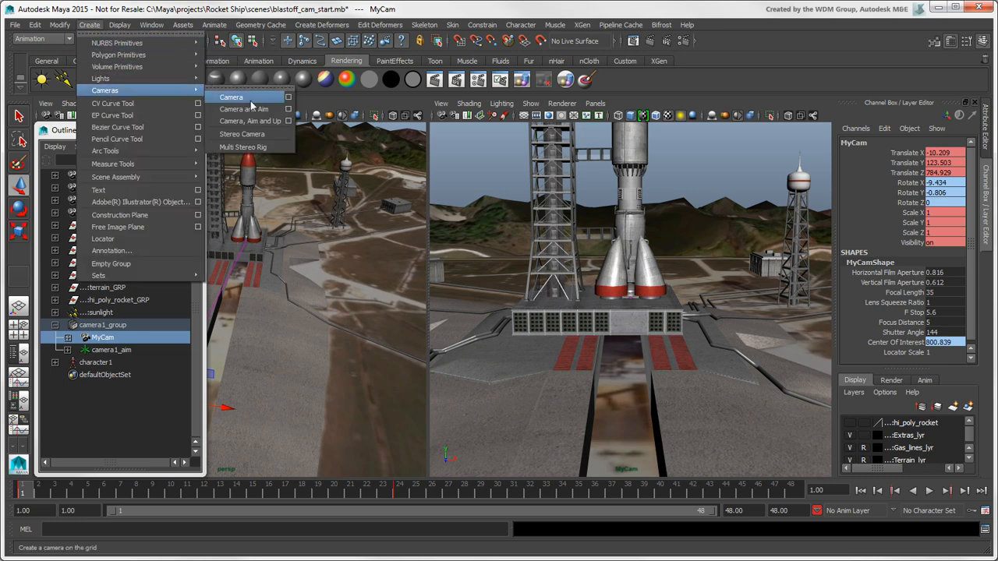
- Create a Camera, Aim and Up rig and group camera2 with camera2_up as group1
click(244, 109)
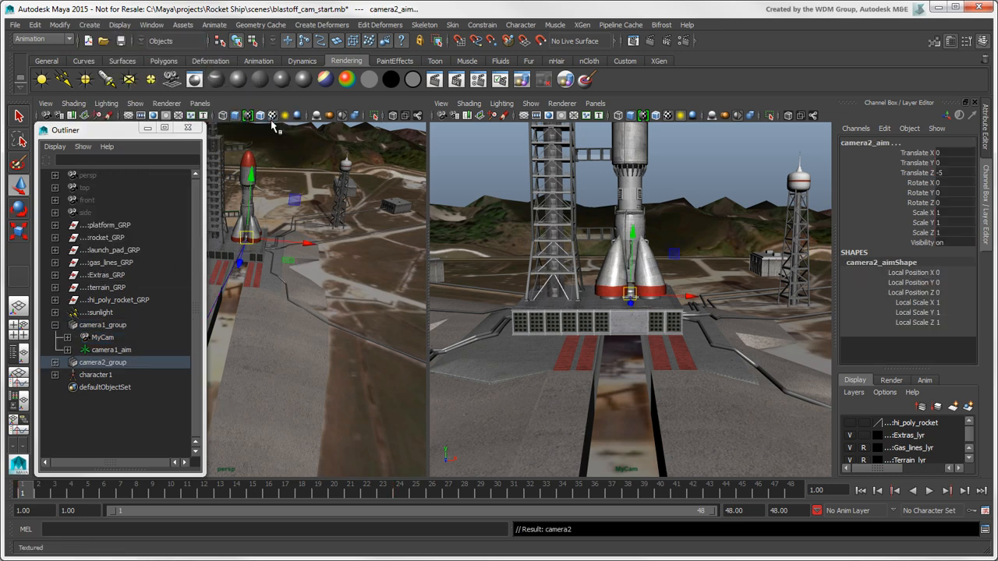
click(54, 362)
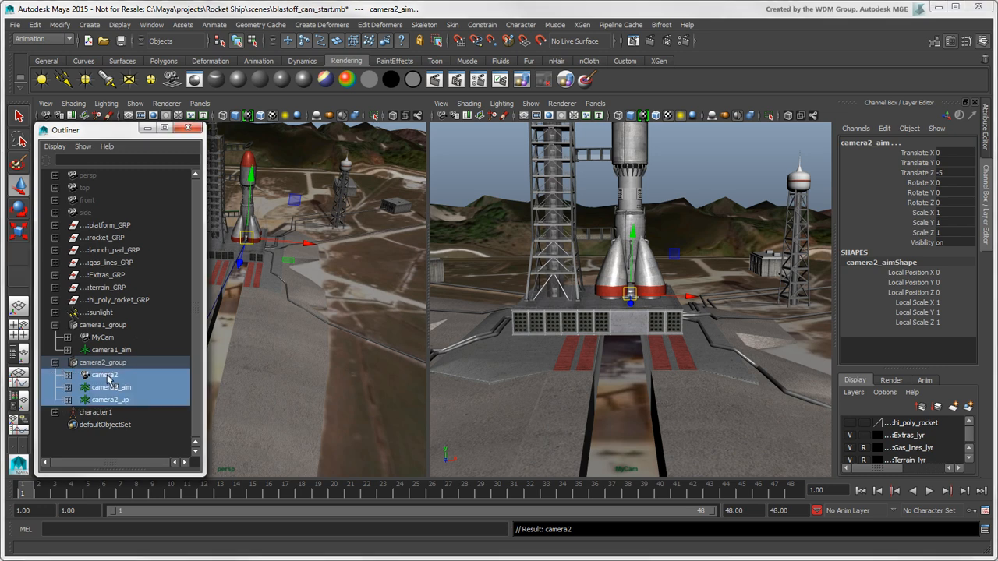
click(109, 400)
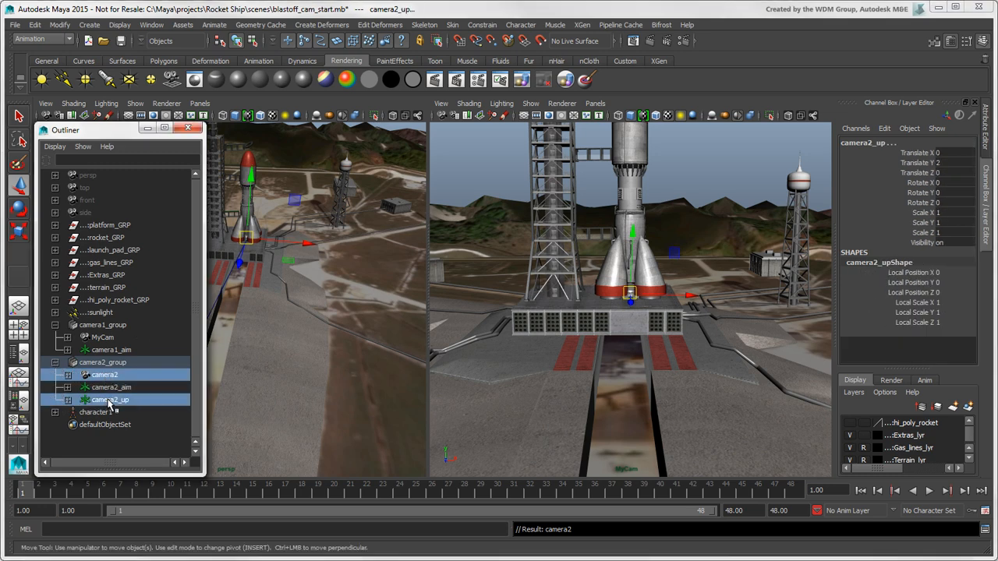
key(ctrl+g)
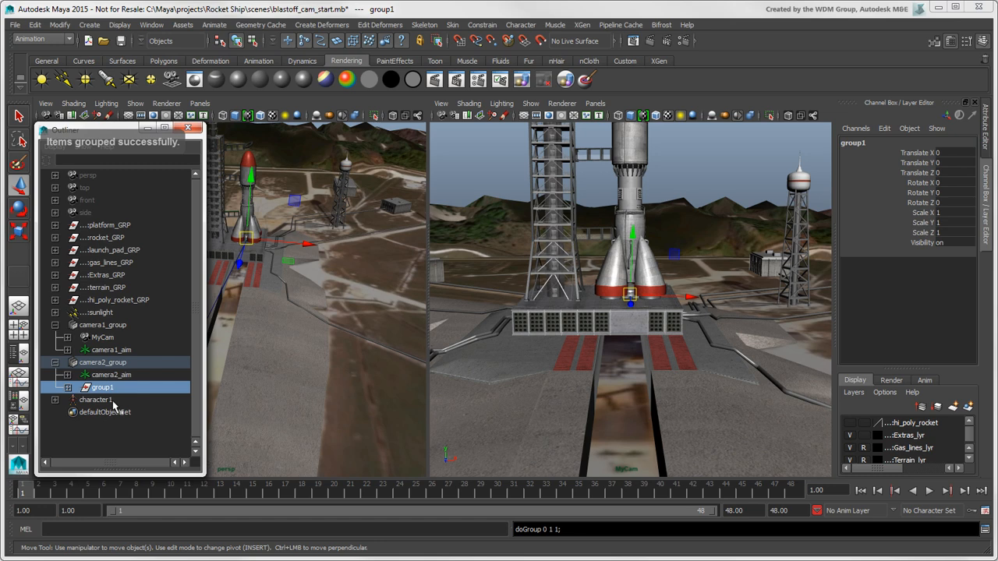
click(67, 387)
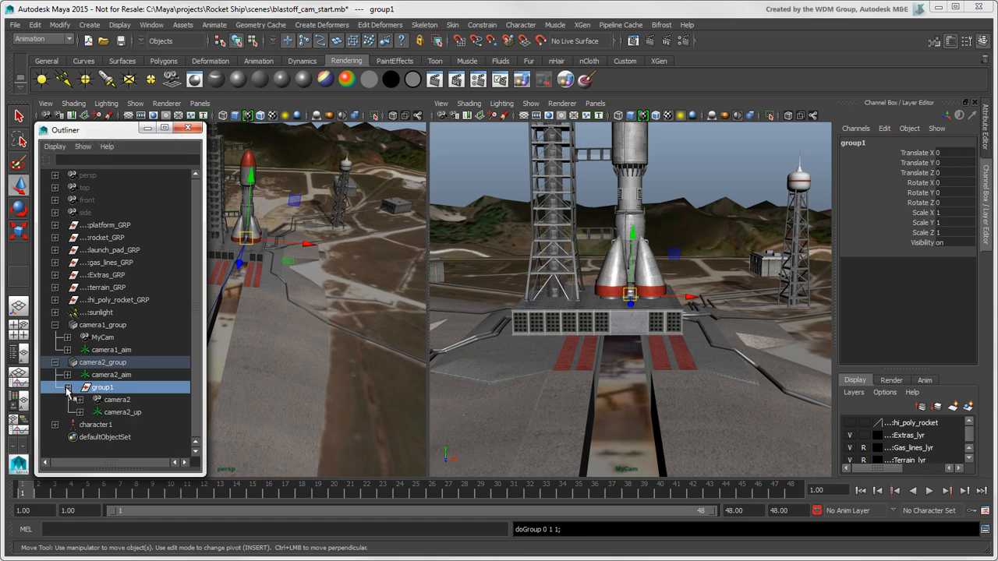
click(55, 361)
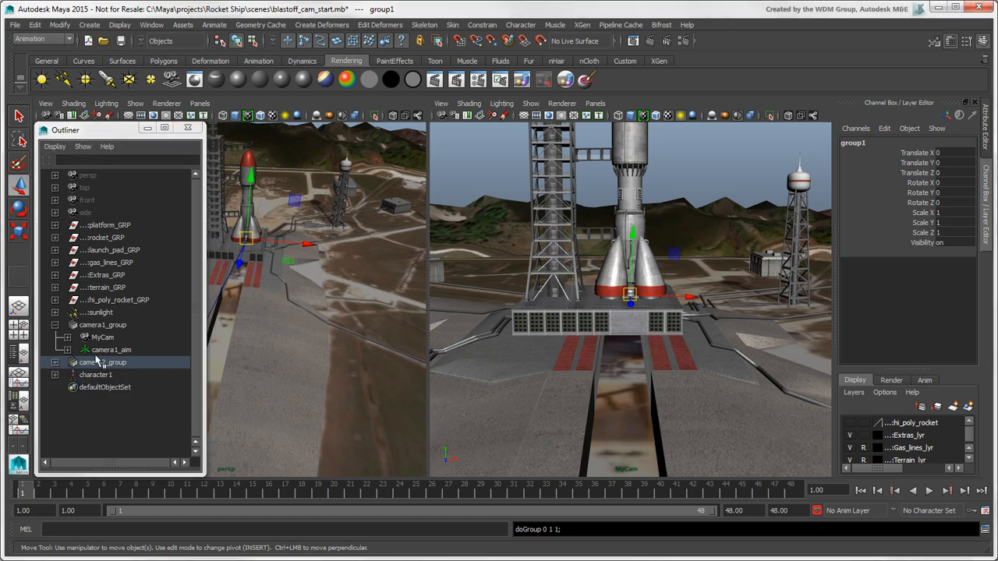
click(152, 24)
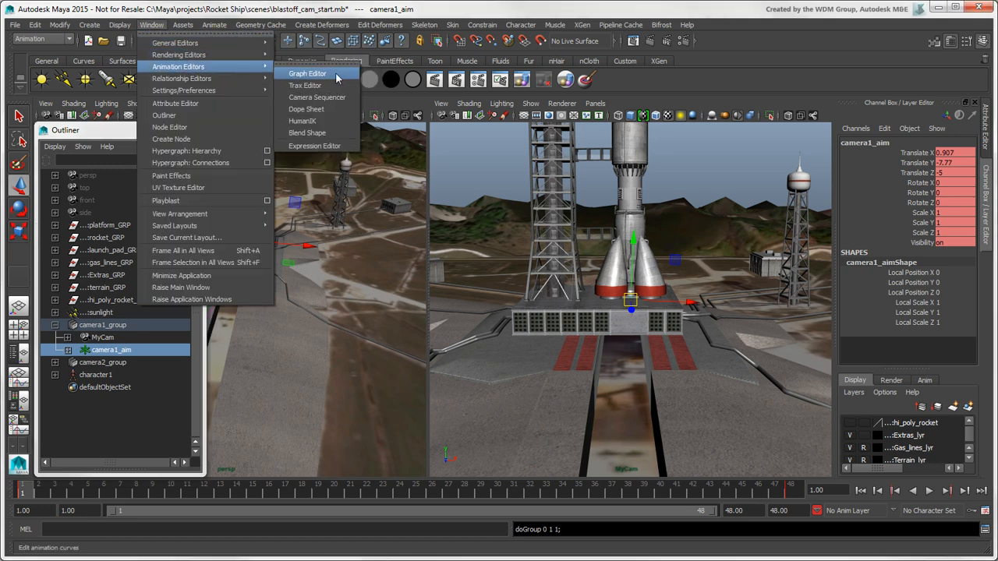
click(307, 74)
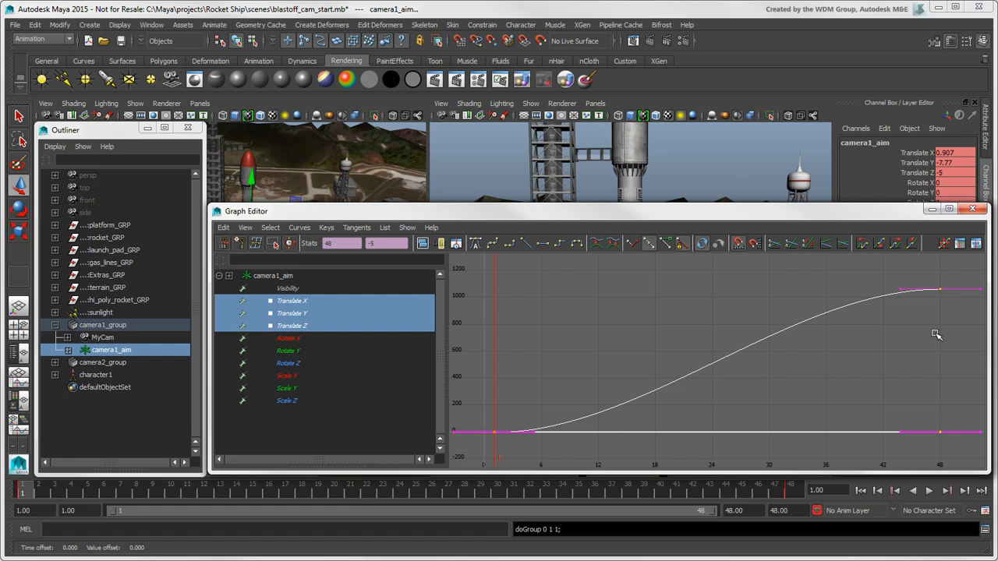
drag(939, 290, 900, 298)
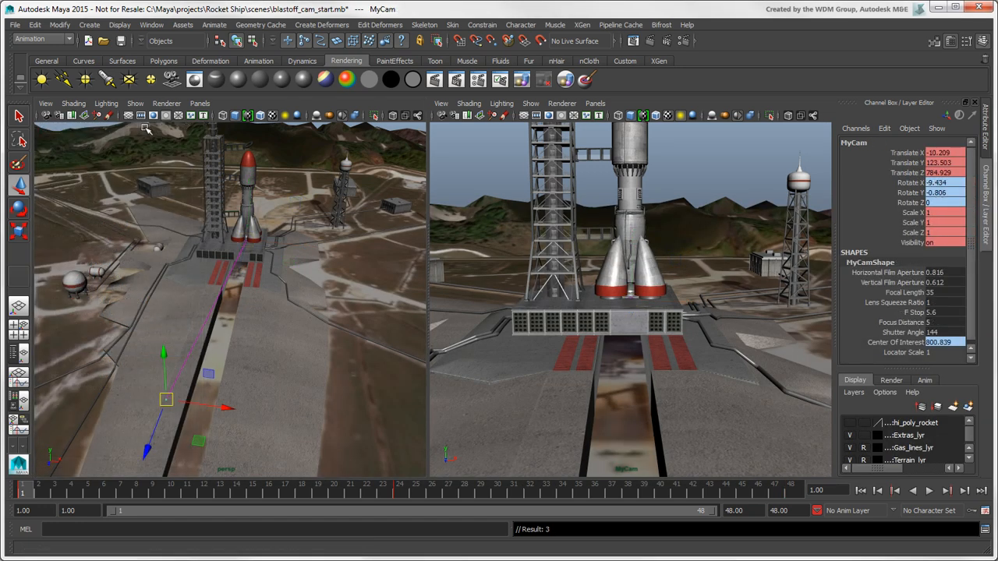
- Create an editable motion trail for MyCam and orbit the view to inspect it
click(214, 24)
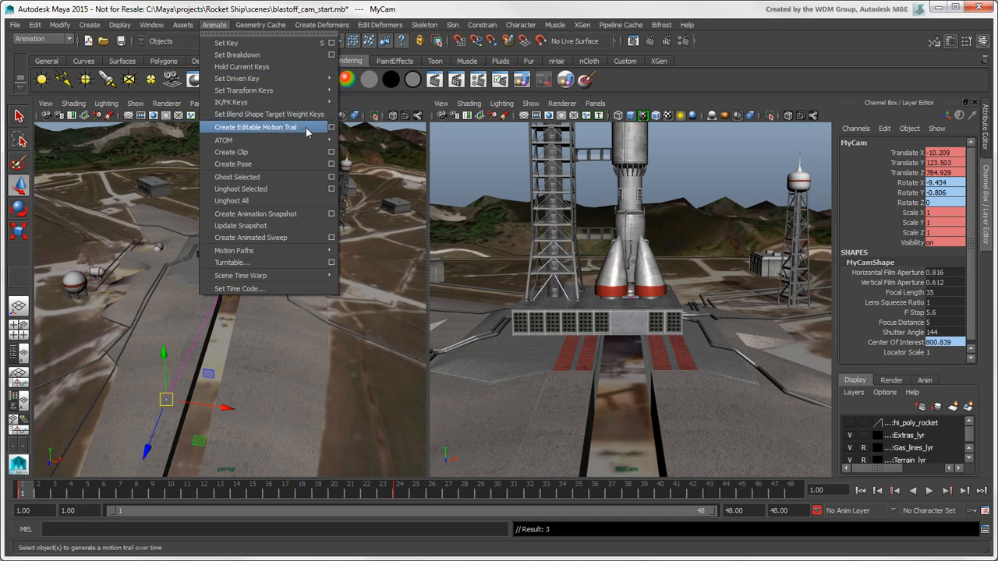
click(255, 127)
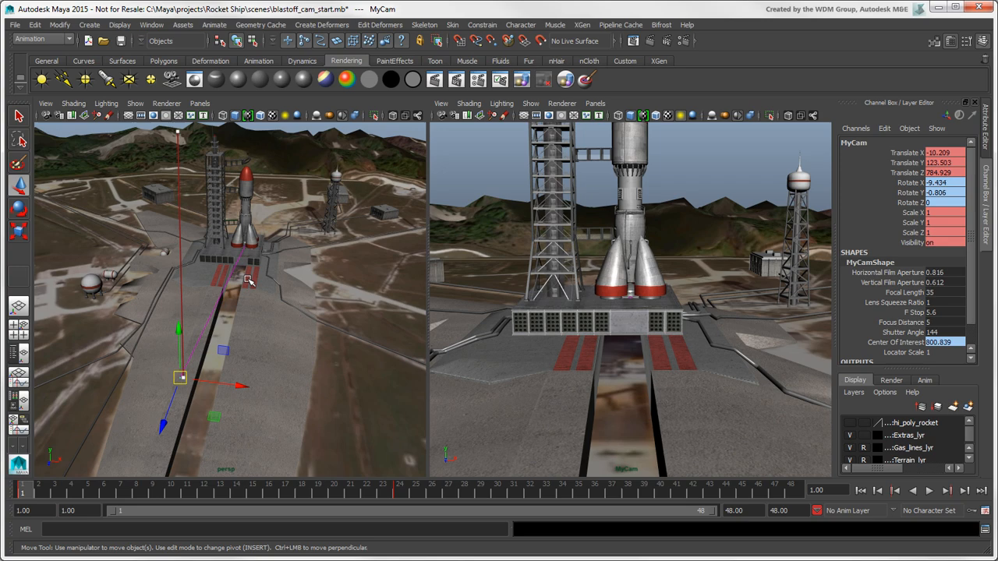
drag(249, 280, 273, 343)
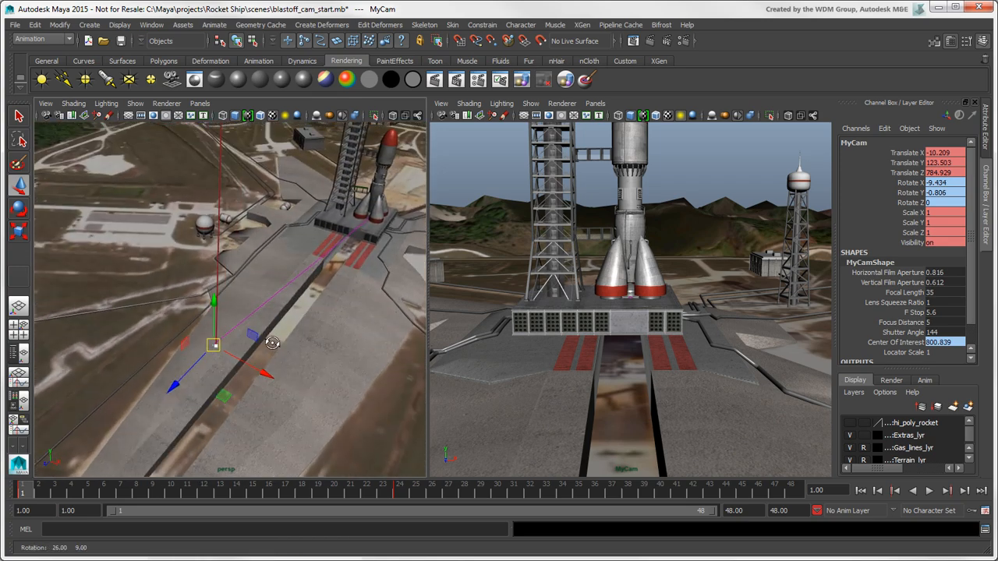
drag(272, 343, 208, 343)
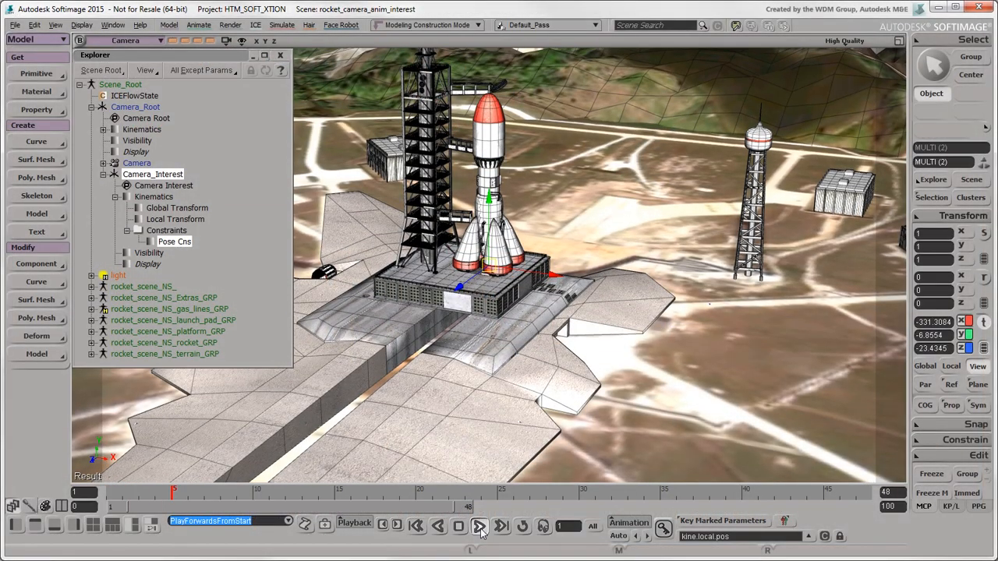
click(479, 524)
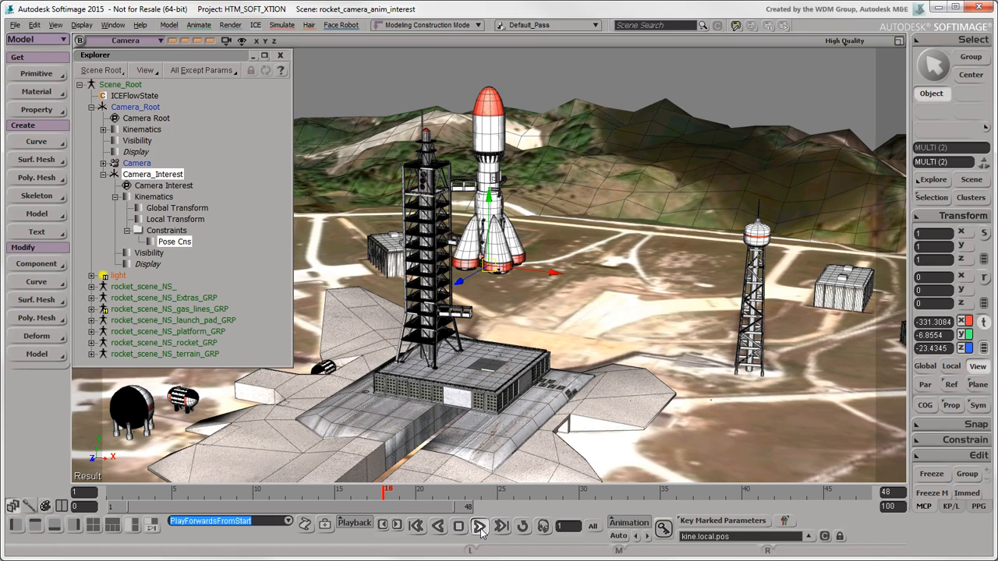
click(480, 525)
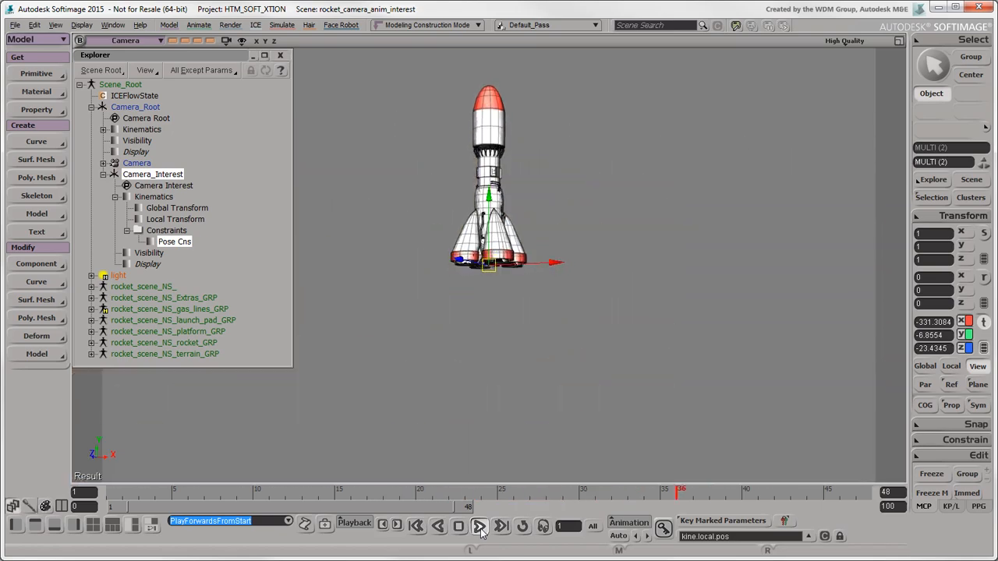
click(478, 526)
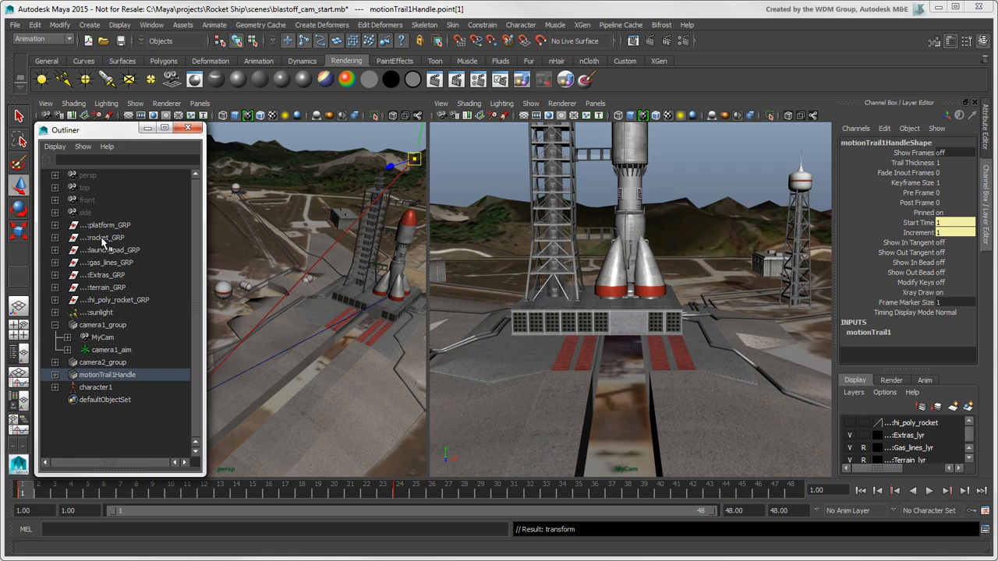
- Select rocket_GRP and then a camera1_group entry in the Outliner
click(103, 238)
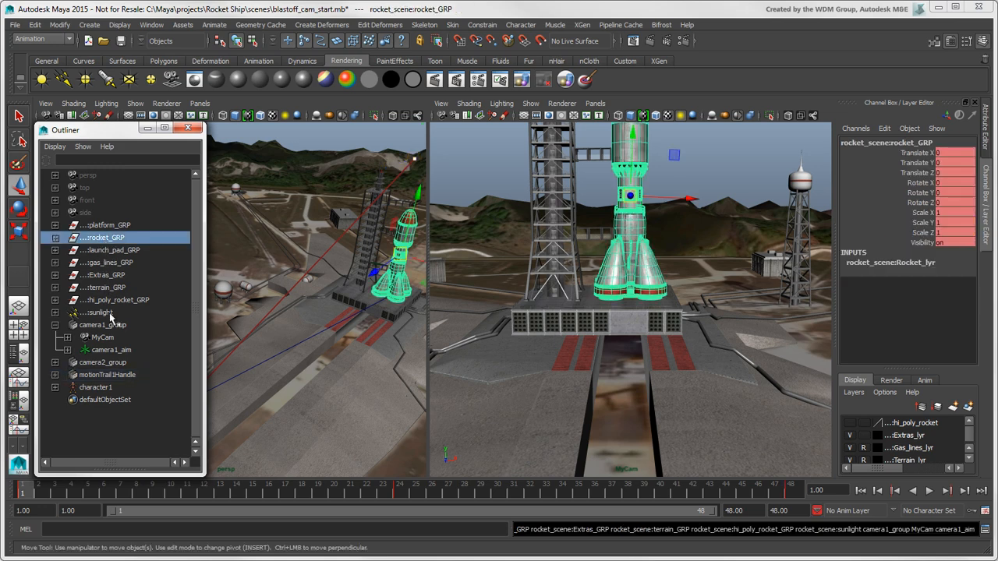
click(110, 349)
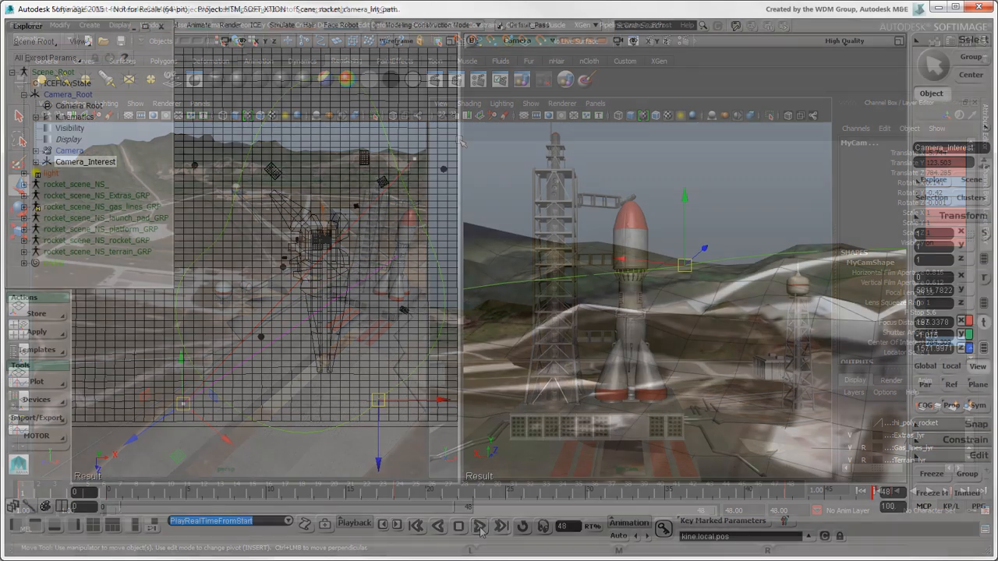
click(480, 526)
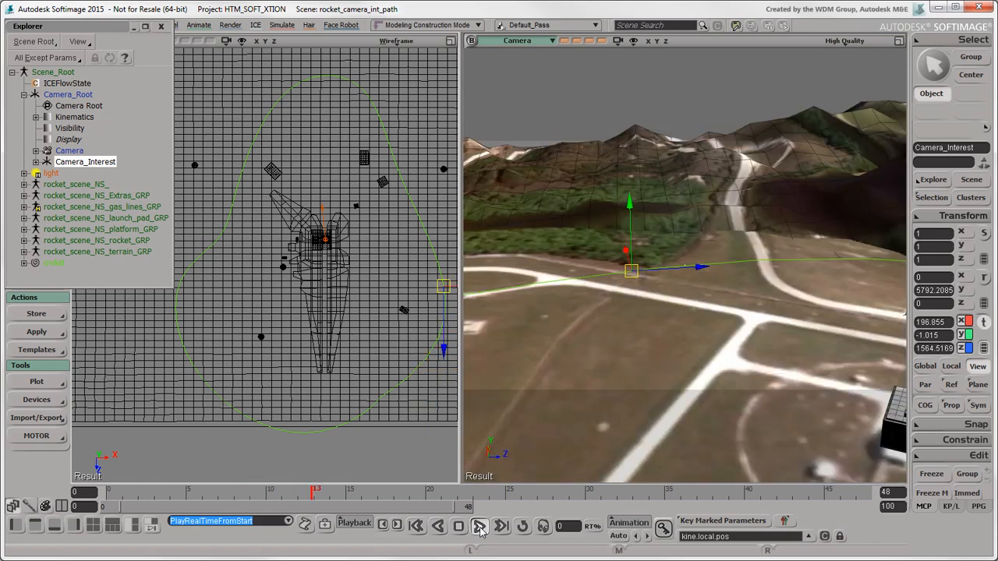
click(480, 524)
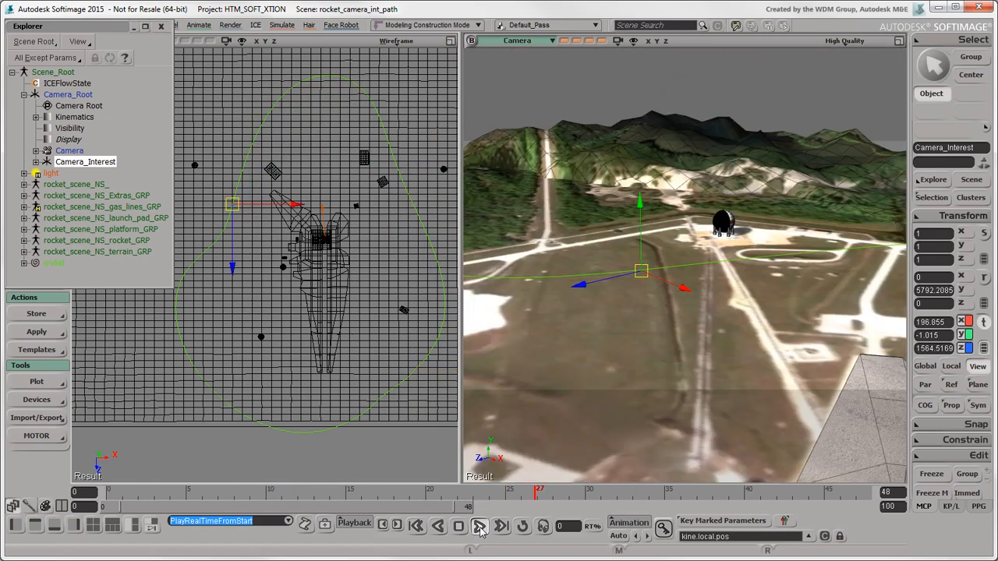
click(500, 525)
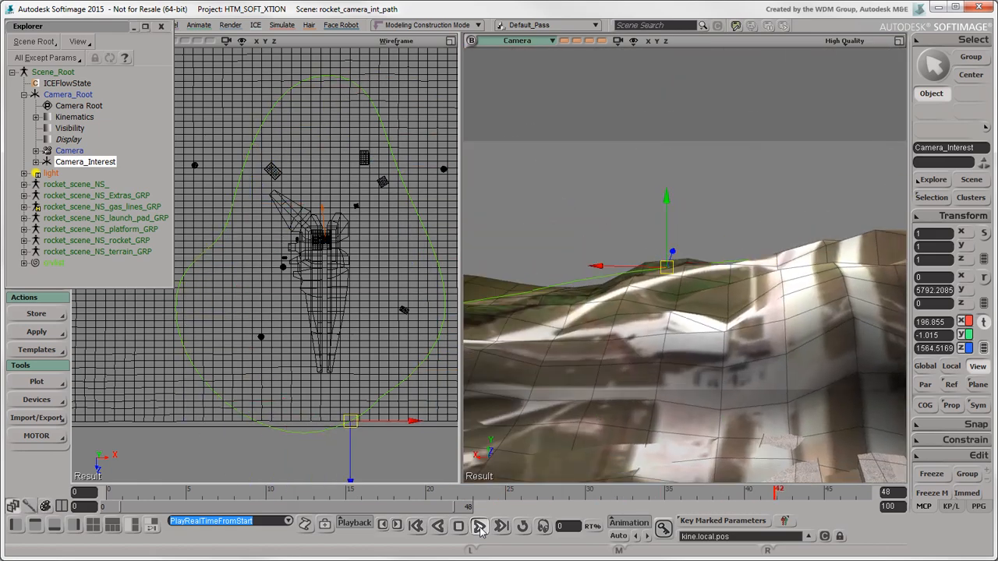
click(479, 525)
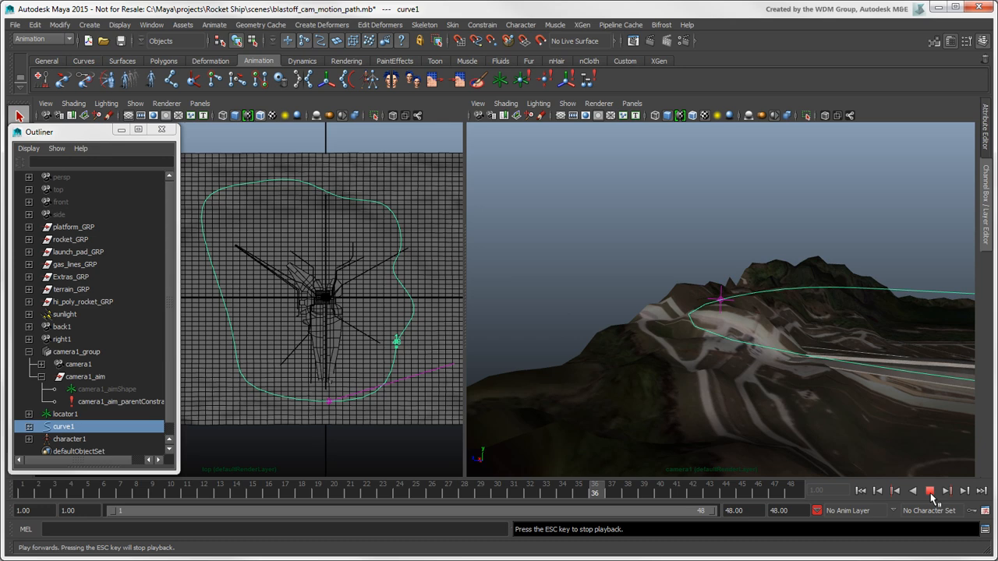
- Stop playback, select camera1_aim through locator1, then move camera1 beside the path curve
click(930, 490)
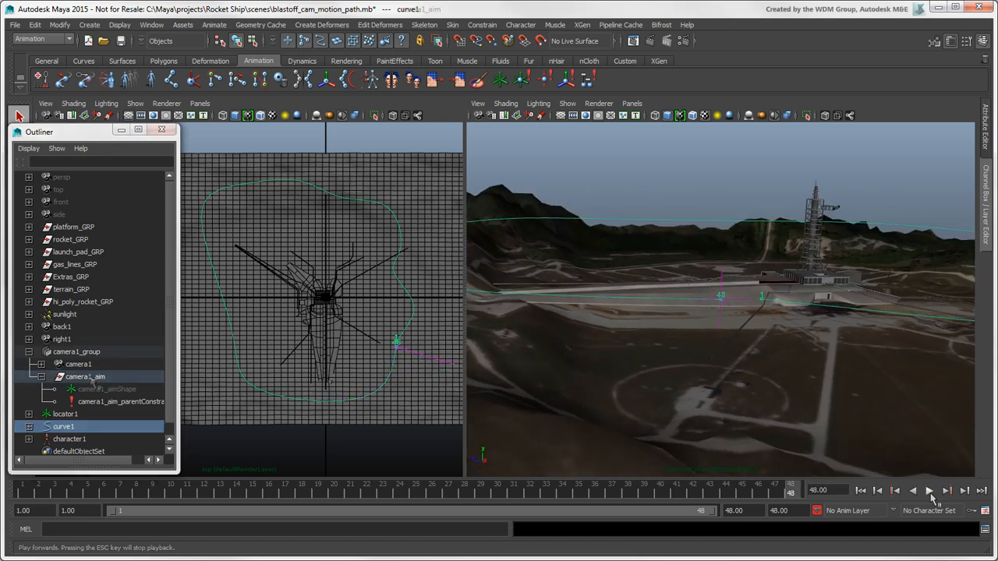
click(85, 377)
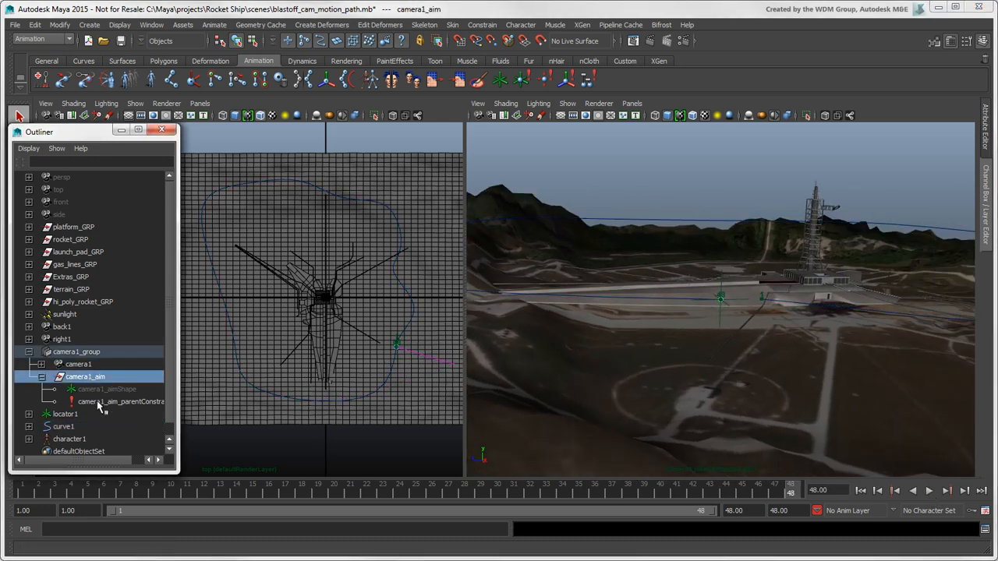
click(121, 401)
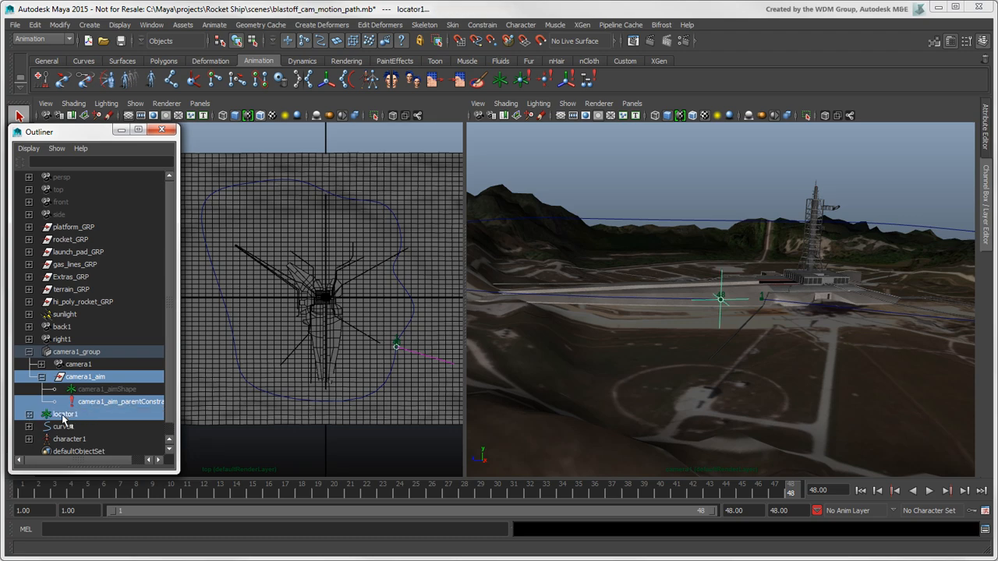
click(78, 364)
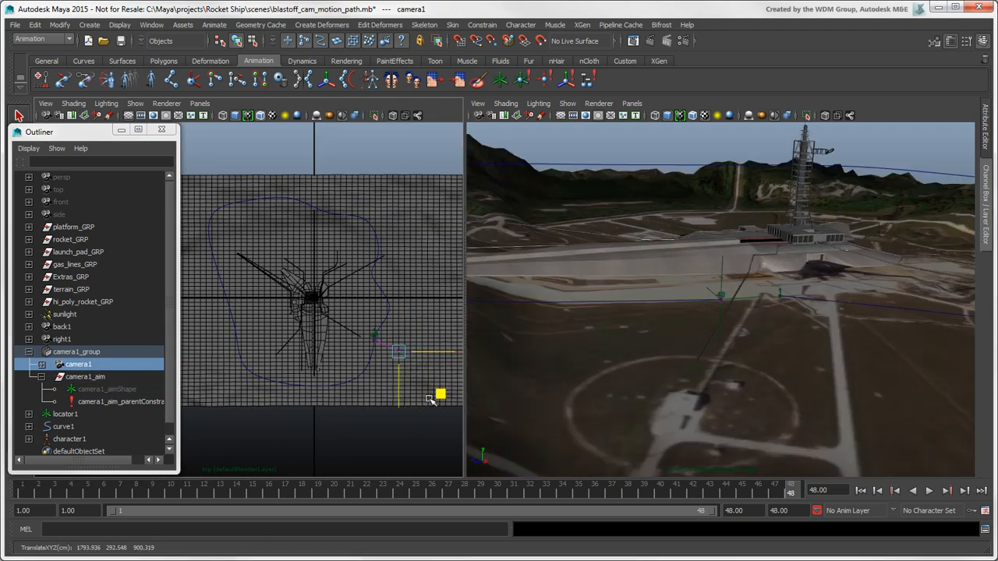
drag(441, 394, 449, 363)
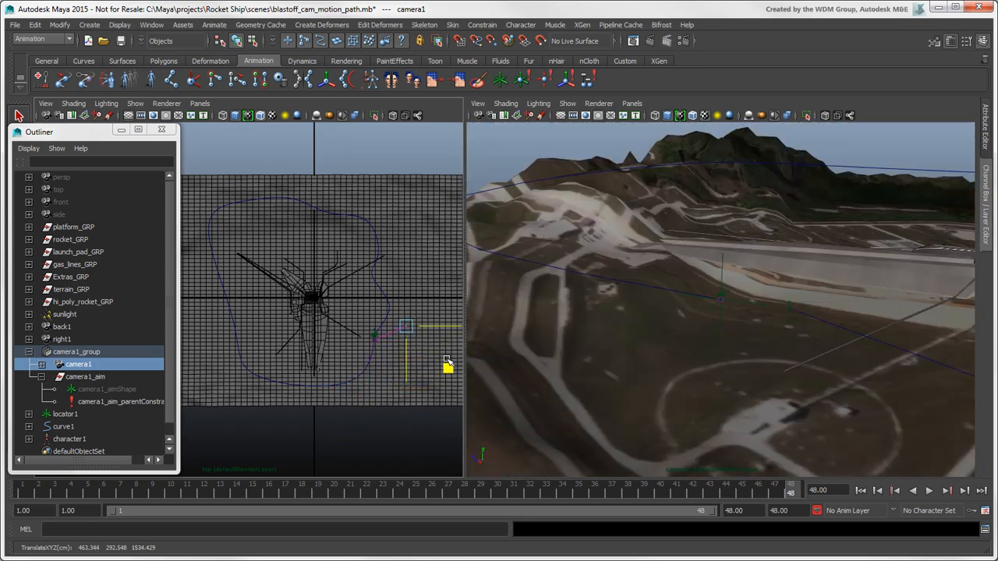
drag(448, 366, 439, 419)
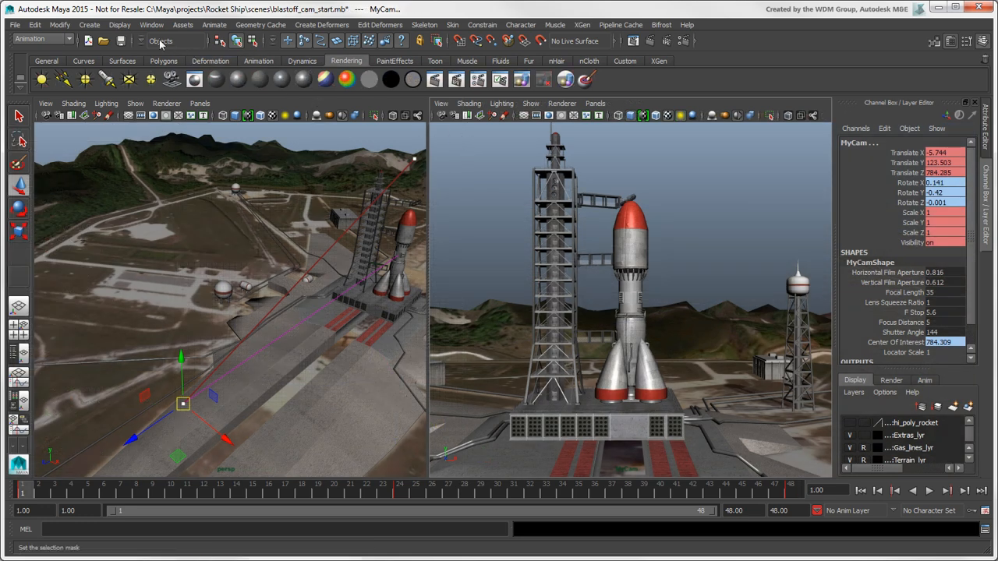
- Open the Camera Sequencer and create shot1 using storyboard_shot1.jpg at 0.5 opacity
click(151, 24)
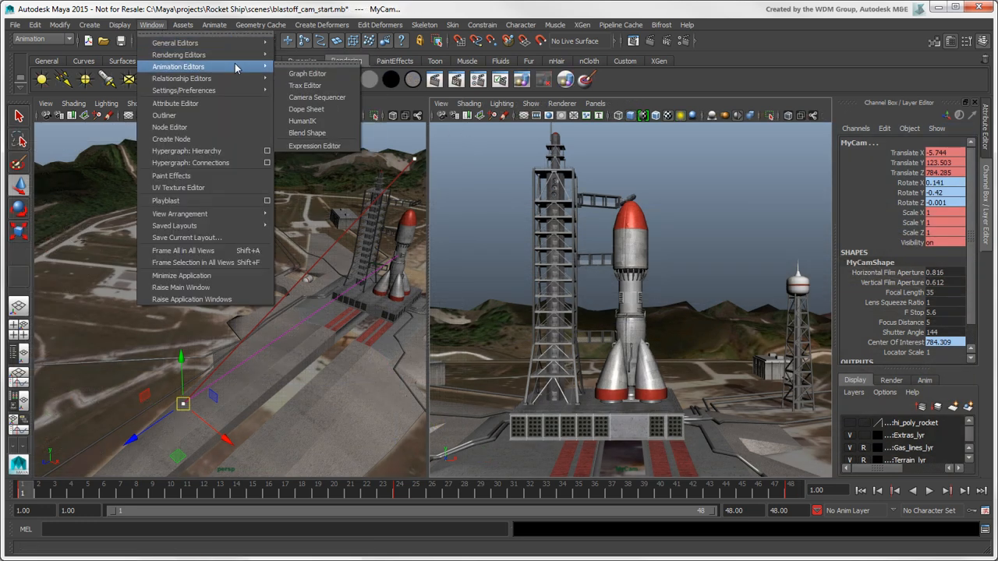
mouse_move(316, 97)
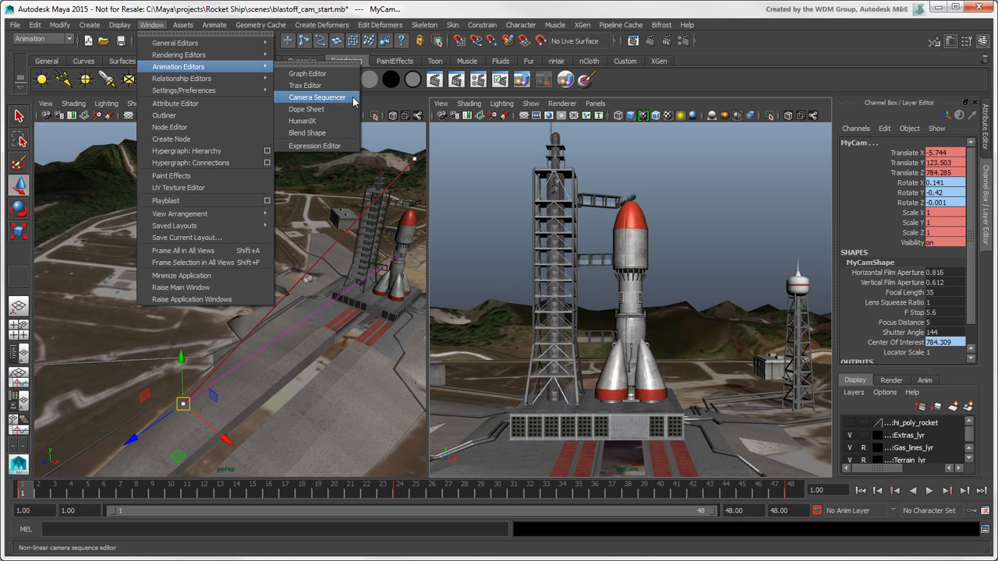
click(316, 97)
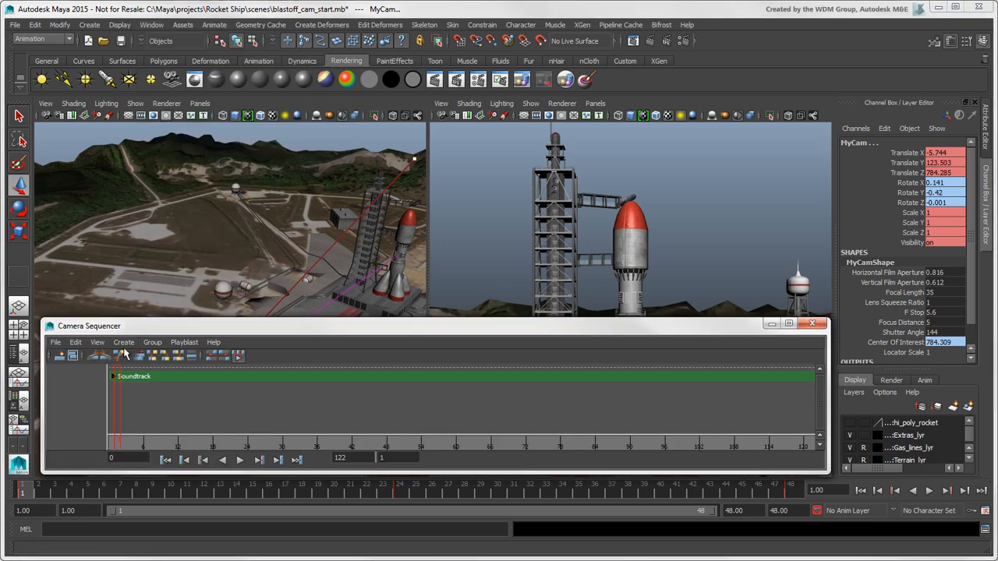
click(124, 356)
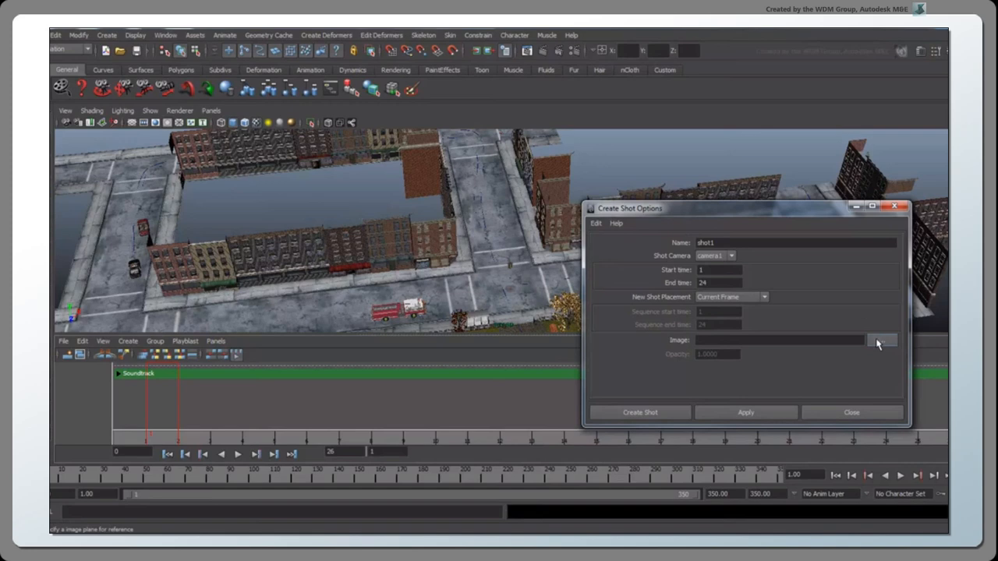
click(882, 341)
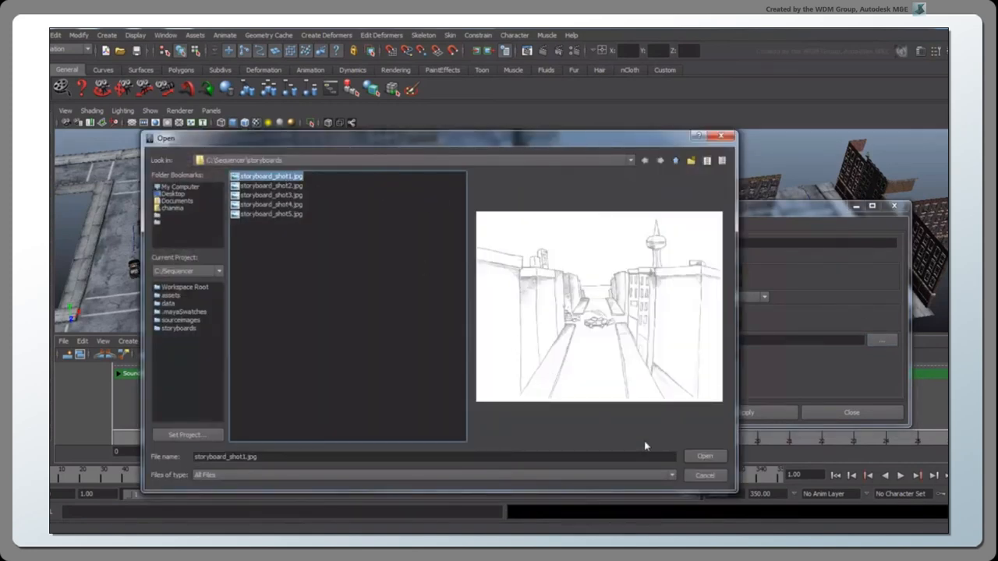
click(704, 456)
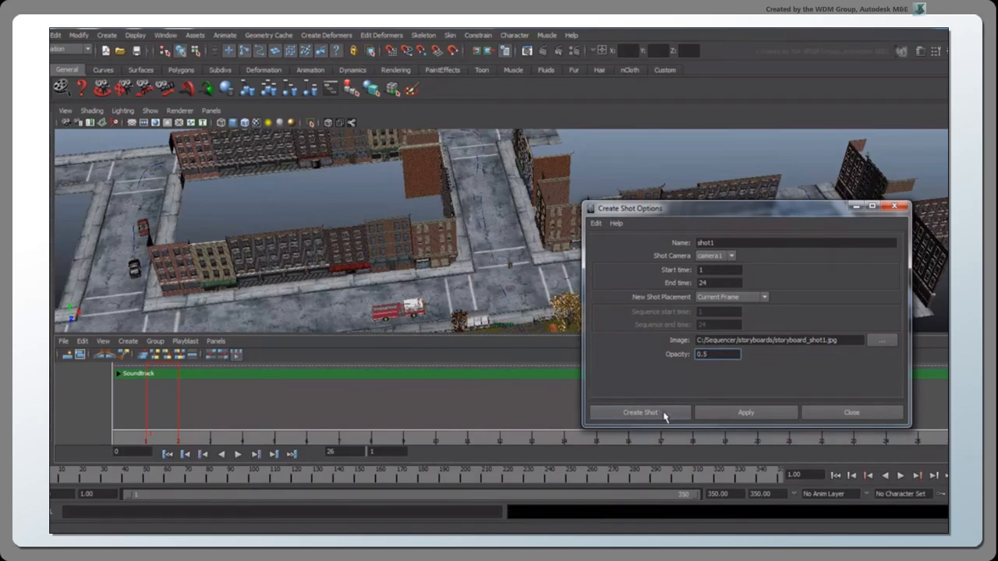
click(640, 412)
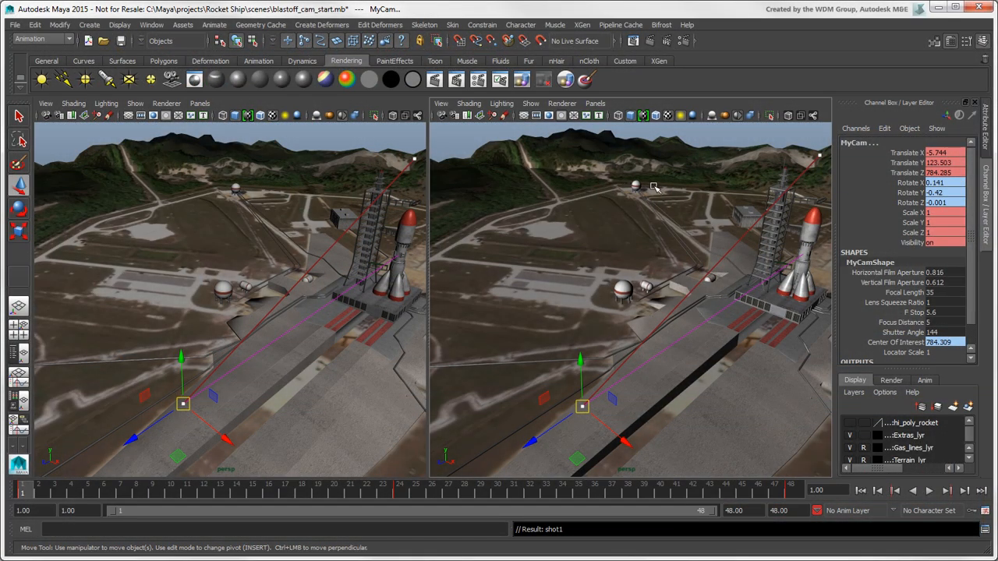
- In Render Settings, add a second renderable camera so MyCam renders alongside persp
click(478, 79)
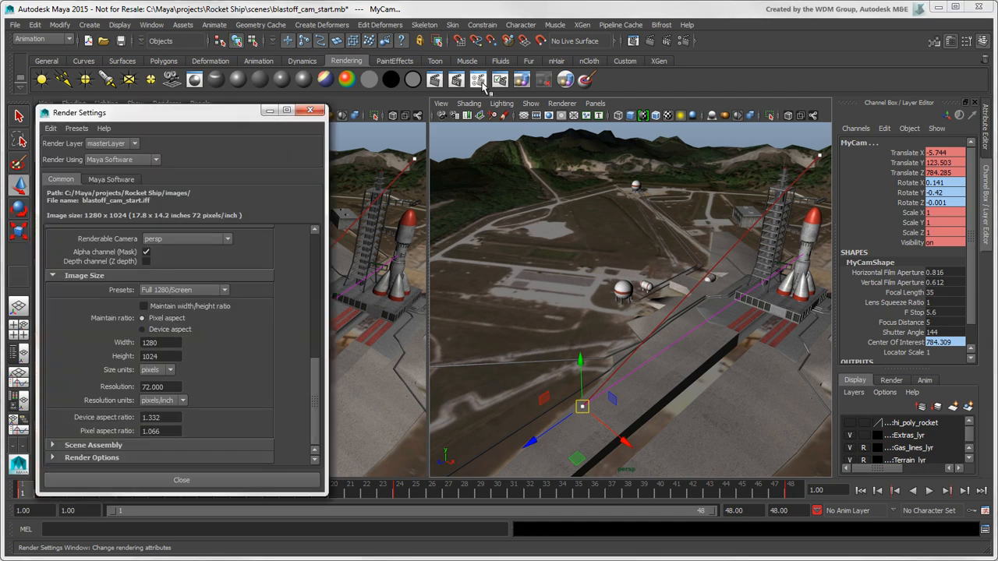
mouse_move(315, 393)
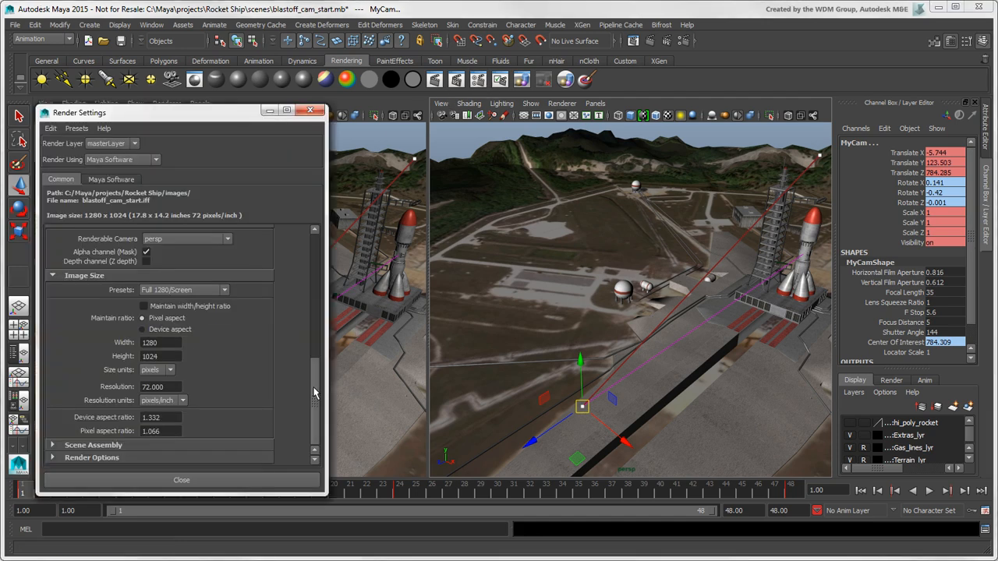
scroll(up, 3)
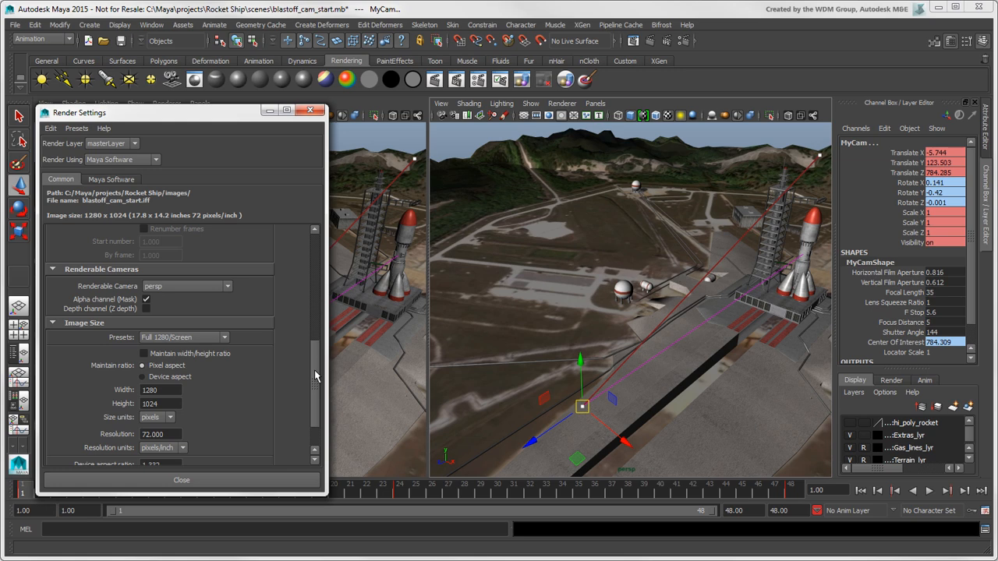
click(227, 286)
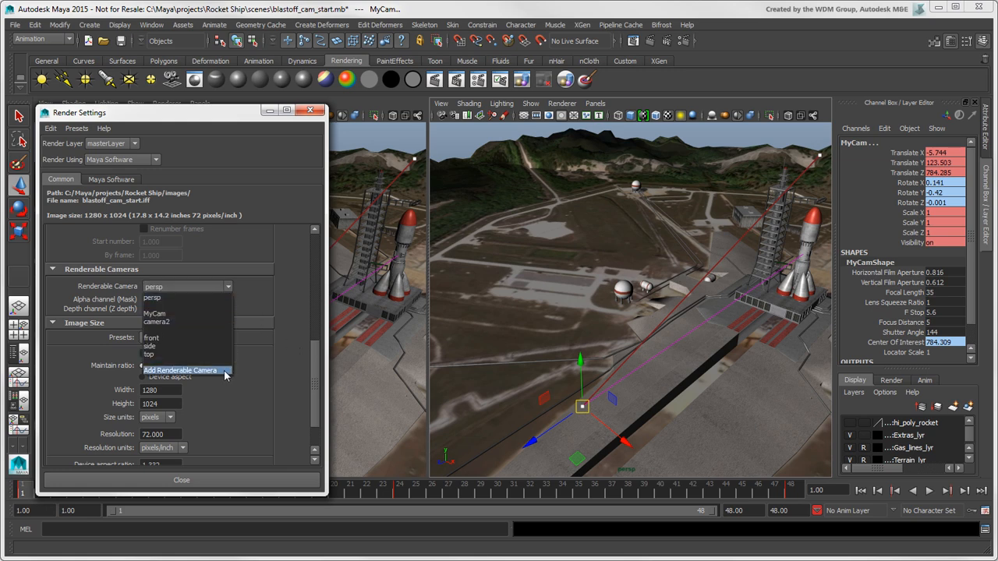
click(155, 313)
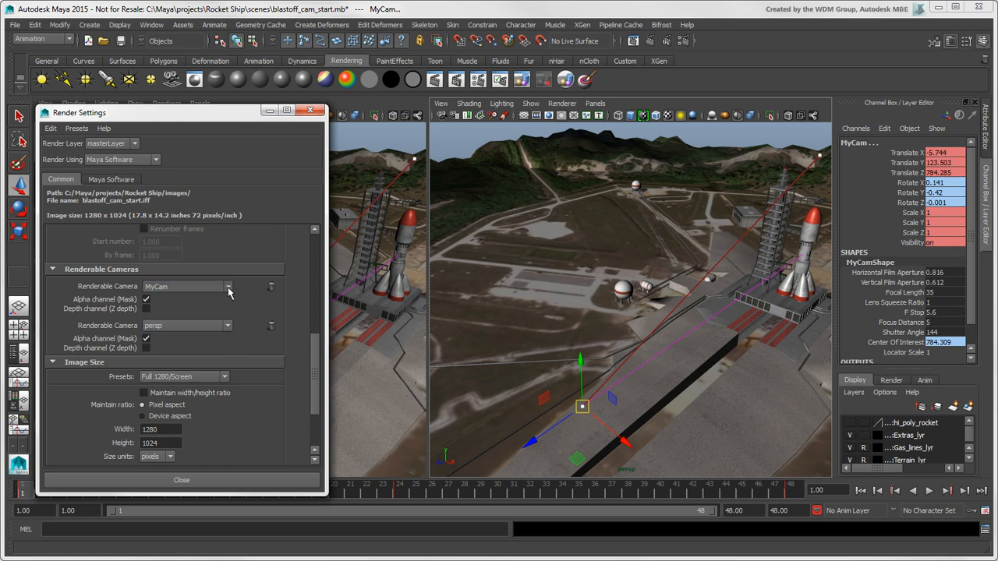
click(227, 286)
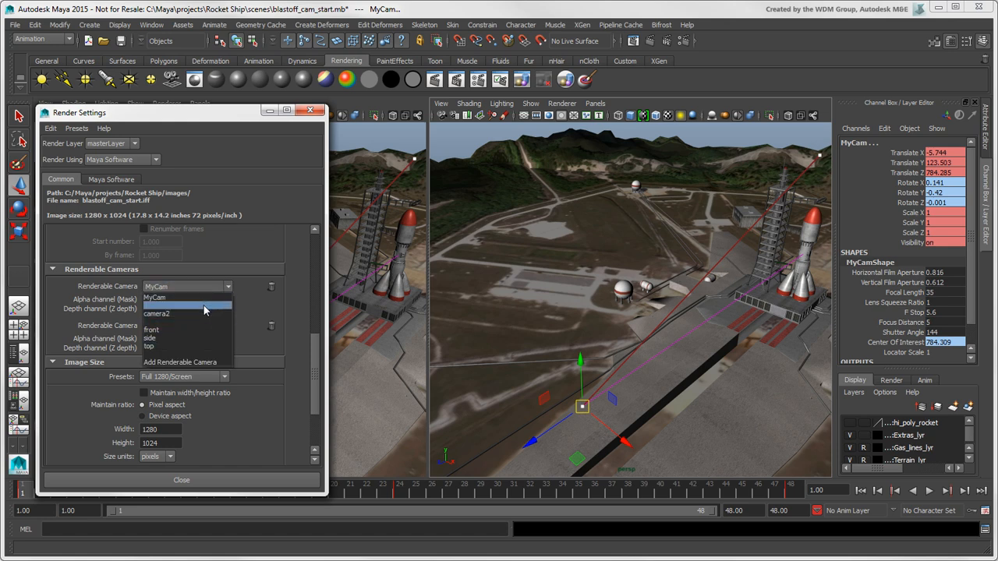